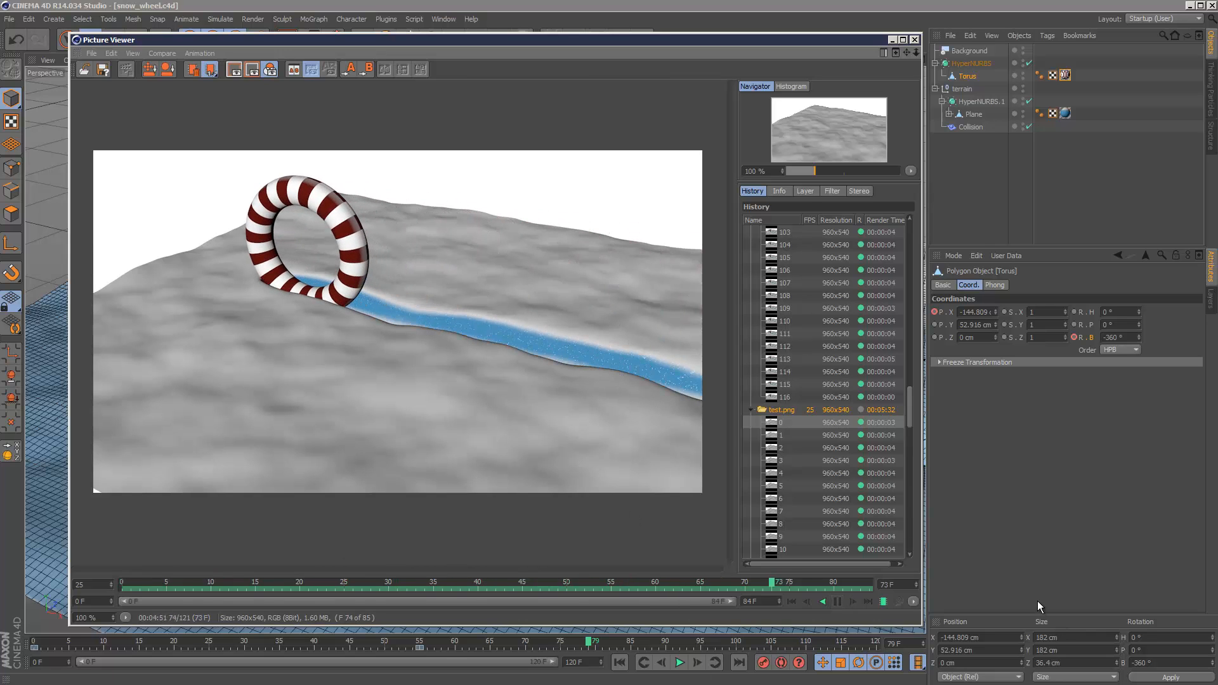
Play back the rendered rolling-torus animation in the Picture Viewer, then close the viewer
click(466, 582)
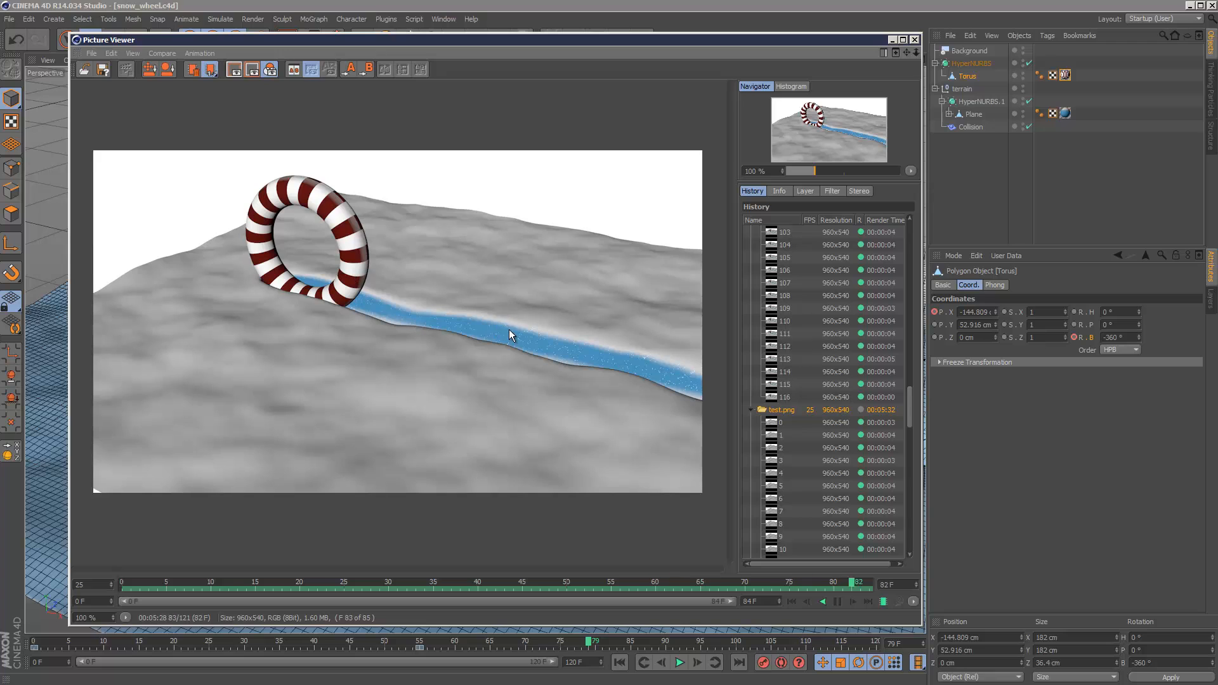
click(547, 581)
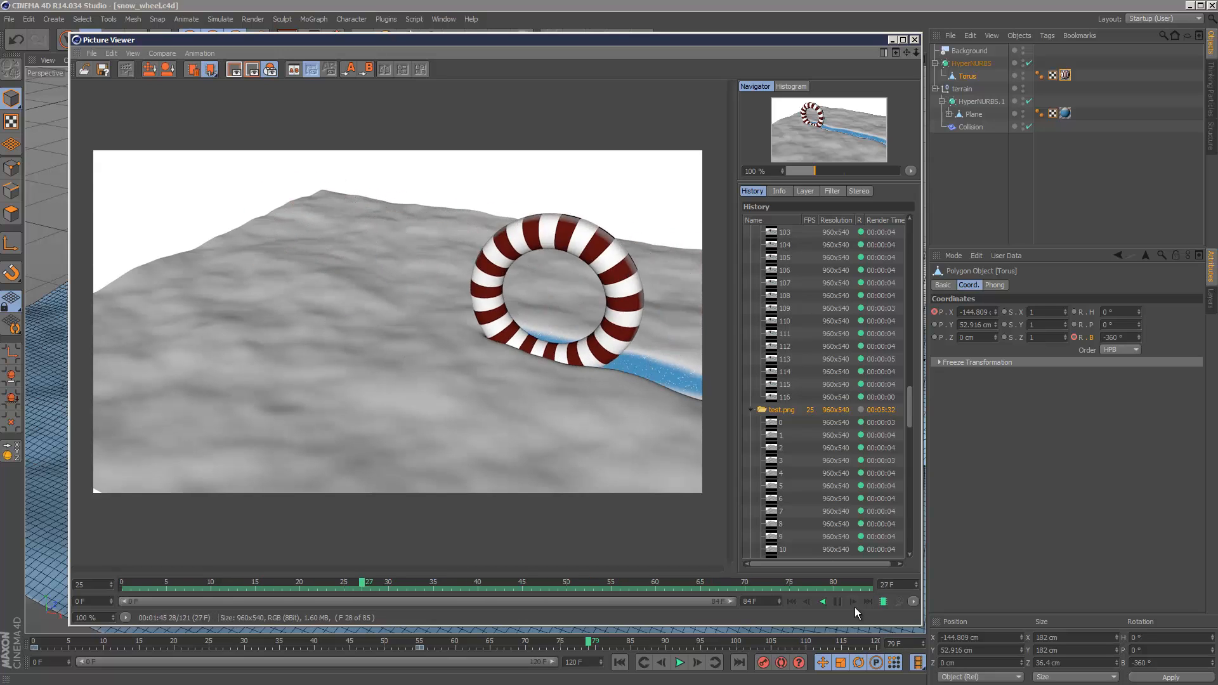
click(913, 39)
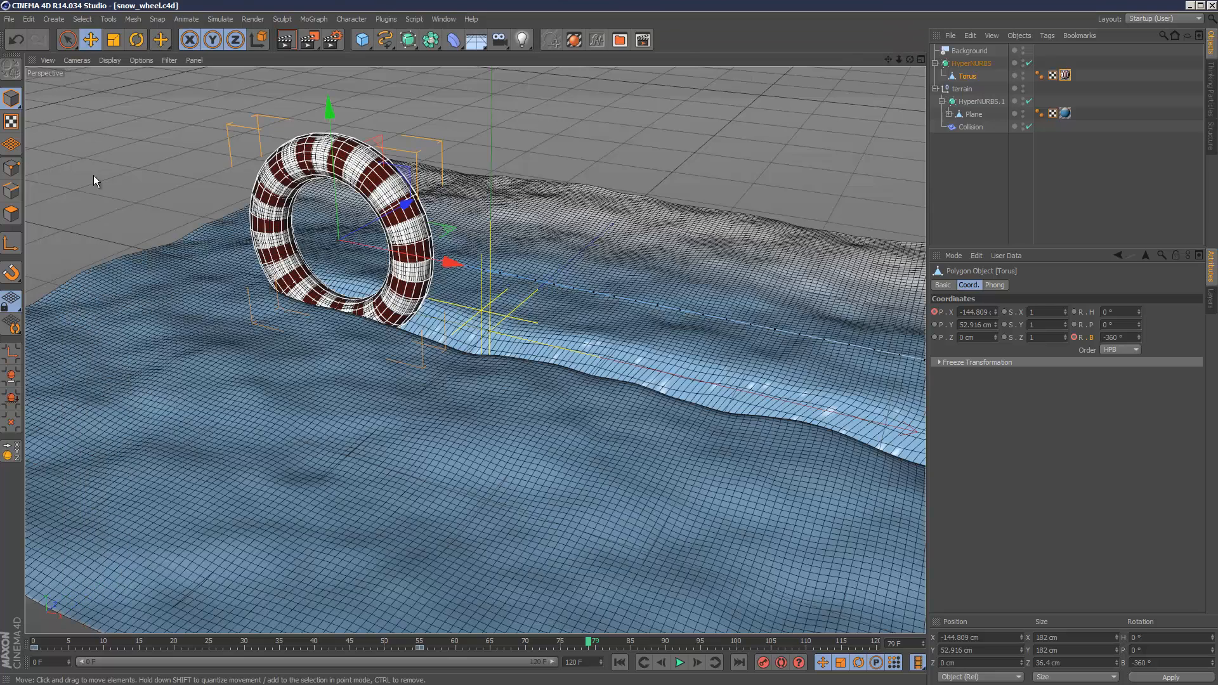
Start a new empty project and add a 400 cm Plane primitive
click(9, 19)
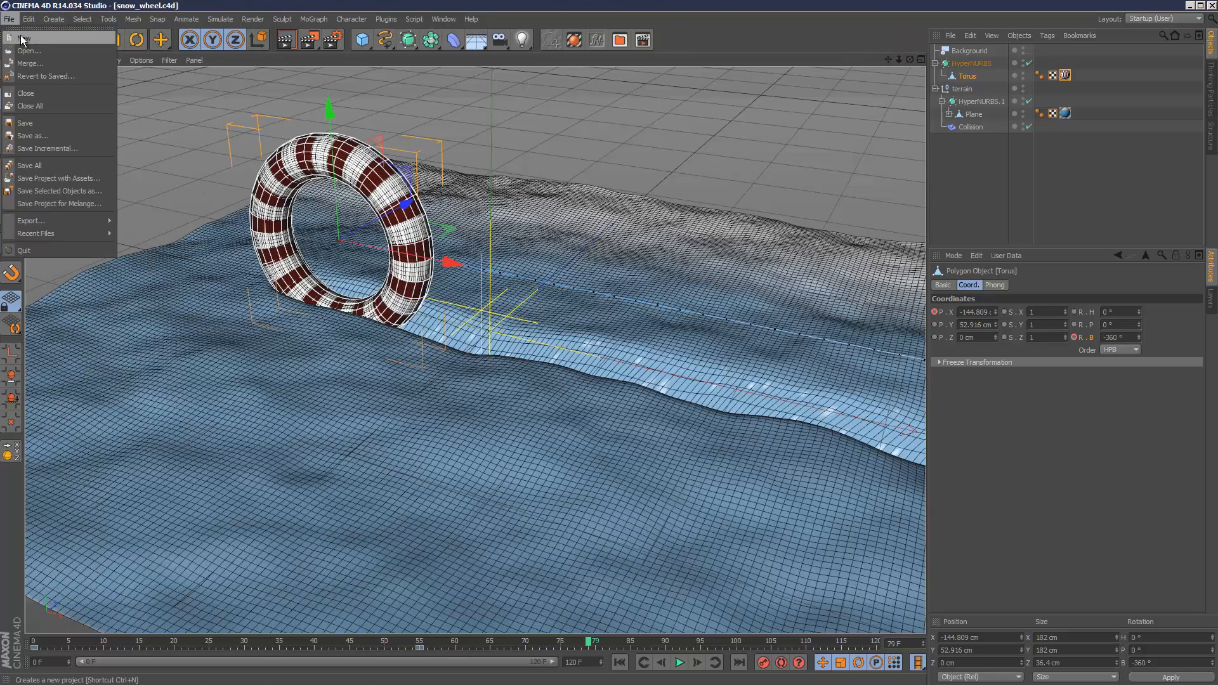
click(26, 39)
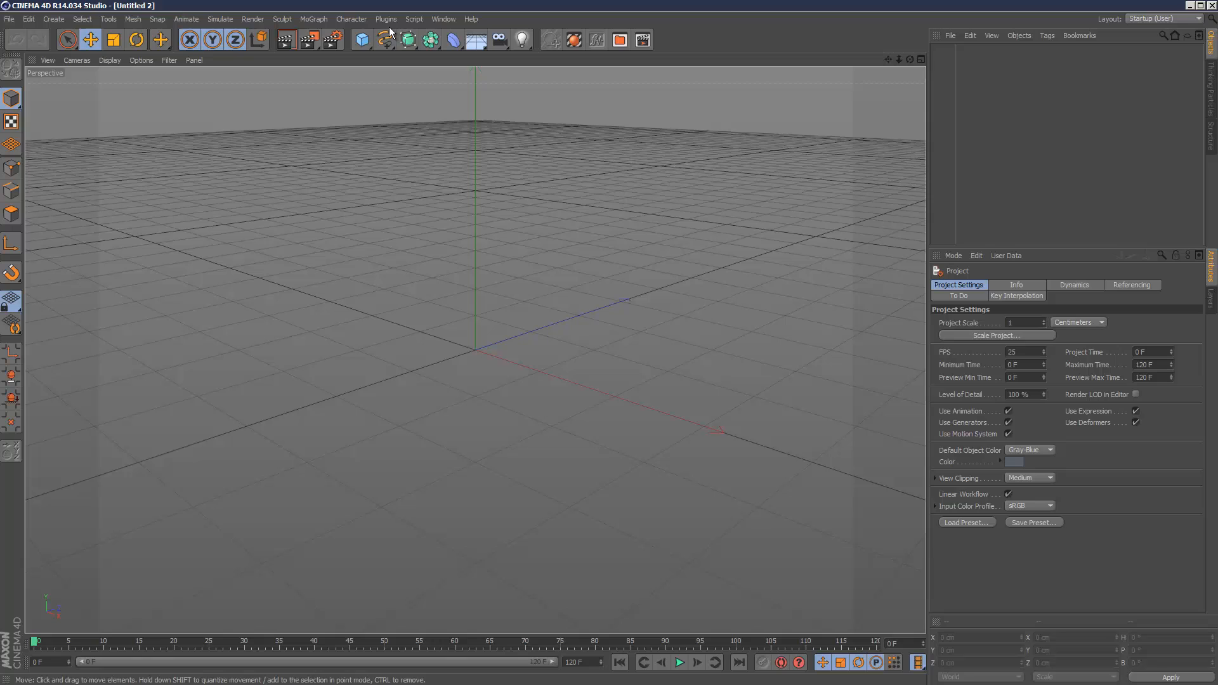
click(360, 38)
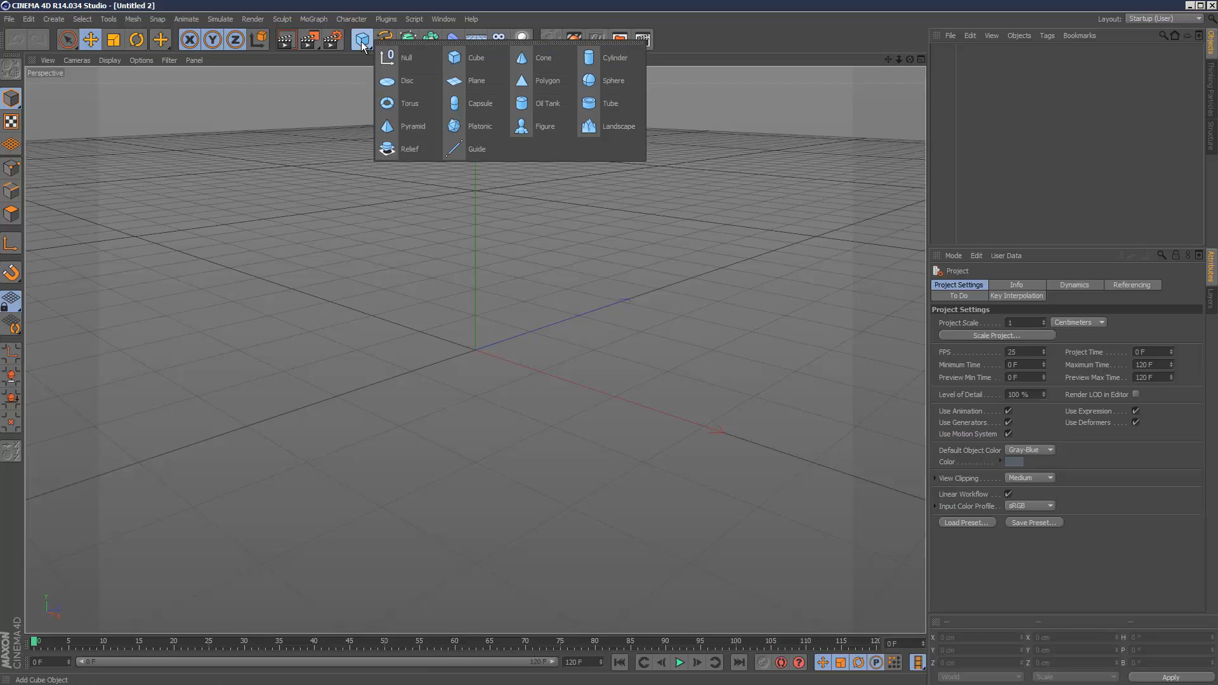
click(477, 80)
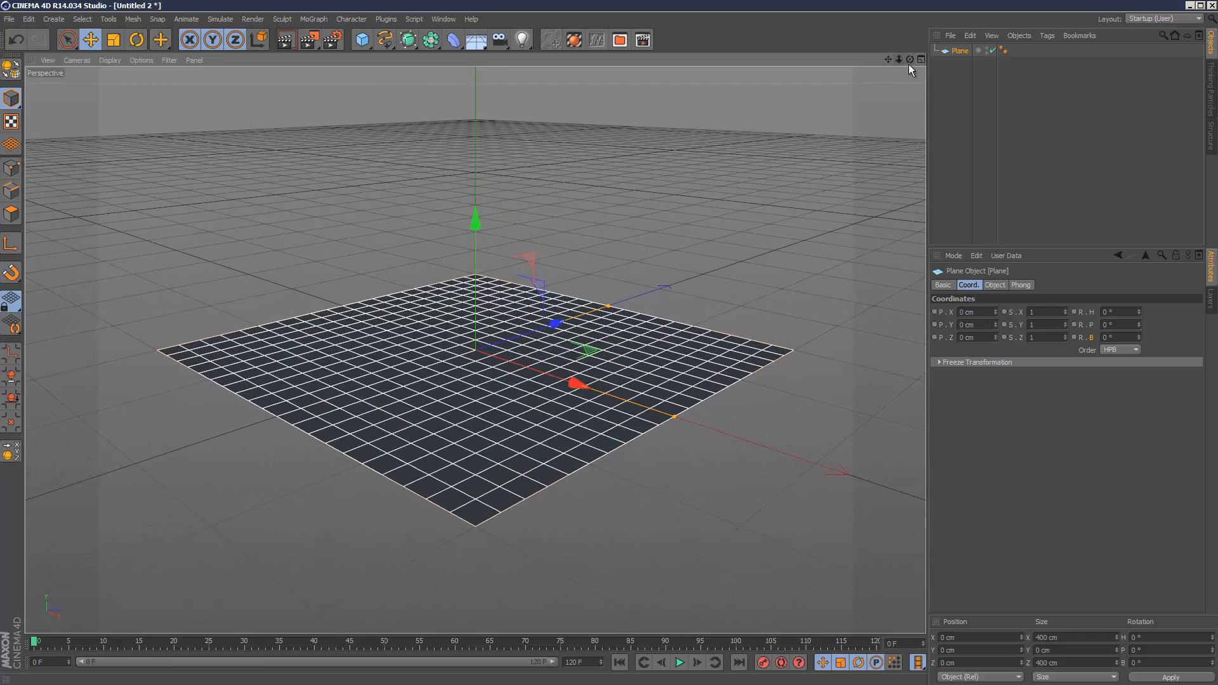
click(361, 39)
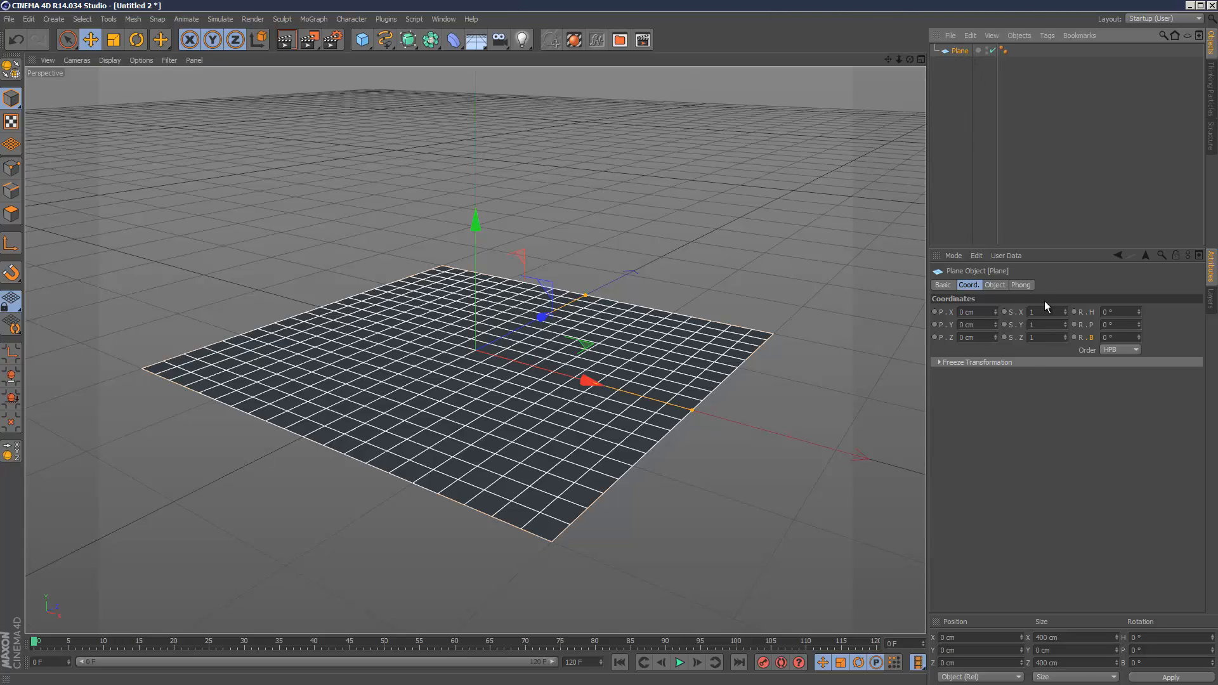
Raise the plane's width and height segments and convert it to an editable polygon mesh
click(994, 284)
text(60)
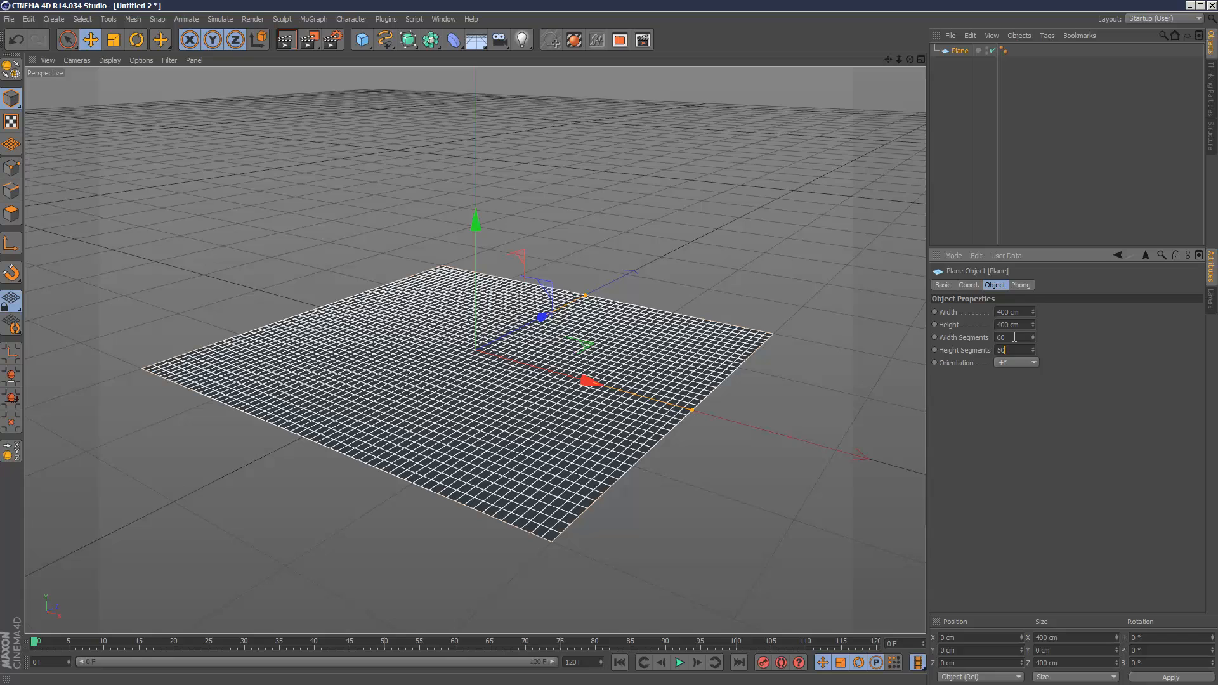
click(959, 51)
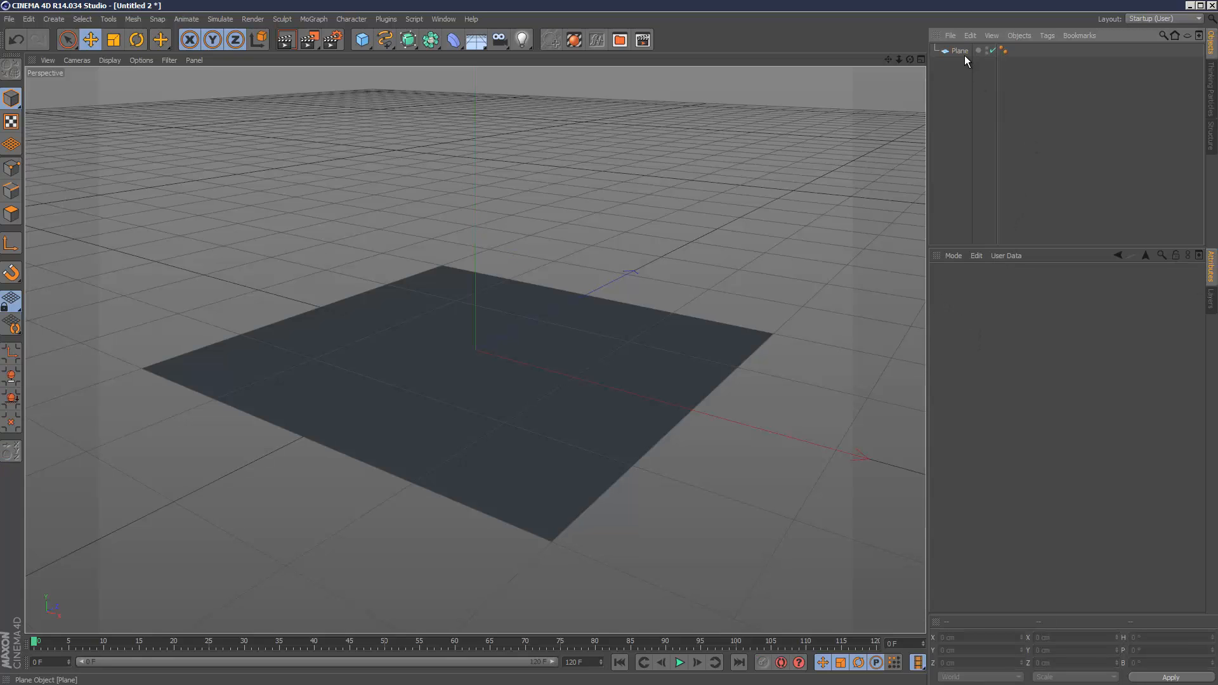
click(959, 50)
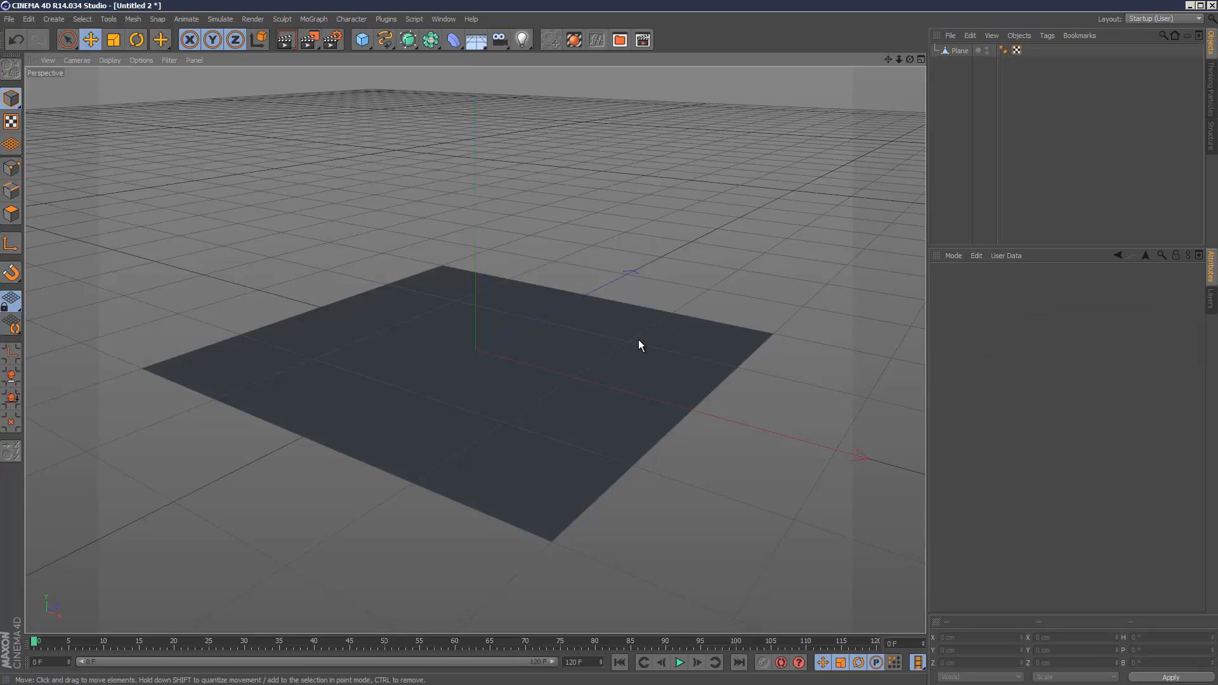
click(110, 61)
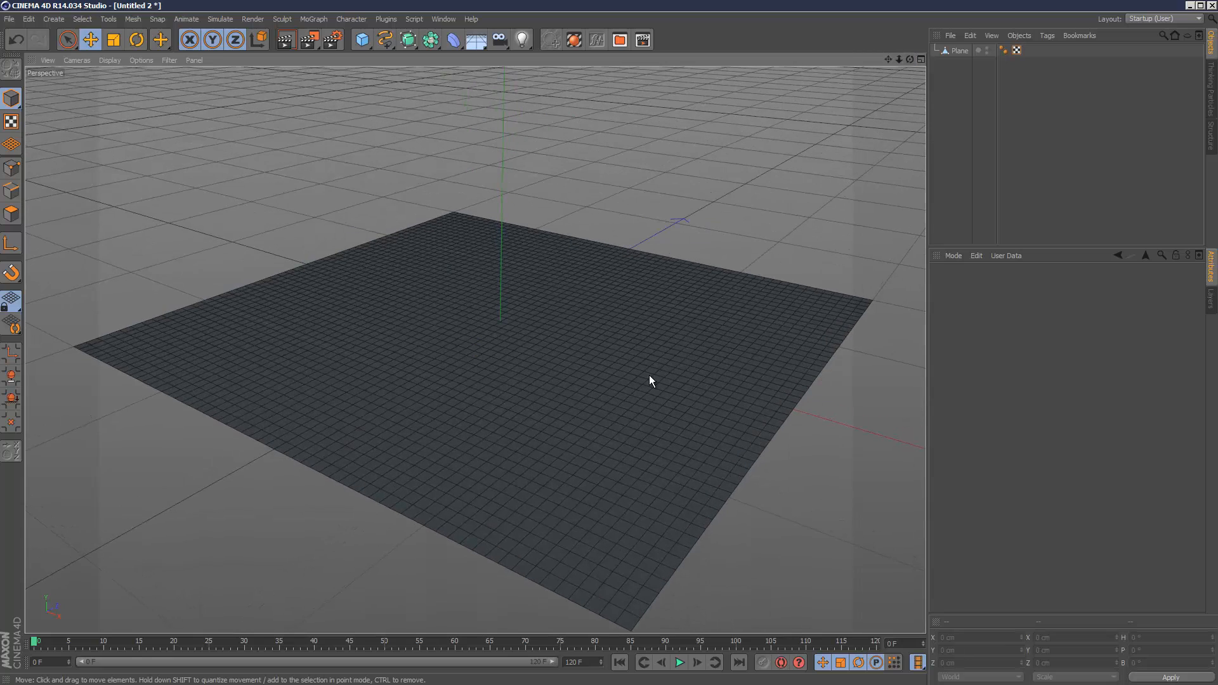
Add a Displacer deformer under the plane driven by a Noise shader
click(452, 40)
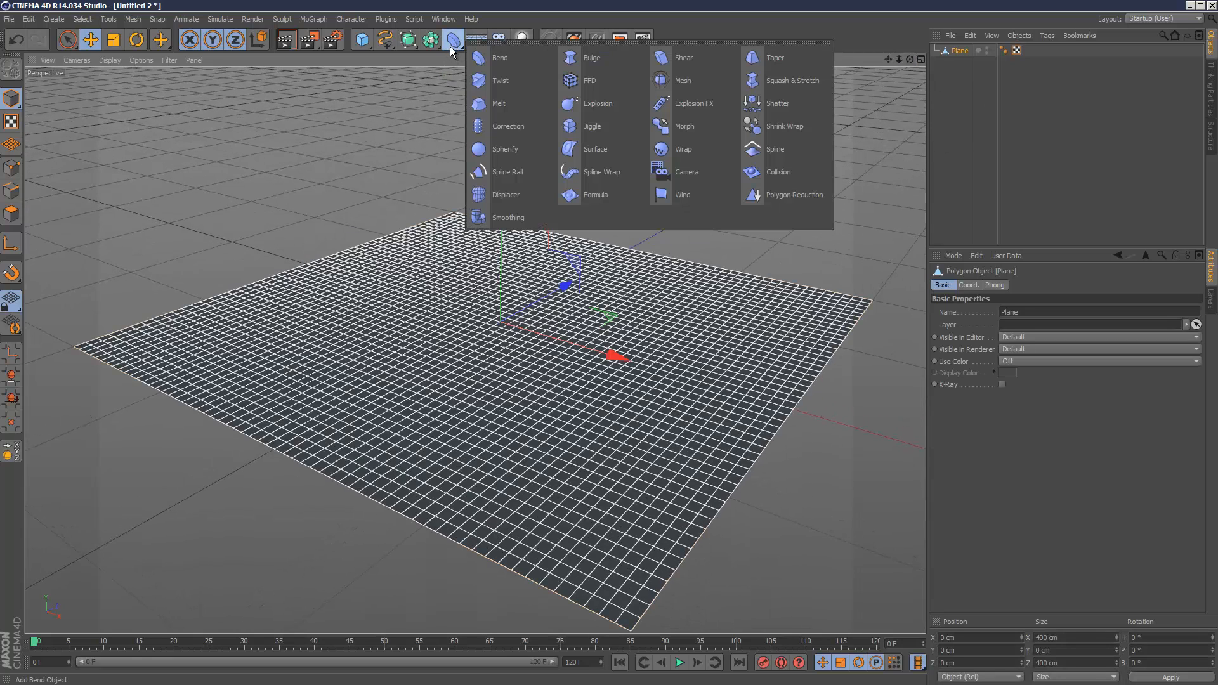
mouse_move(505, 194)
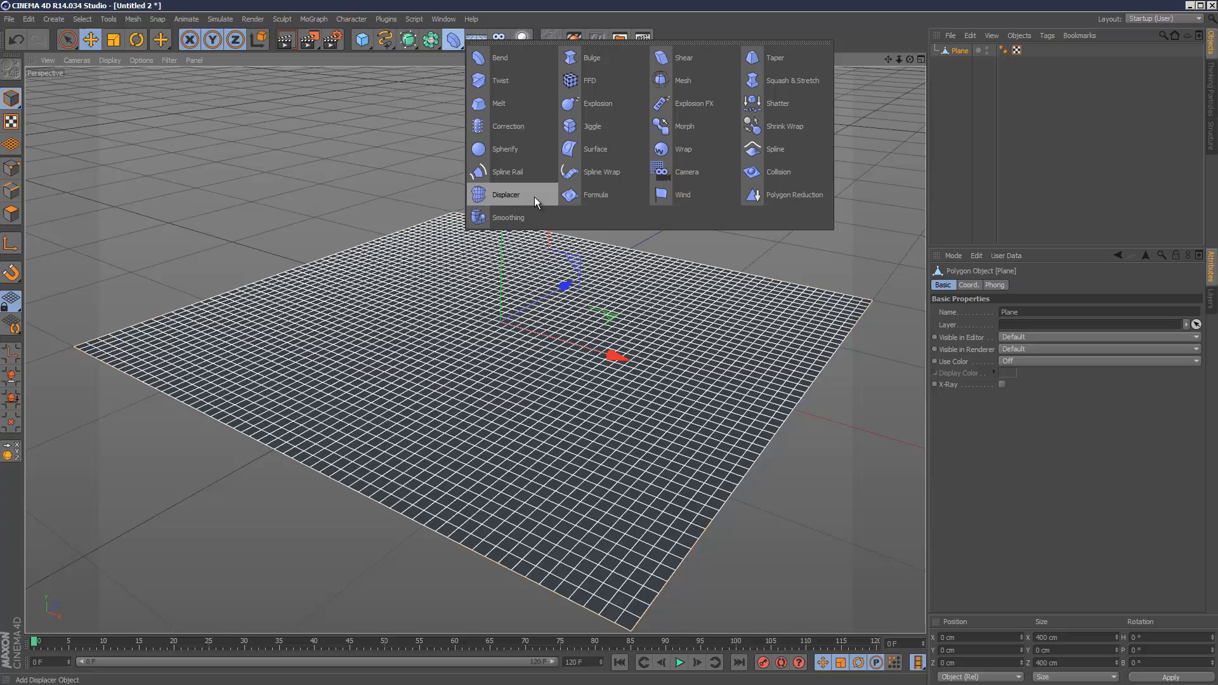
click(506, 194)
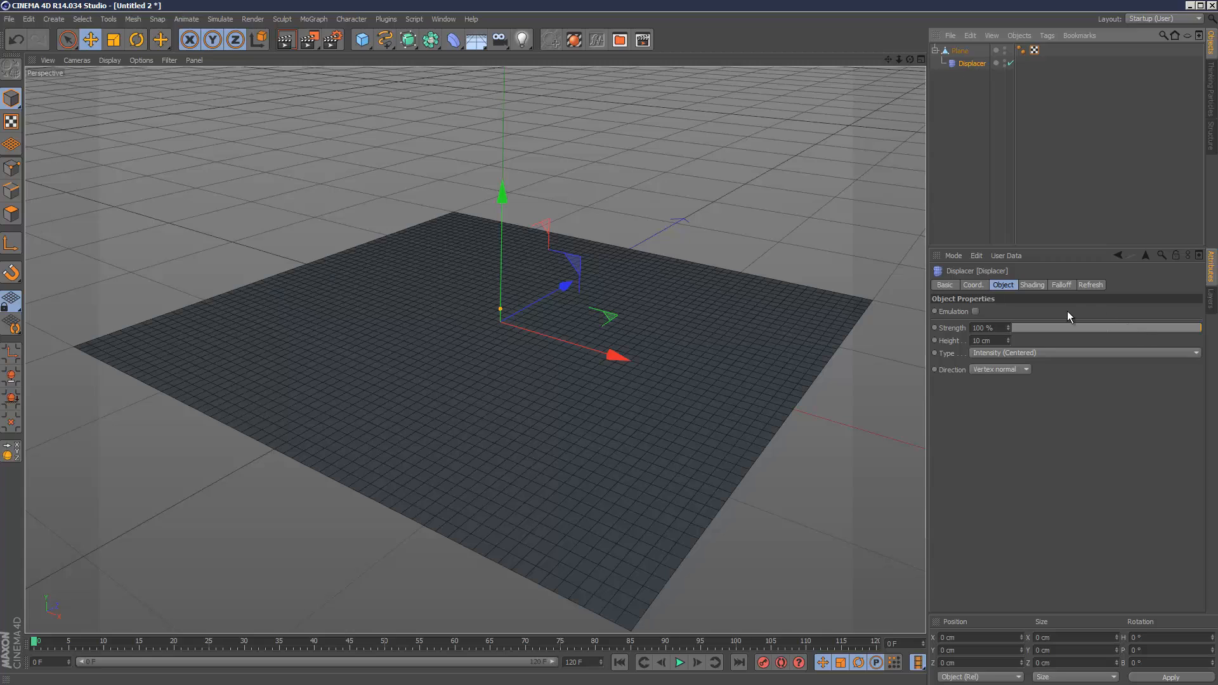
click(1032, 284)
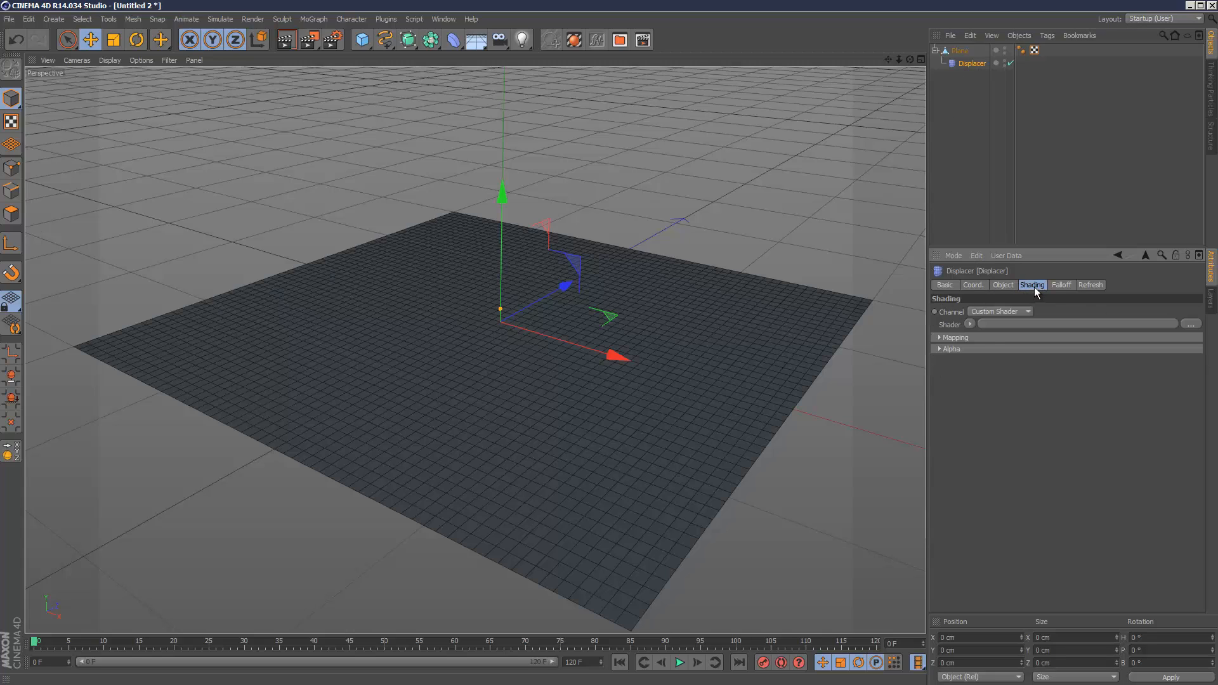
click(1189, 324)
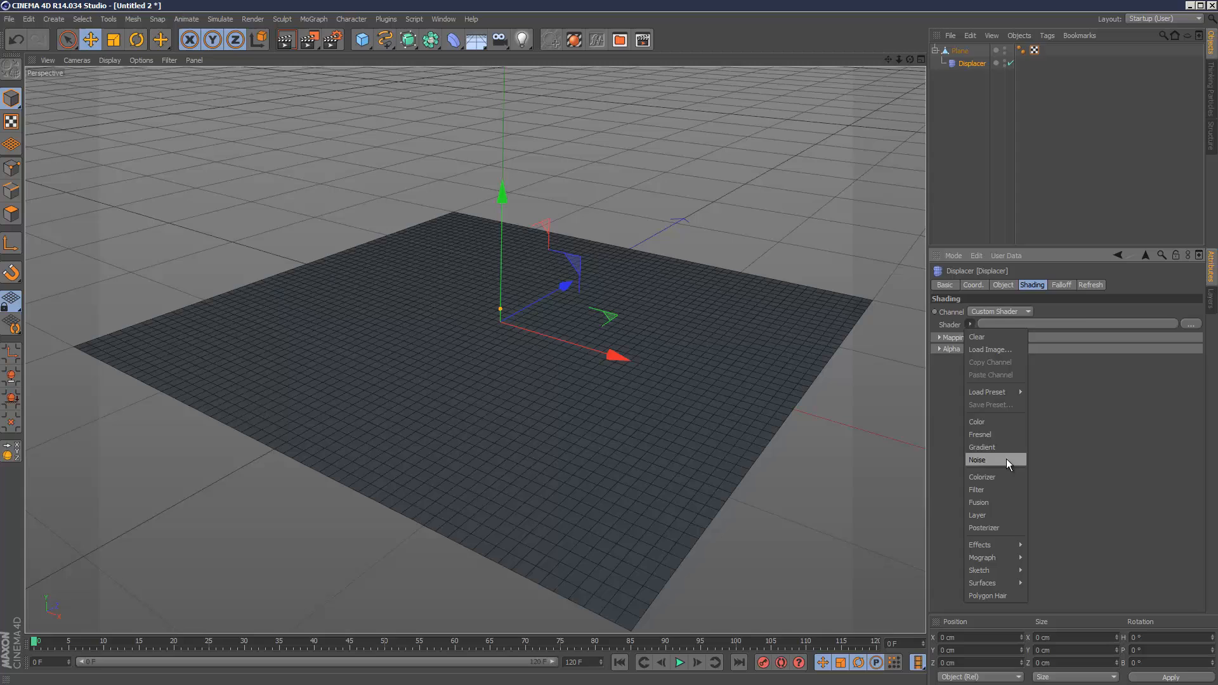
click(978, 459)
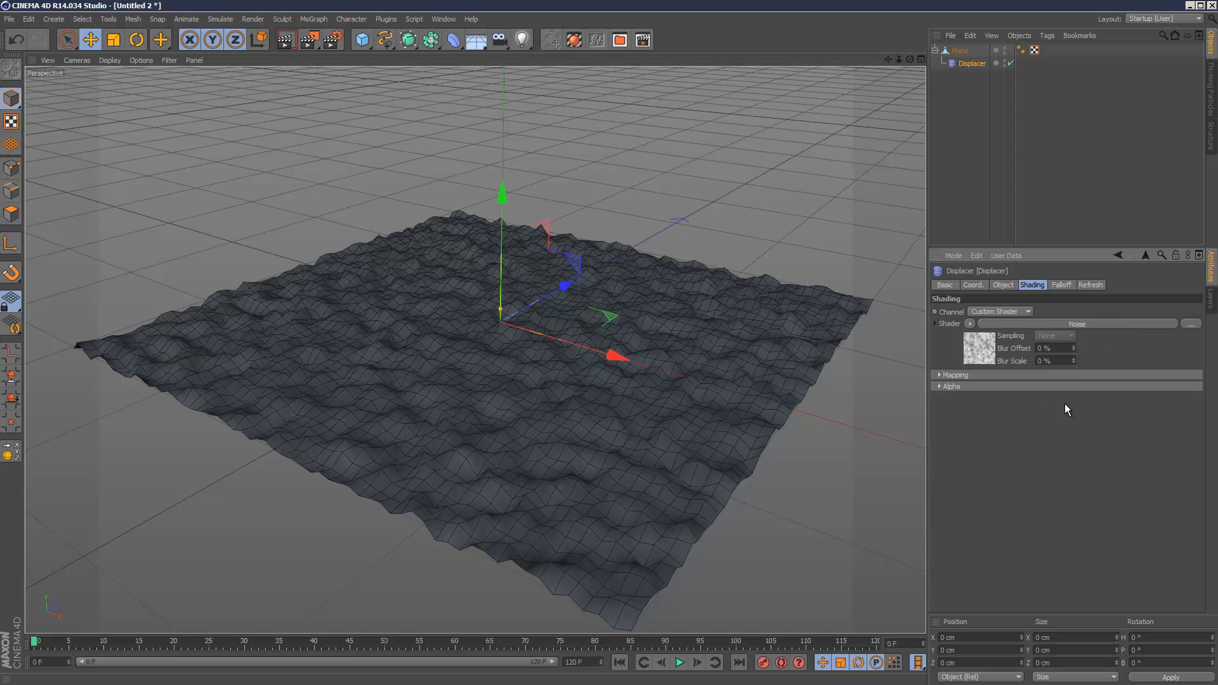
mouse_move(1050, 328)
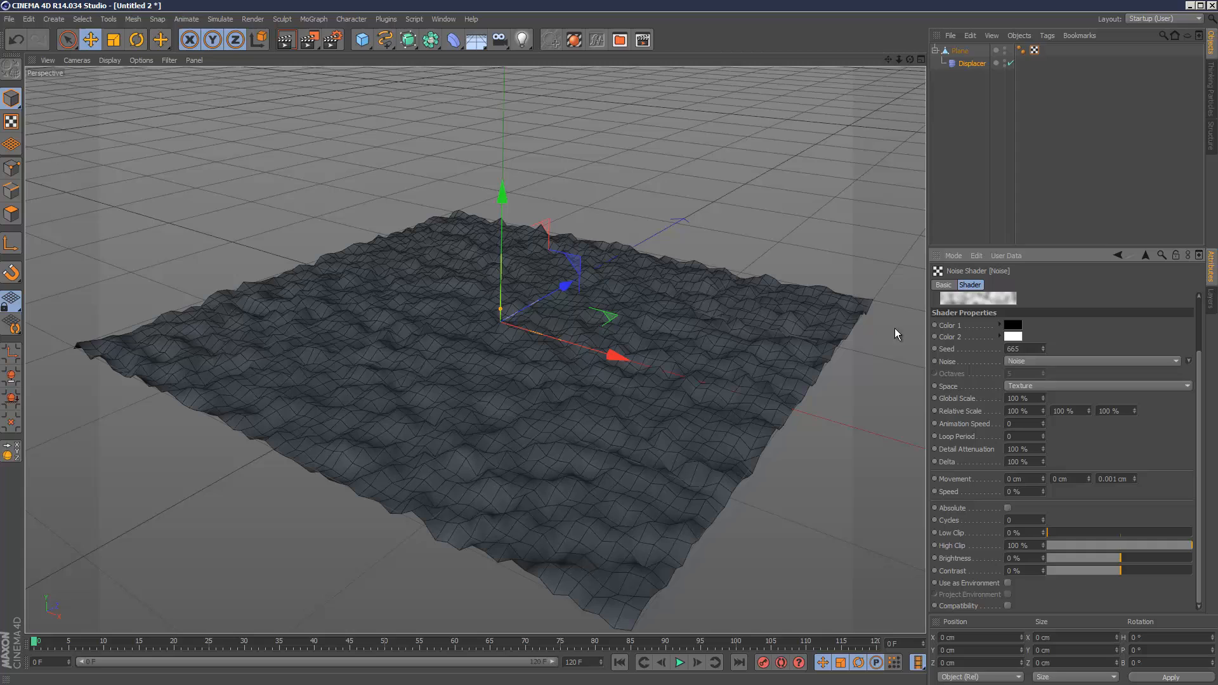
mouse_move(1058, 411)
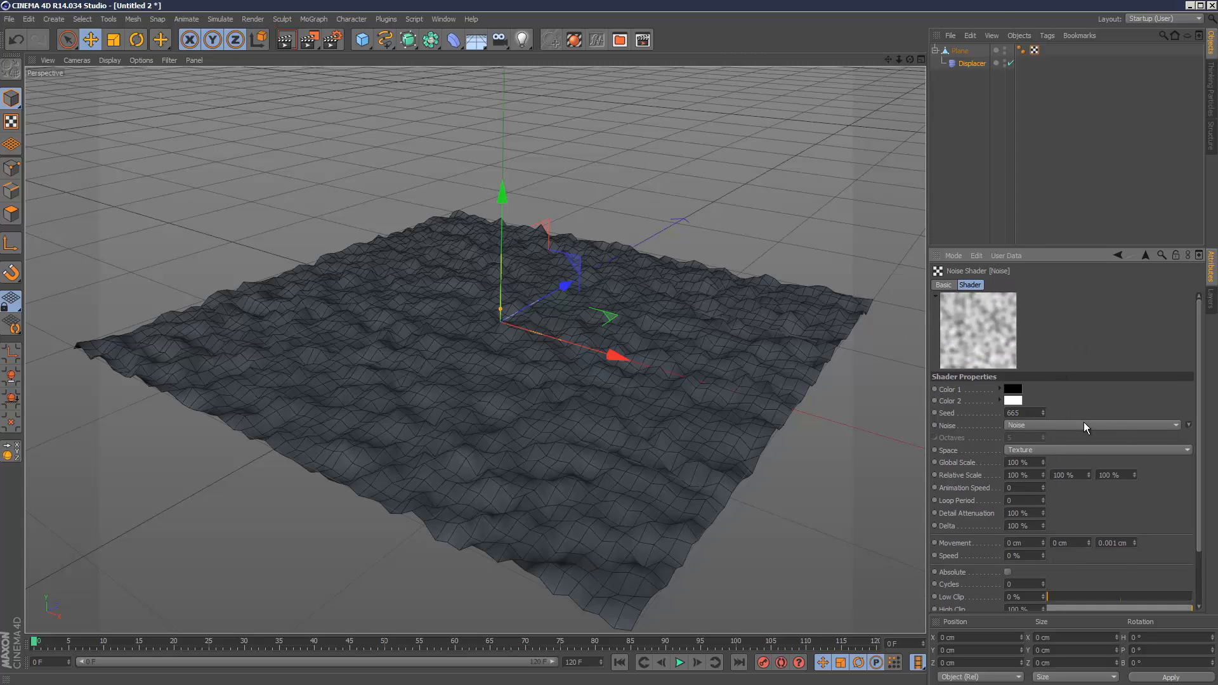
Set the noise type to Displaced Turbulence with 300% global scale for gentle rolling terrain
click(1096, 425)
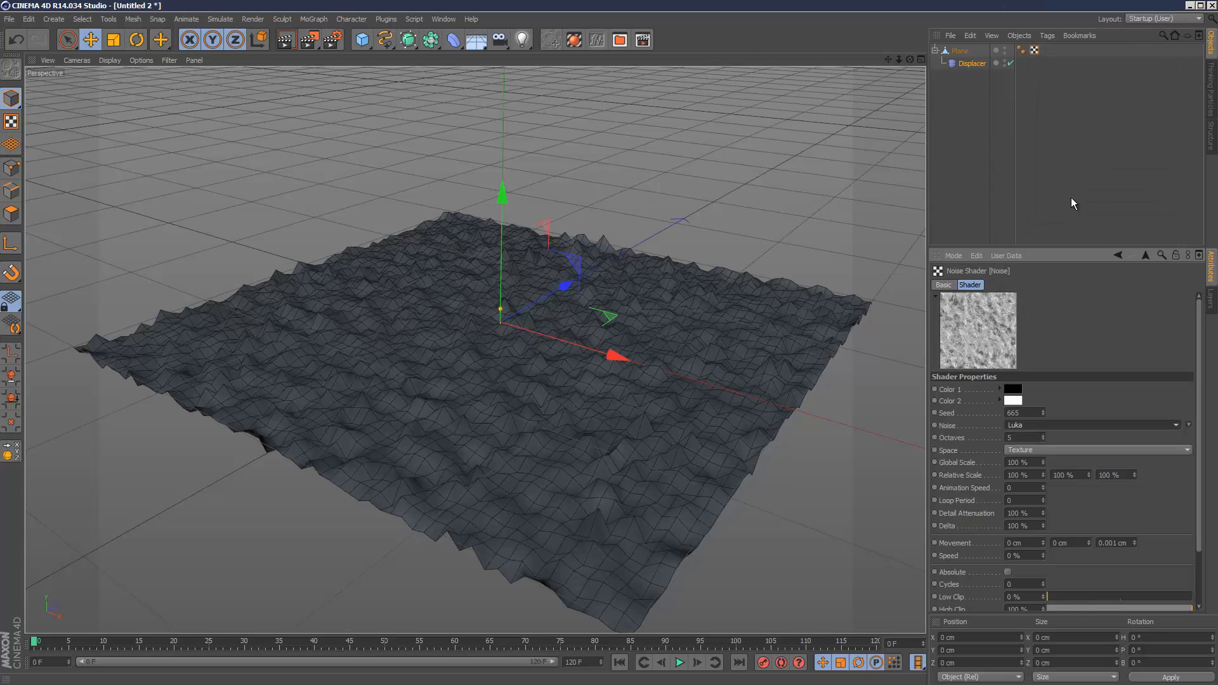
click(1095, 425)
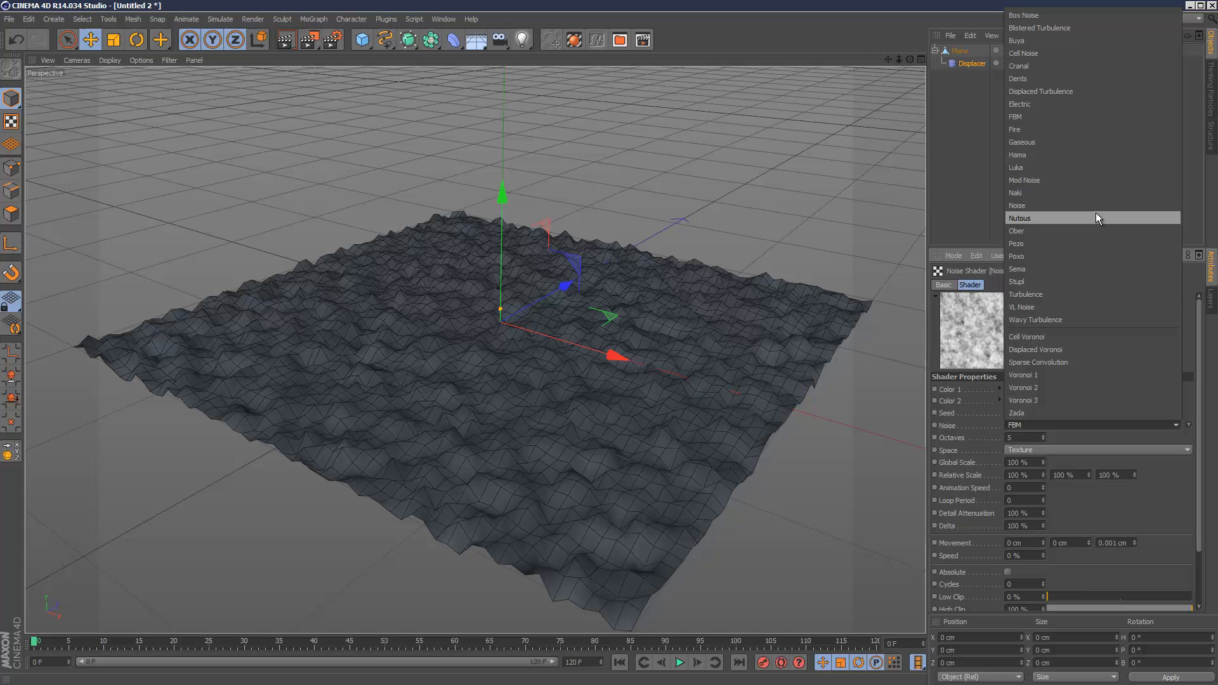
click(1040, 91)
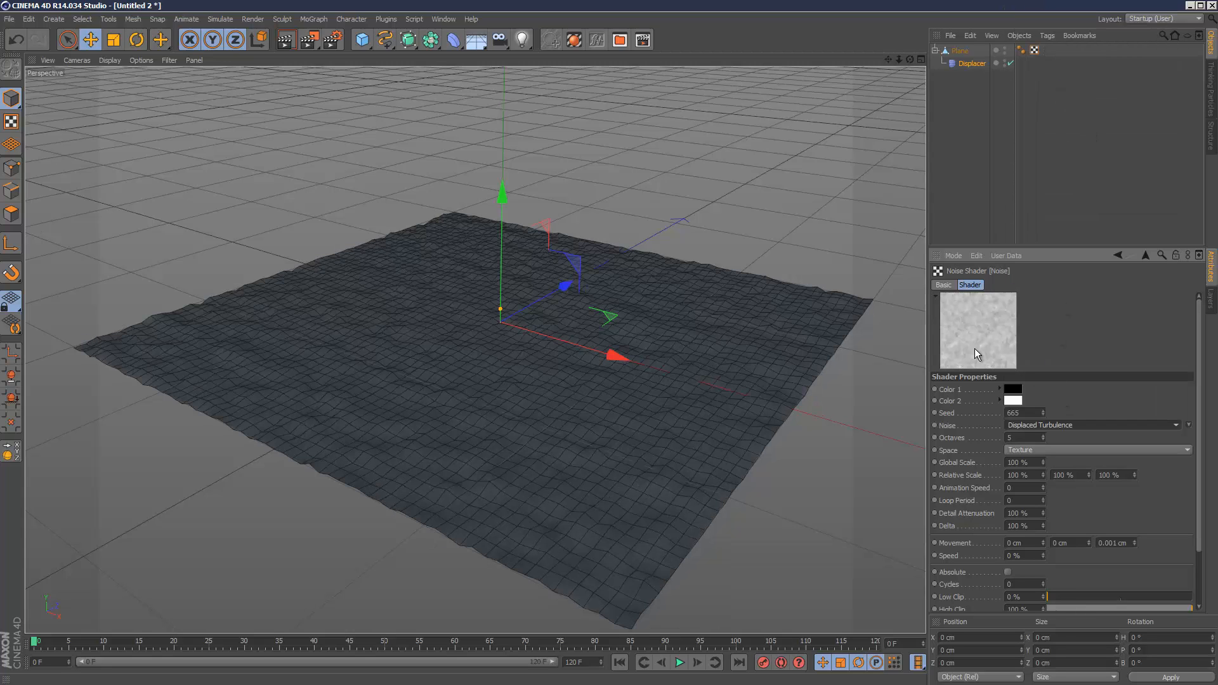
mouse_move(1037, 458)
text(200)
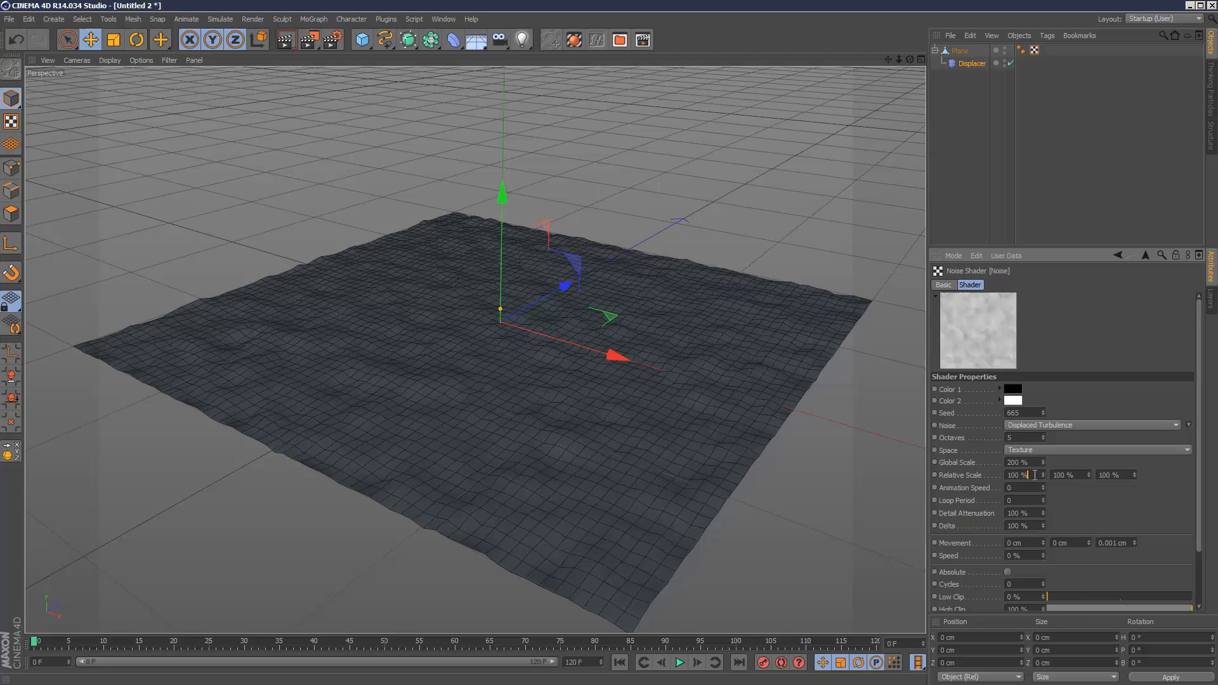
triple_click(1017, 462)
text(300)
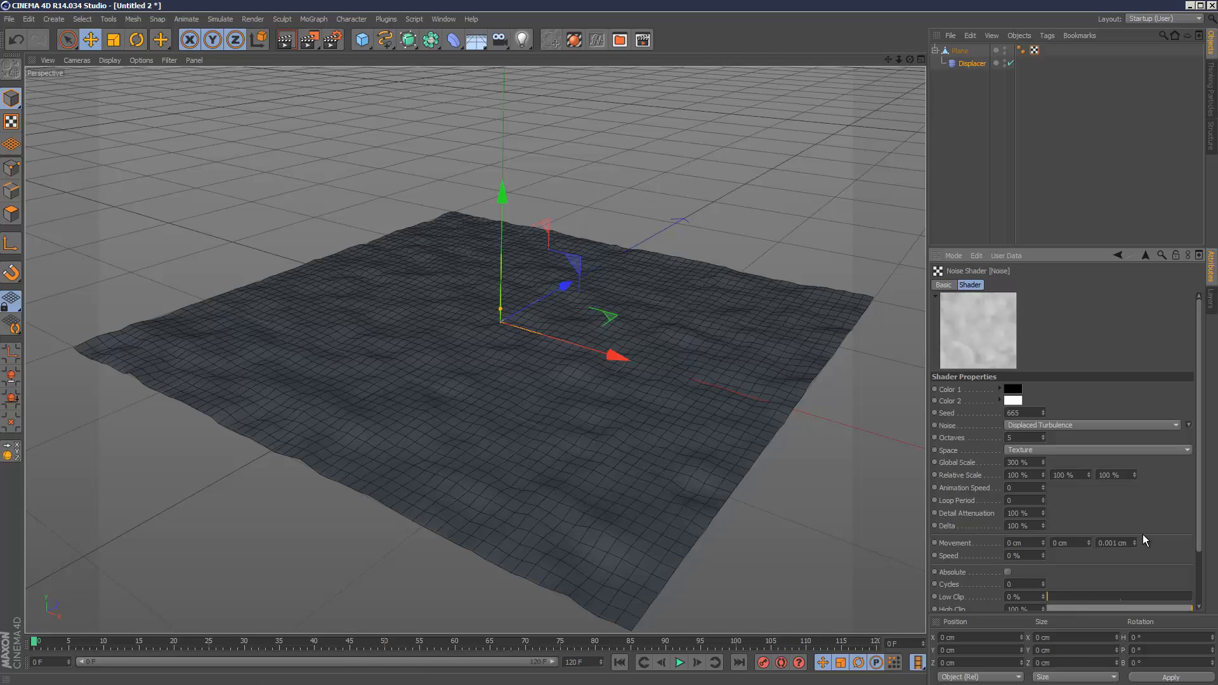
scroll(down, 3)
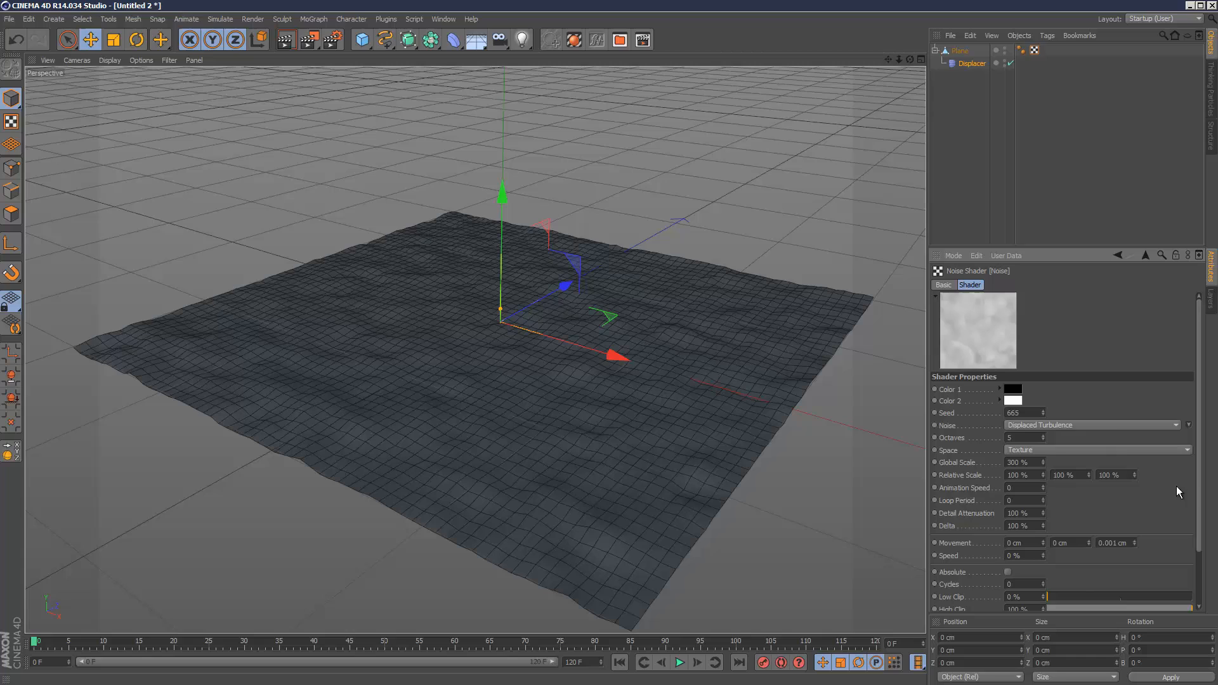
mouse_move(681, 267)
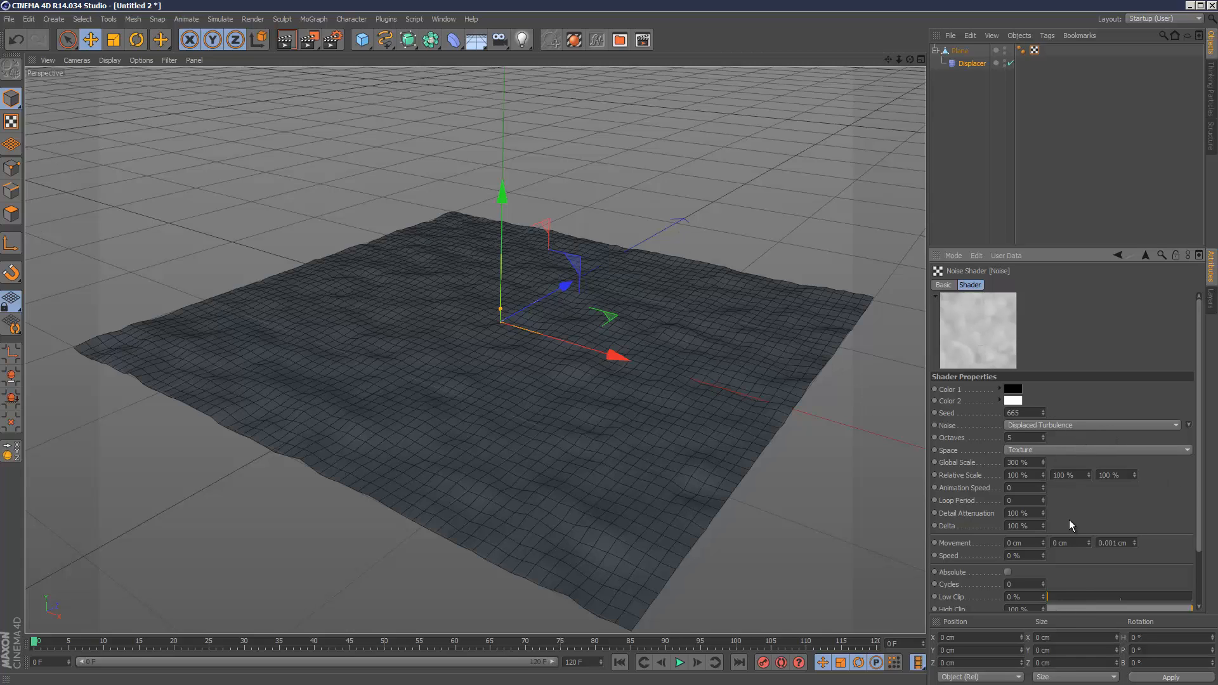
mouse_move(1062, 457)
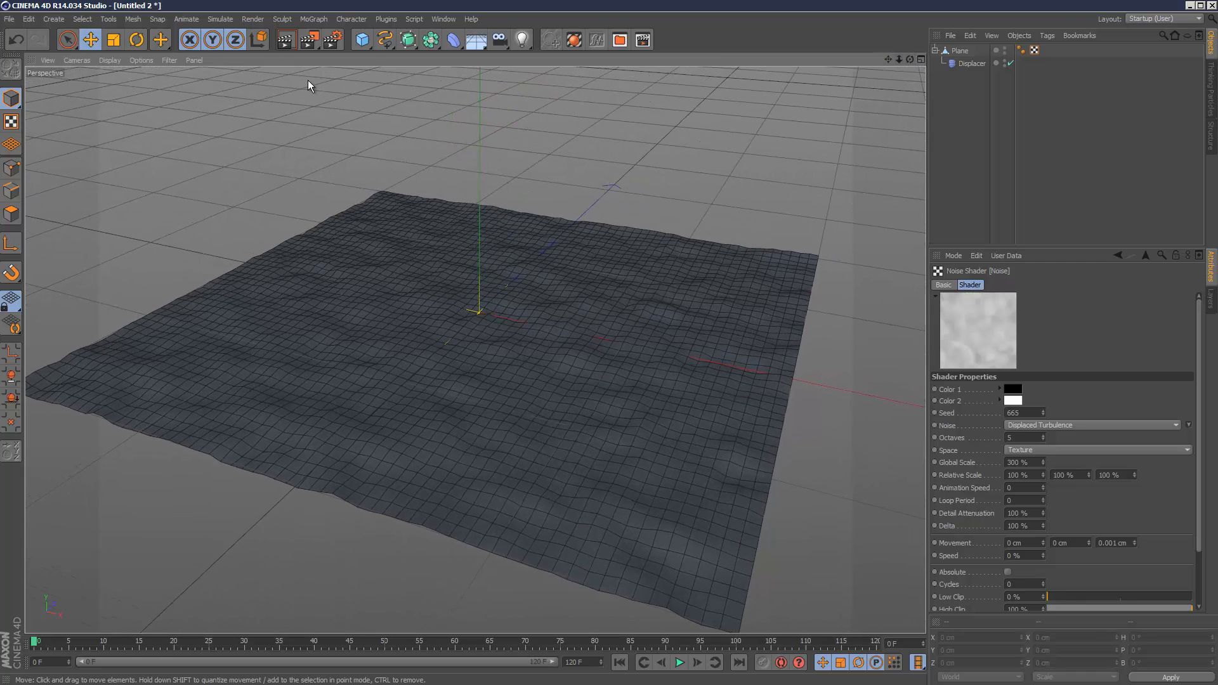
Add a small torus standing upright in +Z and place it at the terrain's right edge
click(361, 39)
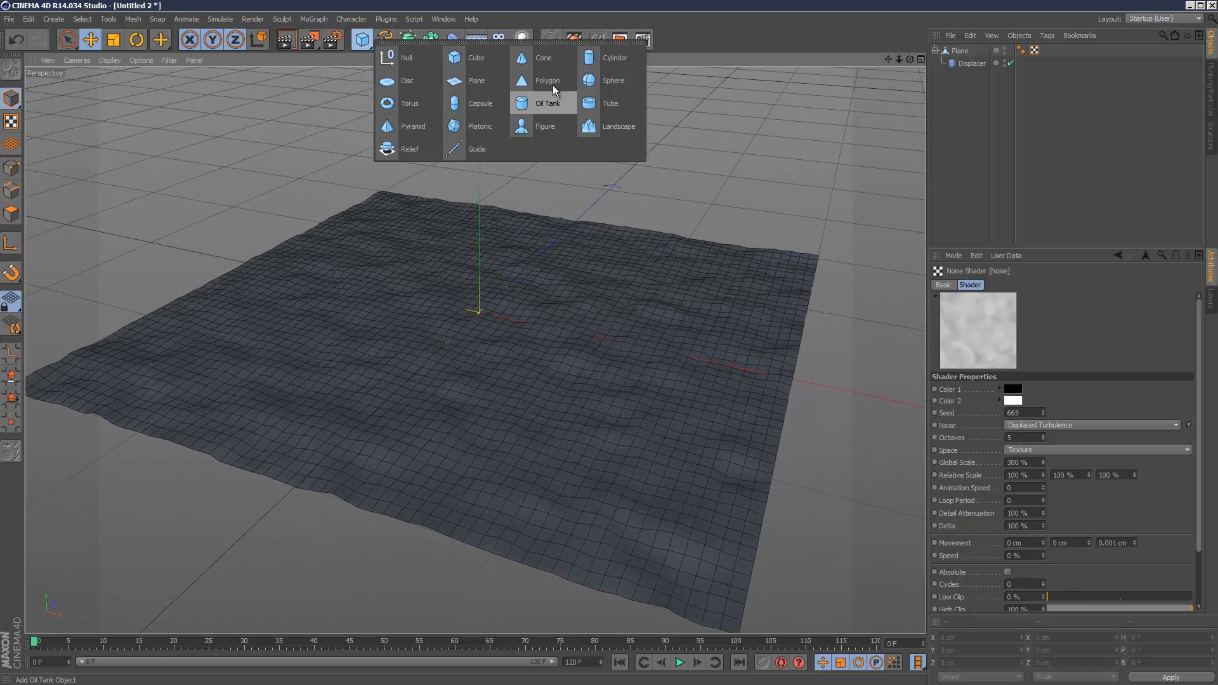
click(408, 103)
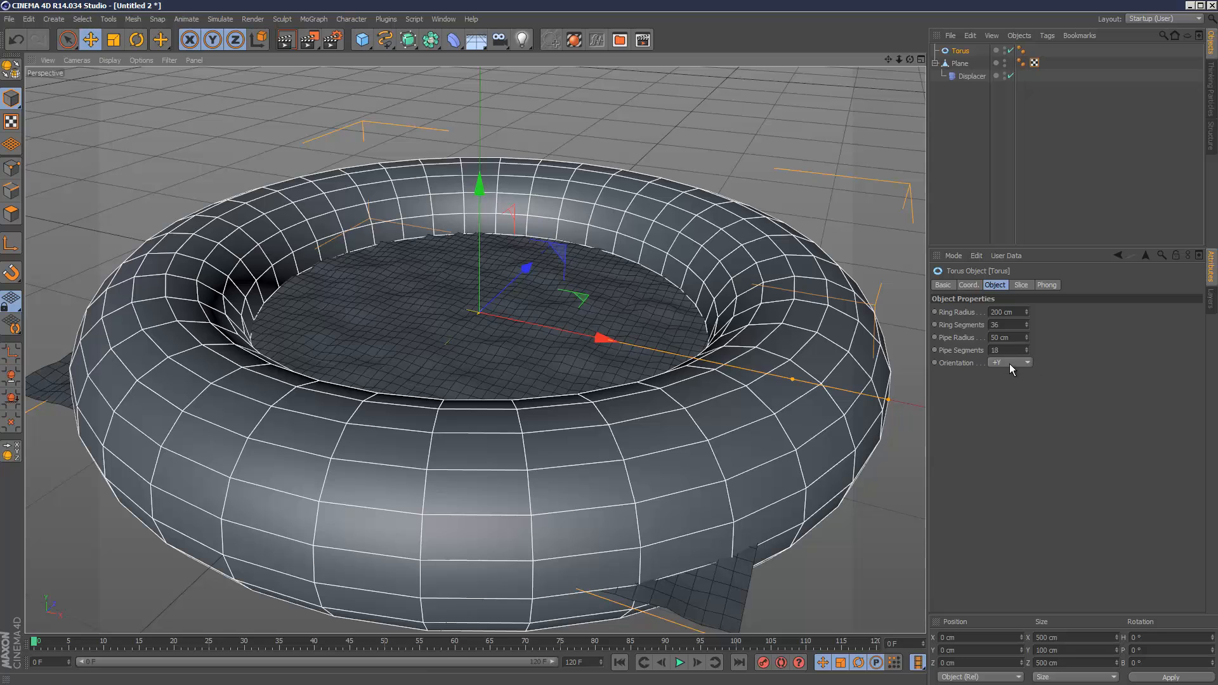
click(1009, 362)
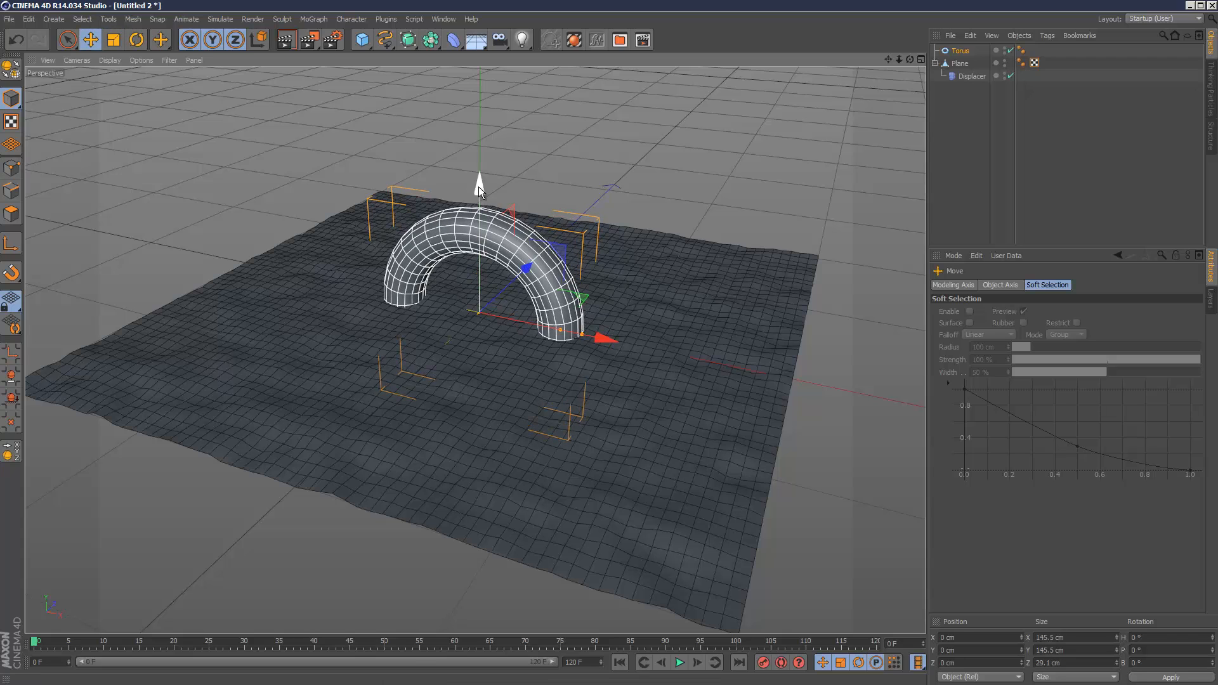
drag(479, 183, 489, 117)
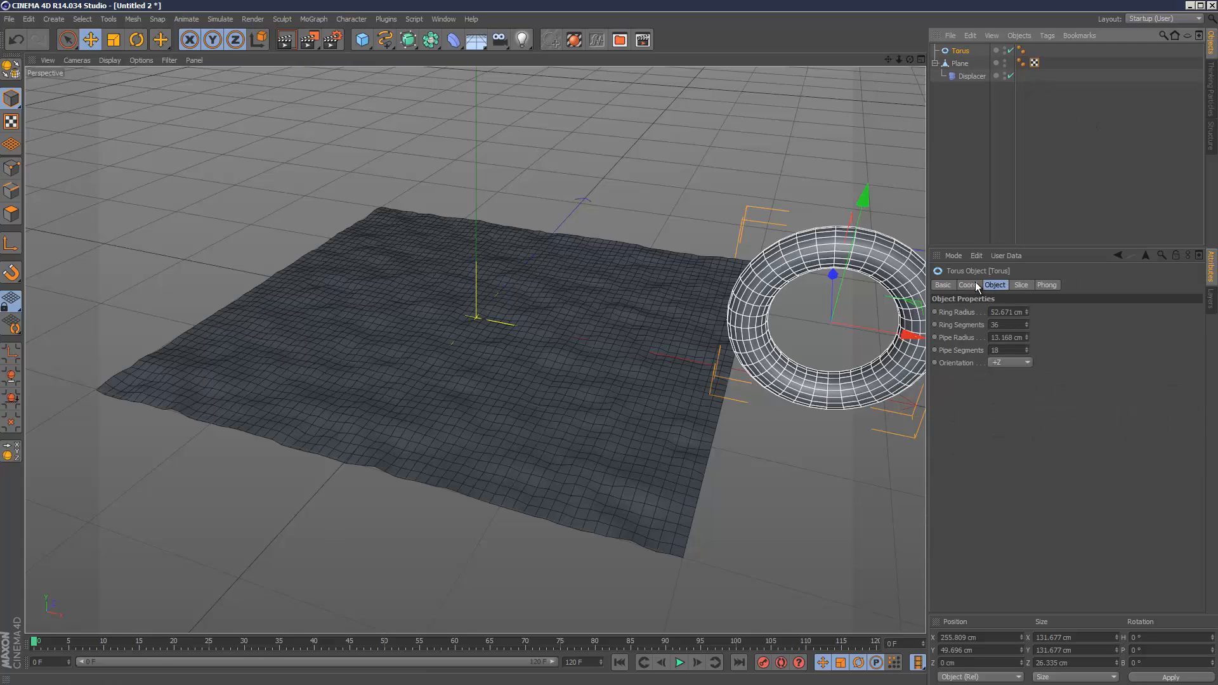
Keyframe the torus's X position so it travels across the terrain
click(969, 284)
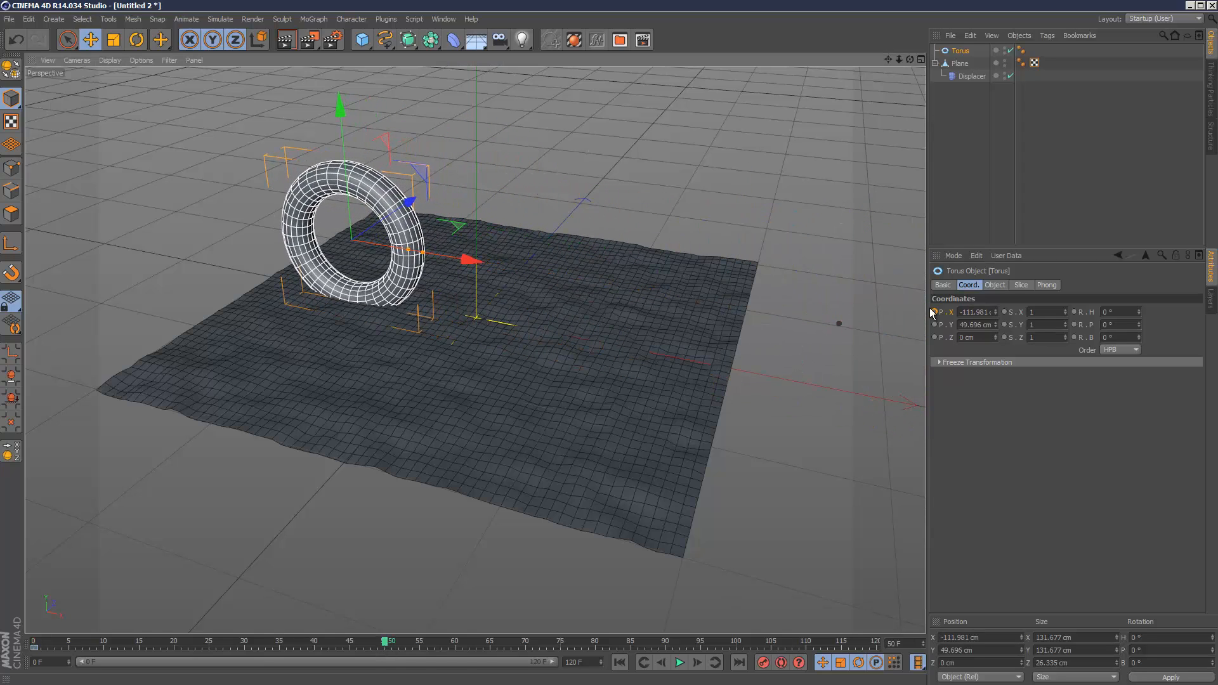
click(206, 650)
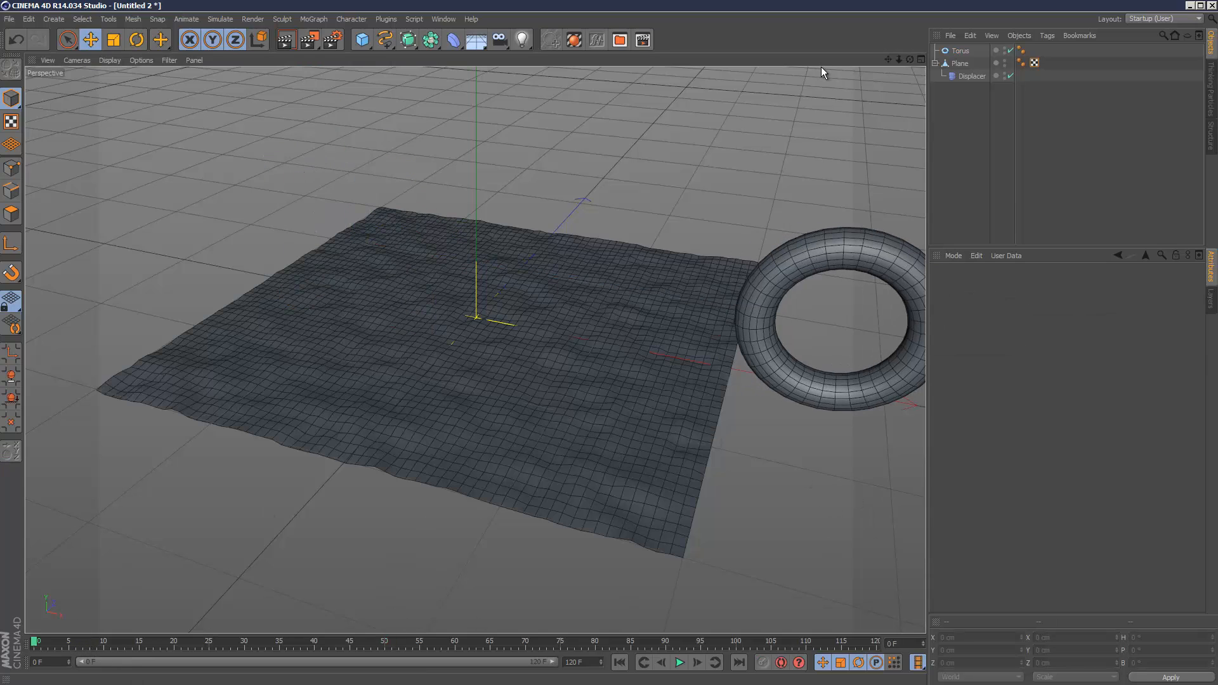
Add an XPresso tag to the torus and bring the torus into the node graph
click(961, 51)
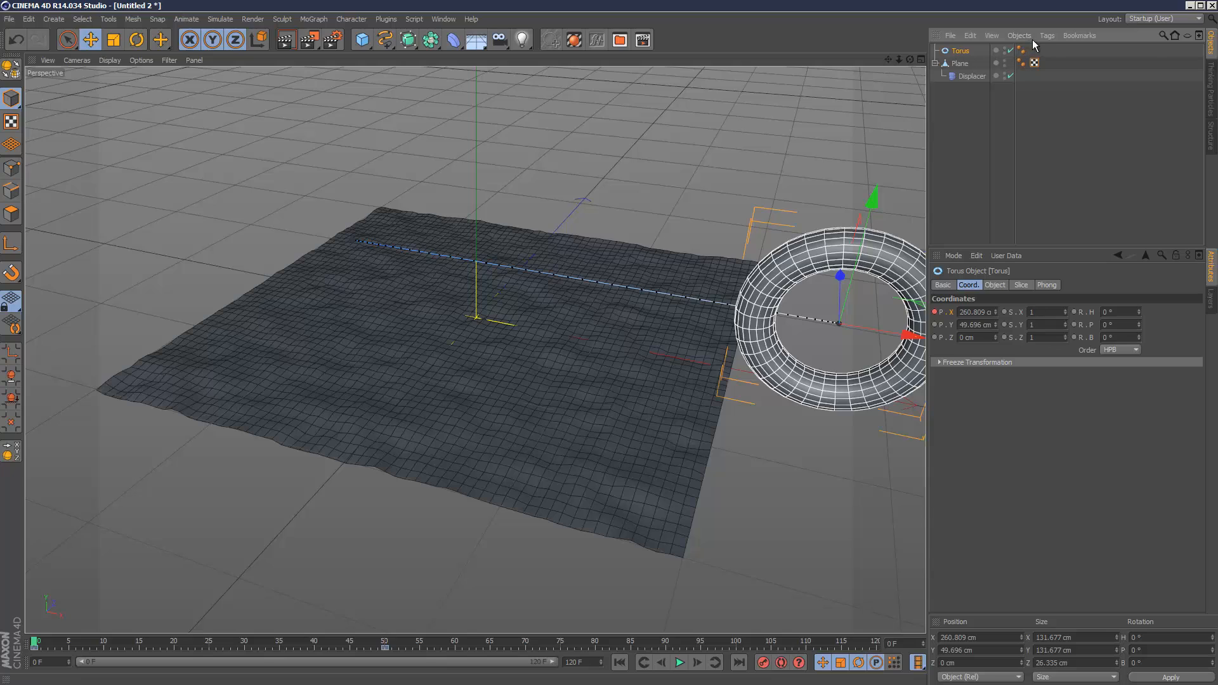
click(1035, 50)
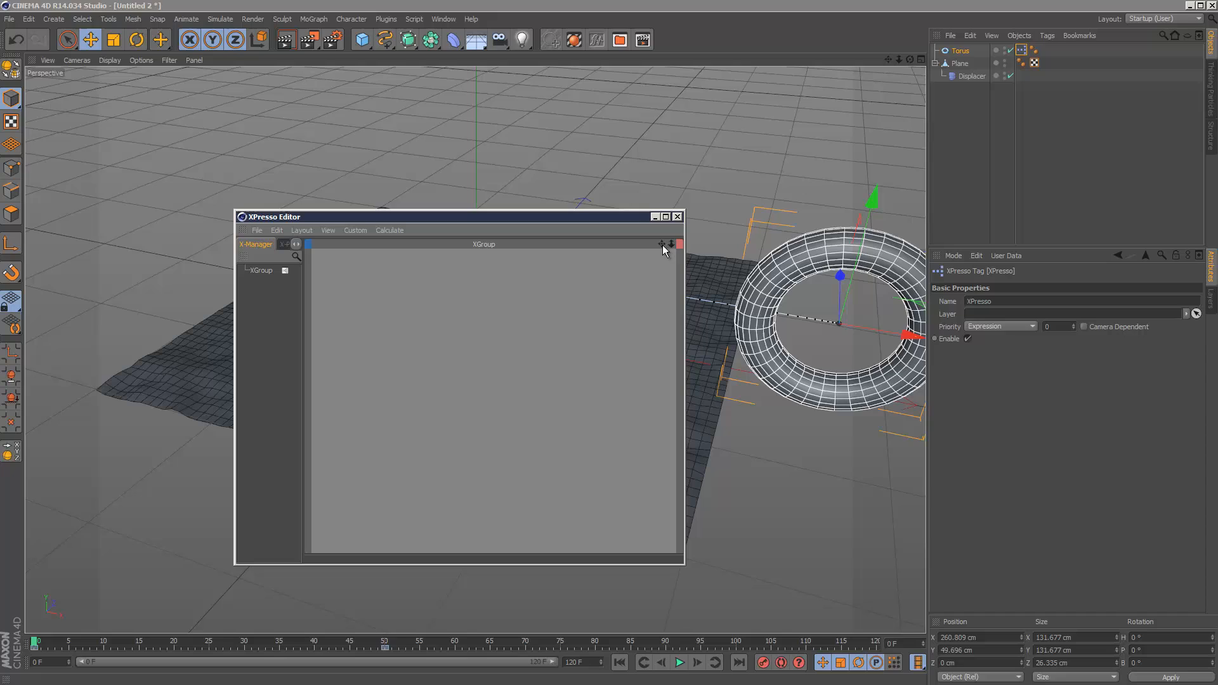
click(960, 51)
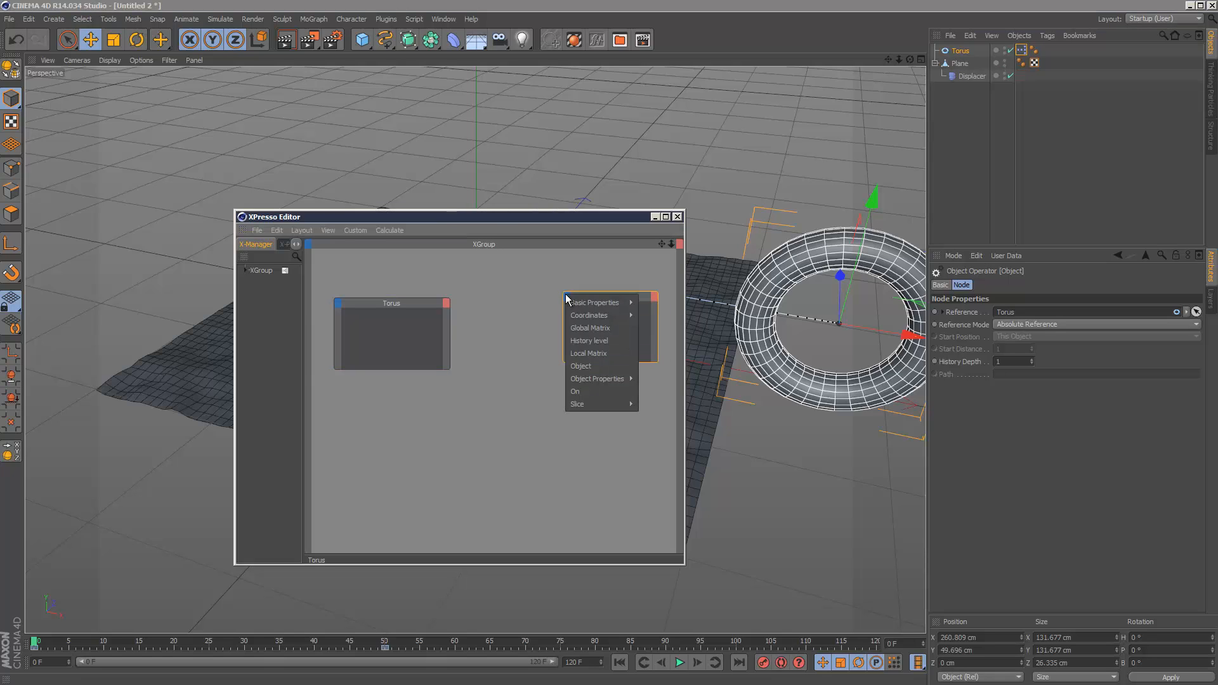
mouse_move(594, 302)
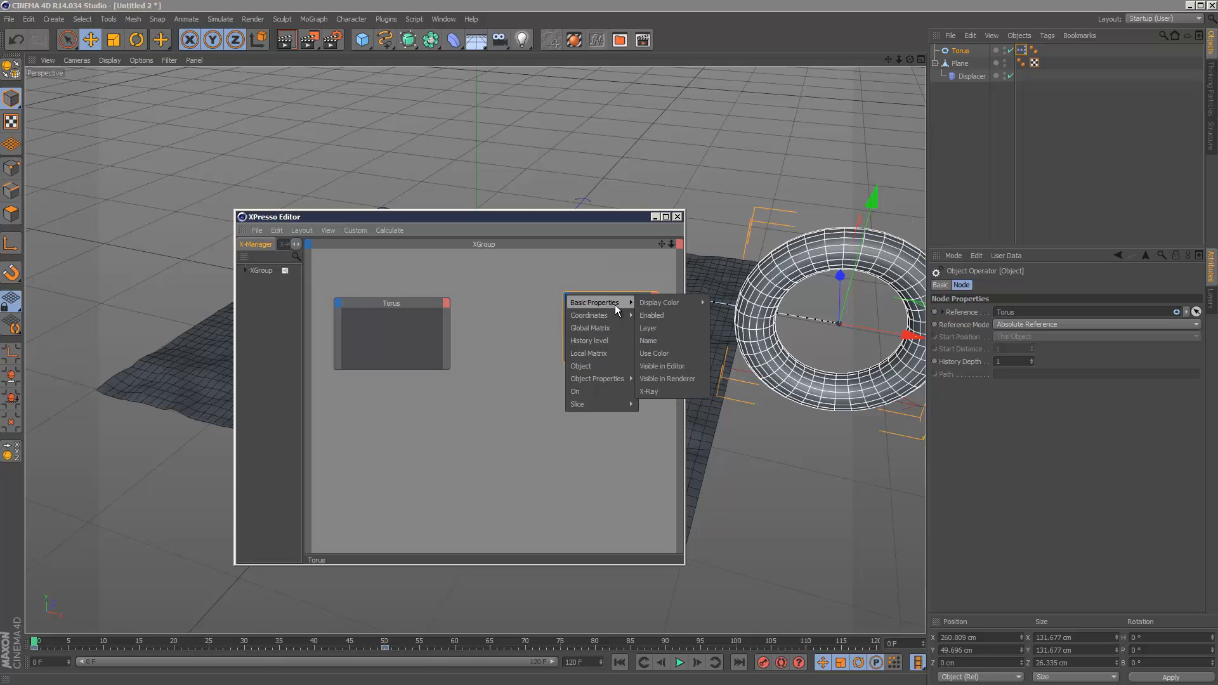
mouse_move(588, 315)
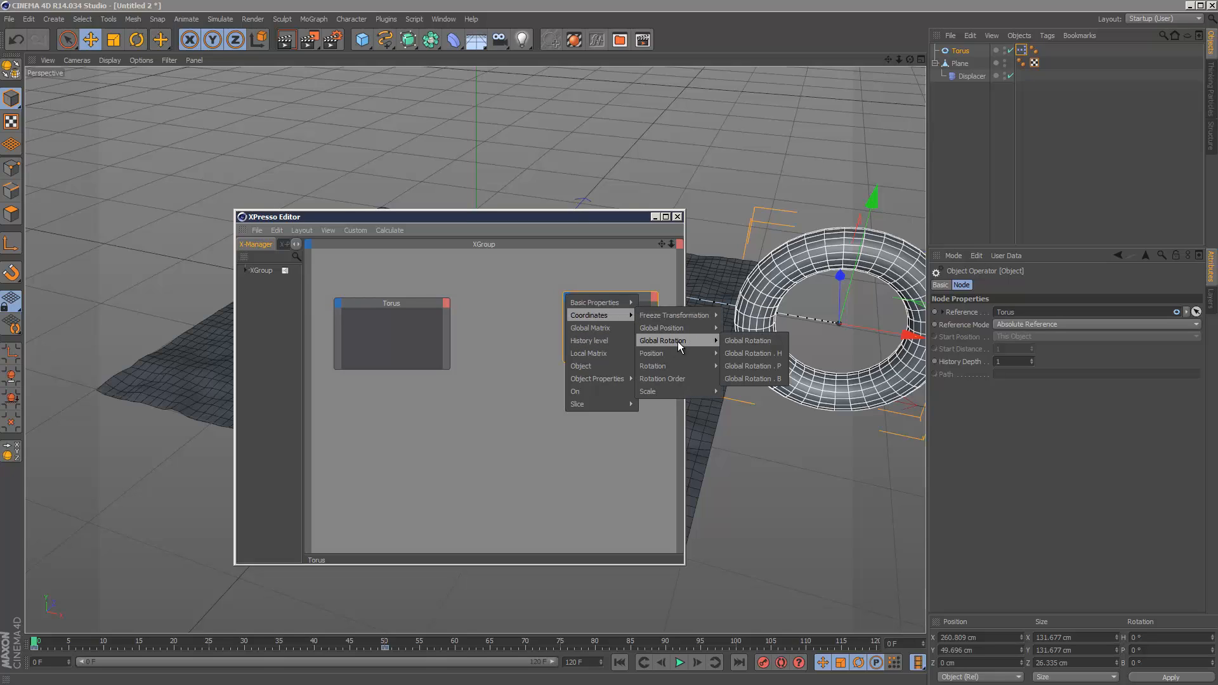
mouse_move(749, 366)
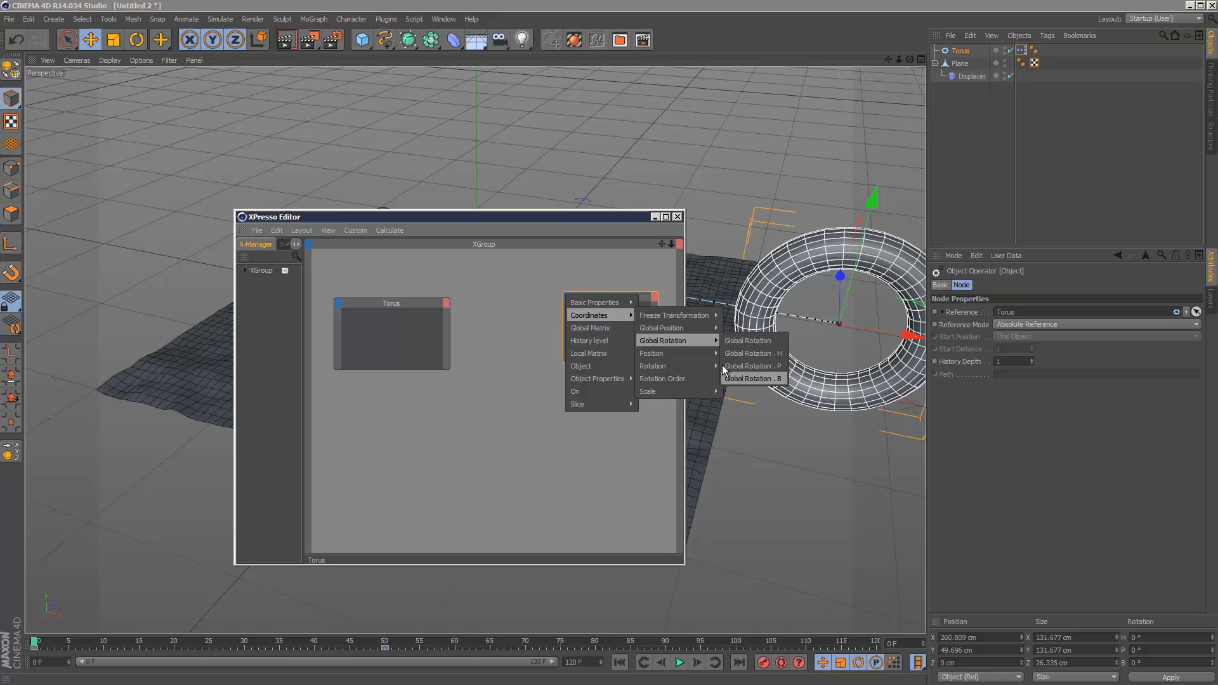
click(751, 378)
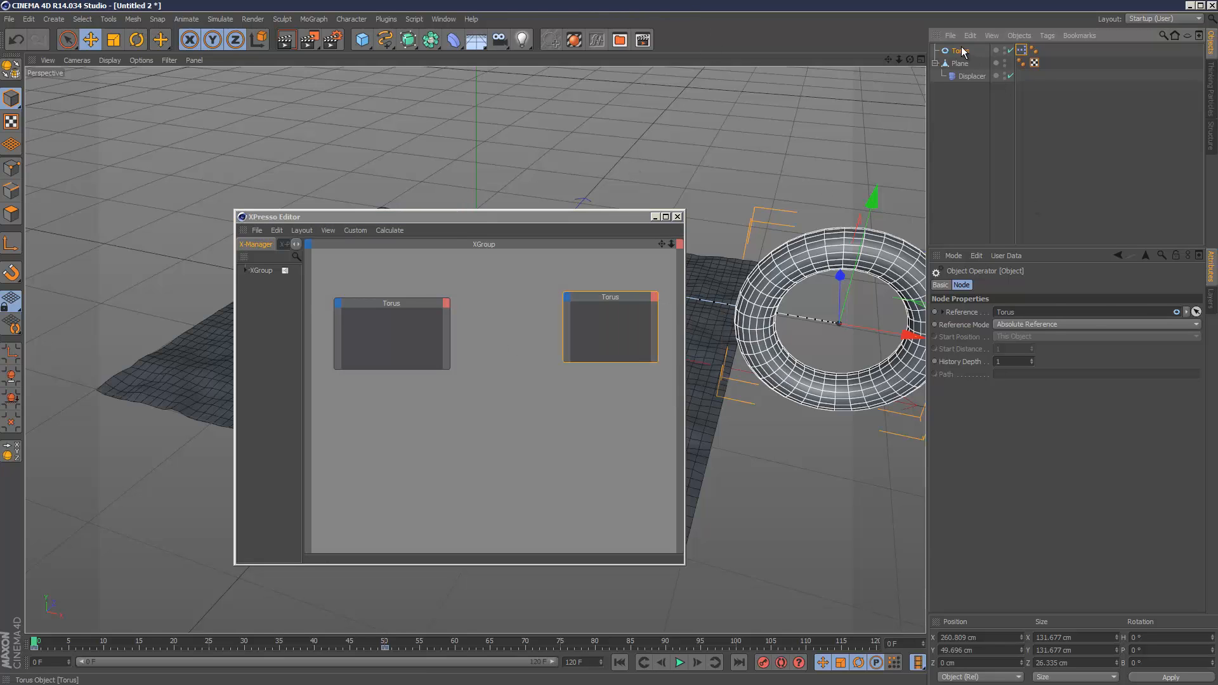
Add a second torus node with a Global Rotation B input and expose Global Position X as output
click(961, 50)
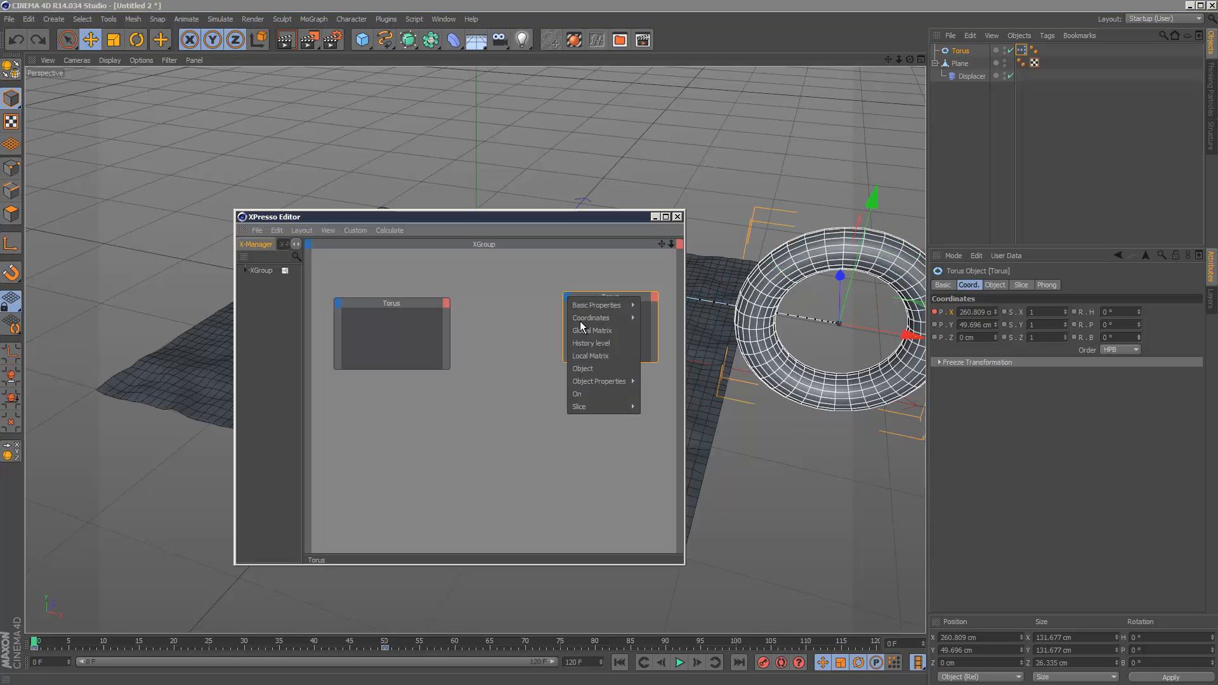
mouse_move(591, 317)
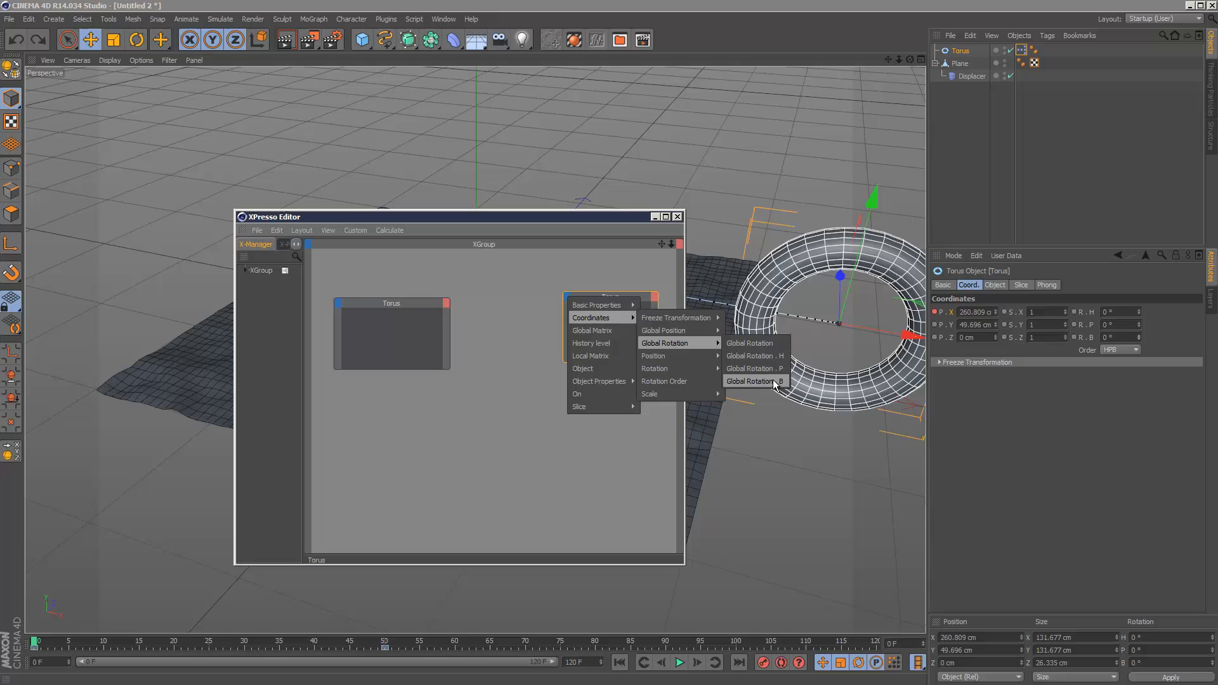
click(754, 380)
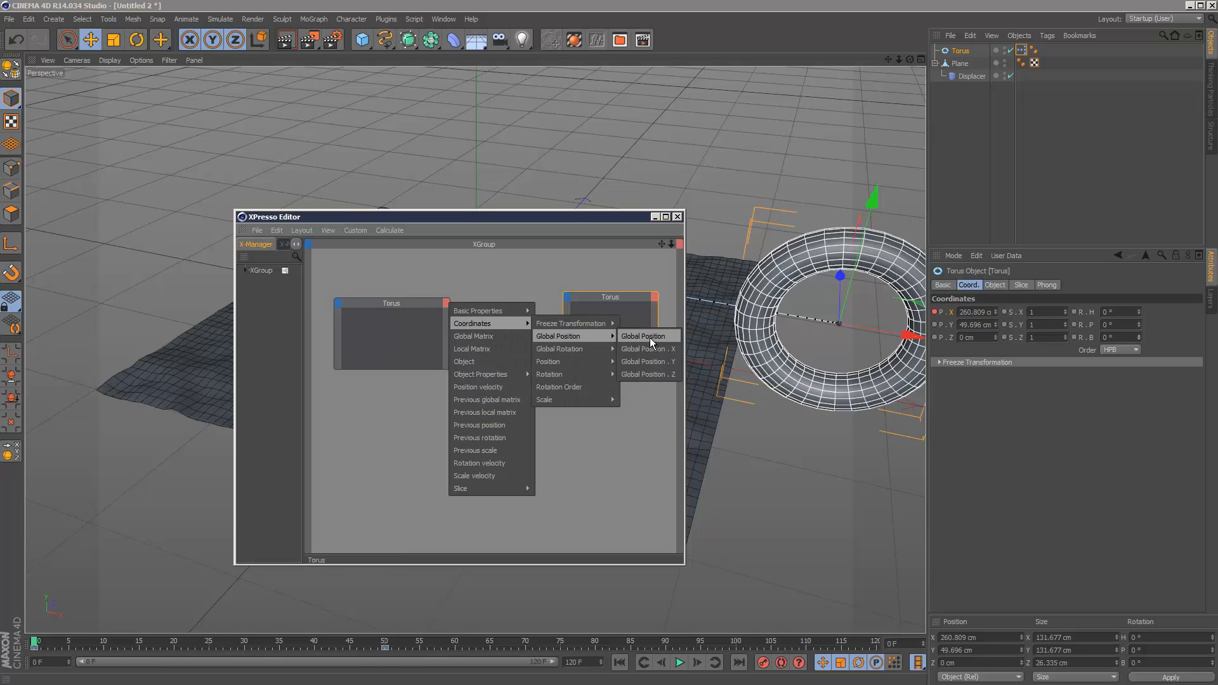
click(644, 348)
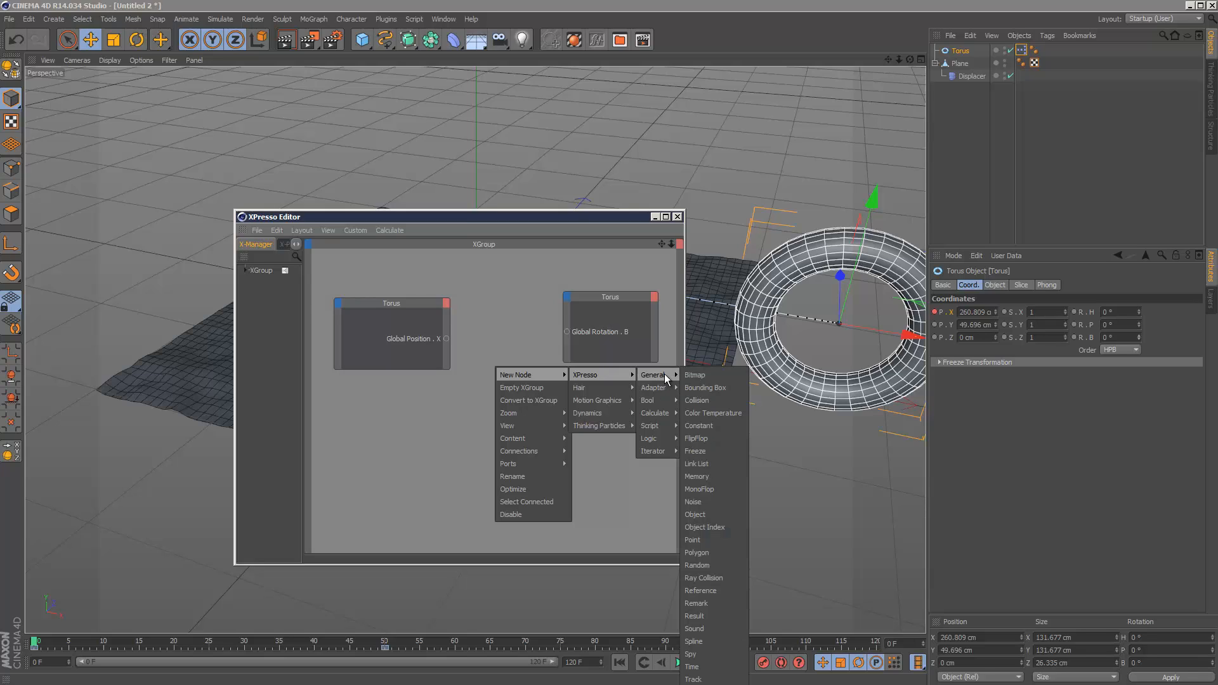
mouse_move(712, 412)
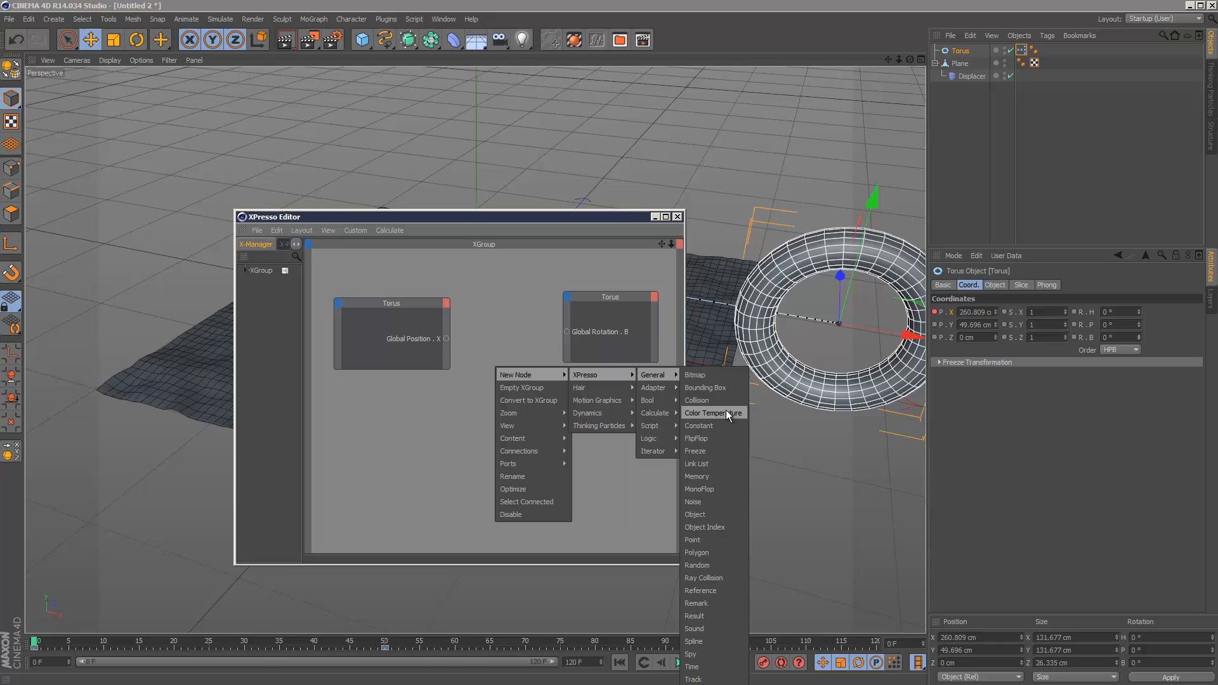
mouse_move(696, 375)
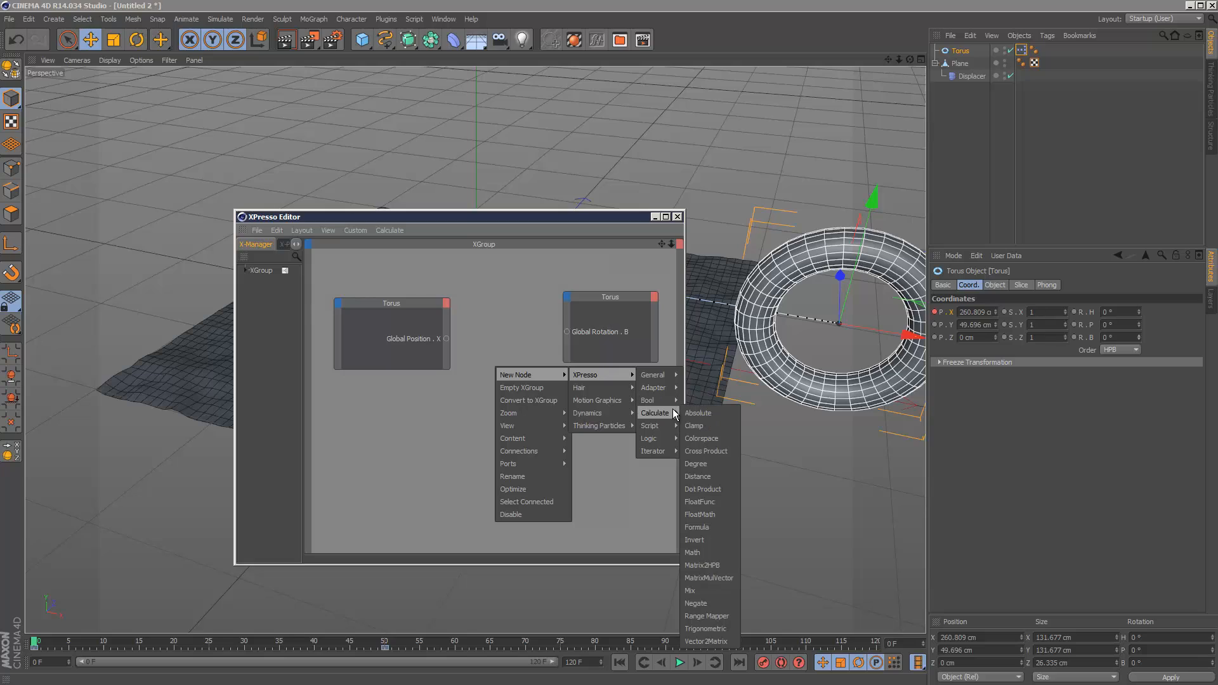
mouse_move(719, 552)
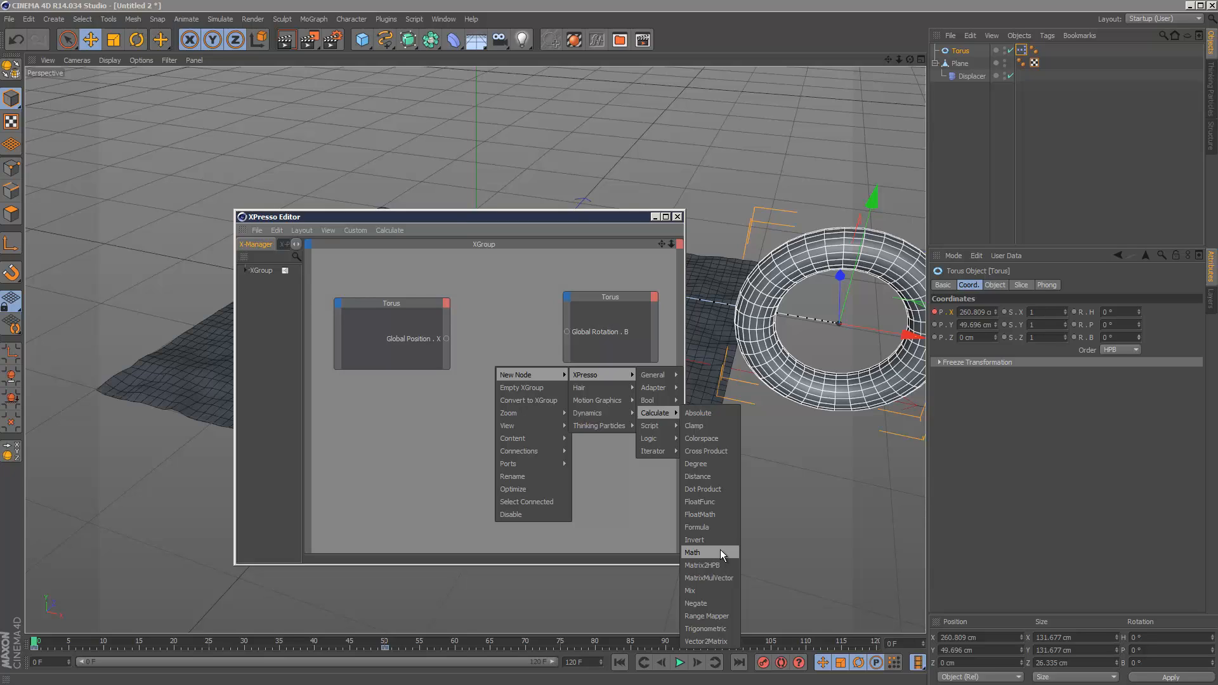
Add a Math node and a Degree conversion node between the two torus nodes
click(691, 553)
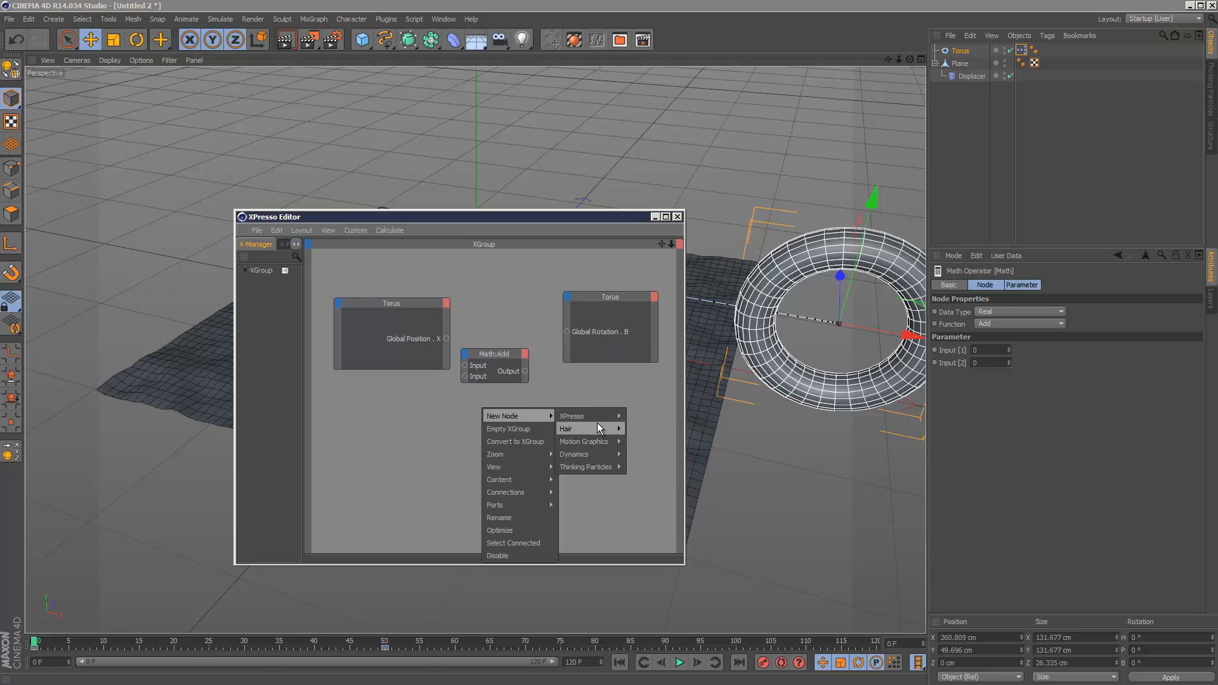
mouse_move(642, 453)
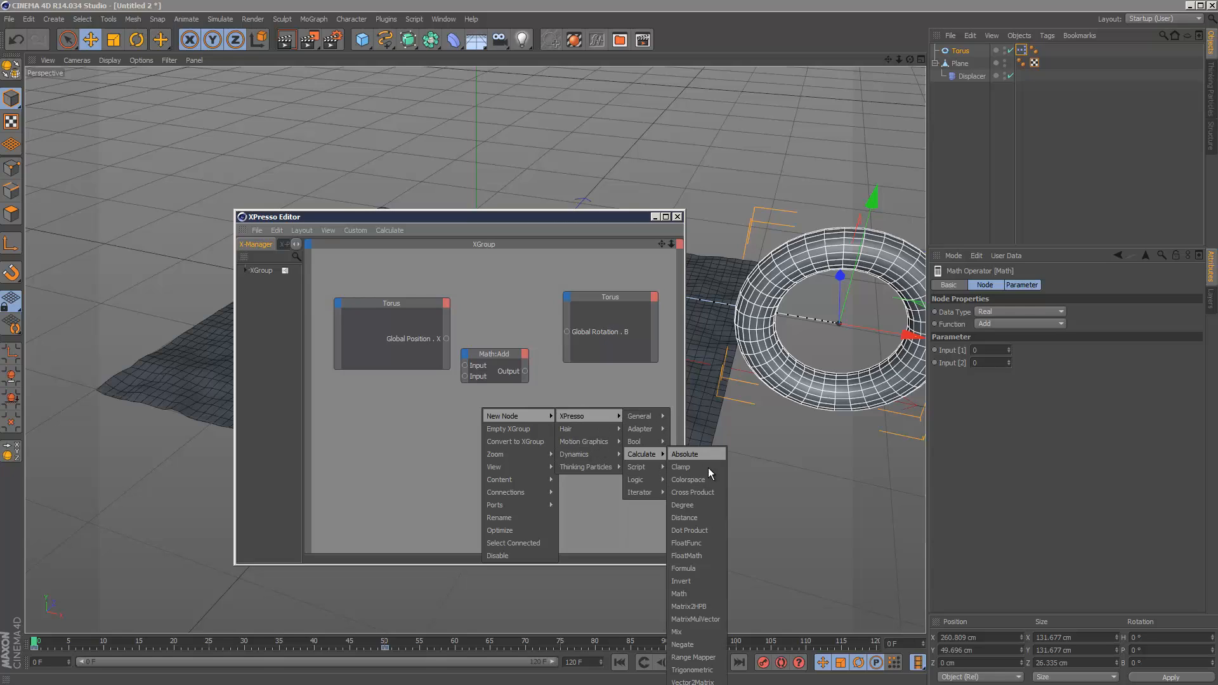
click(681, 505)
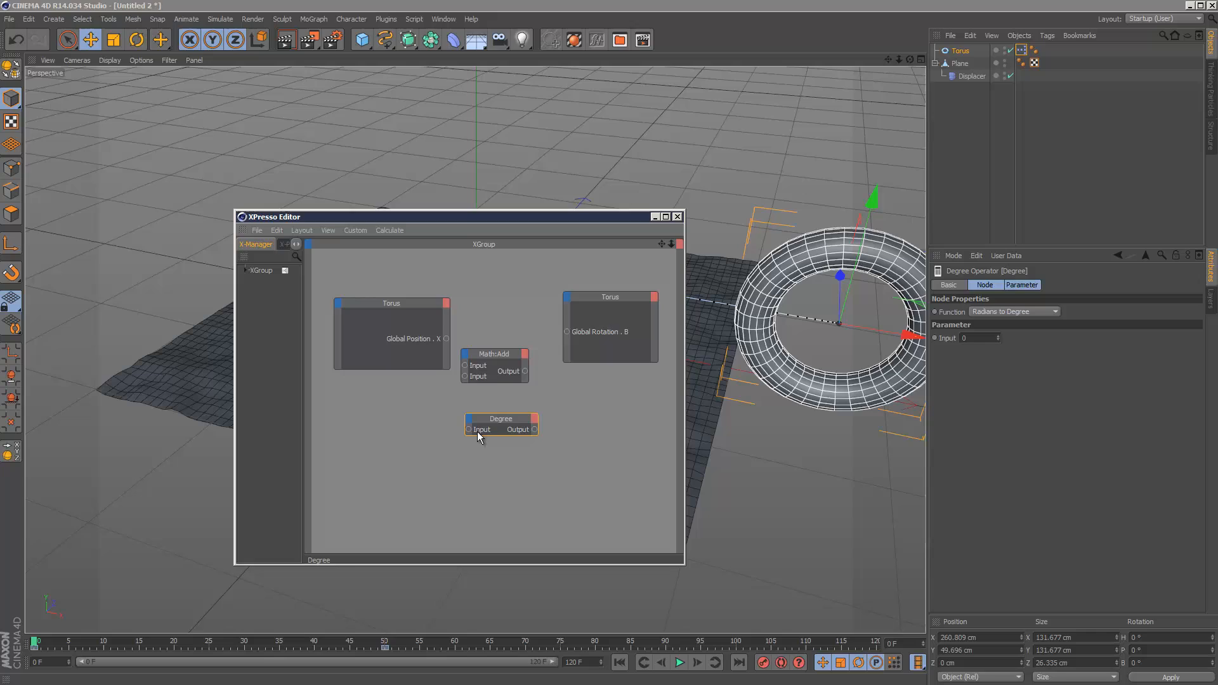
mouse_move(532, 428)
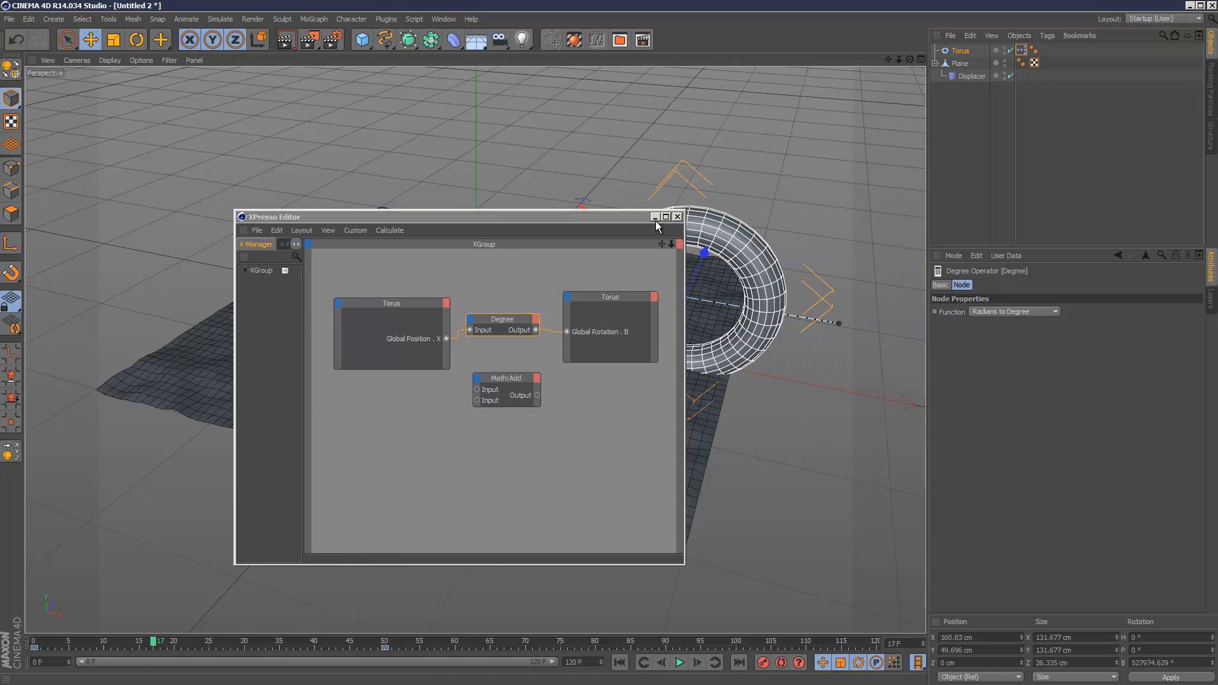
Wire Global Position X through the Math Divide node (by 20) into the torus's banking rotation
click(675, 217)
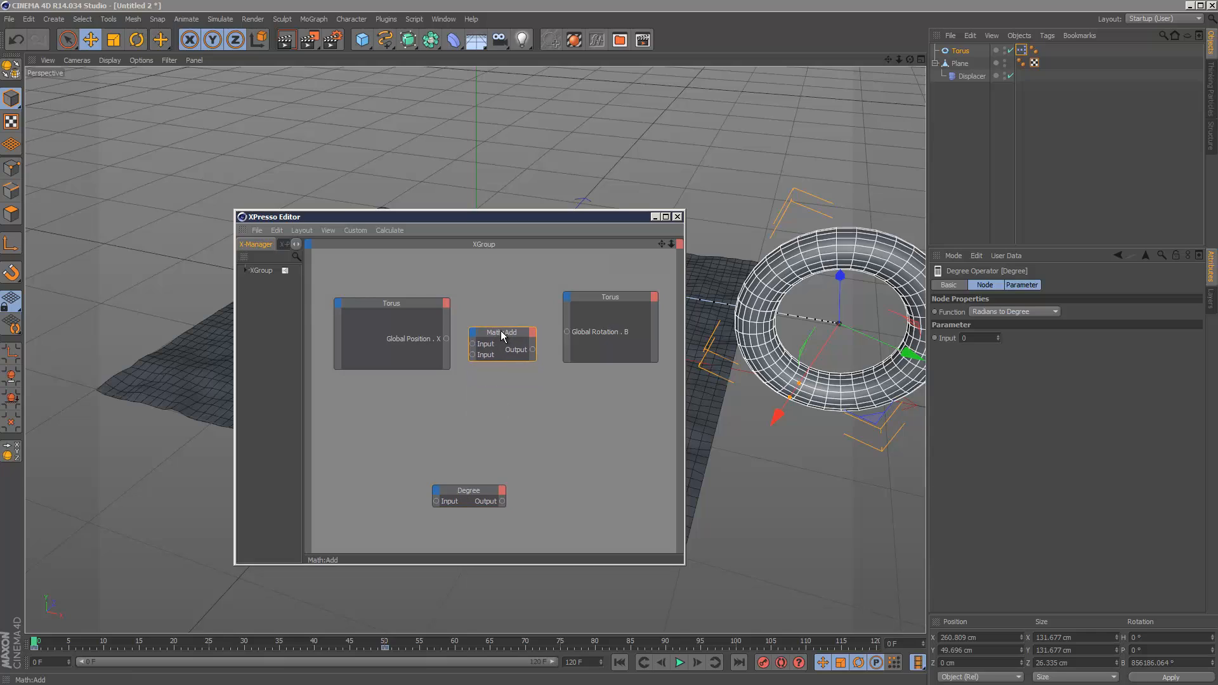
click(502, 332)
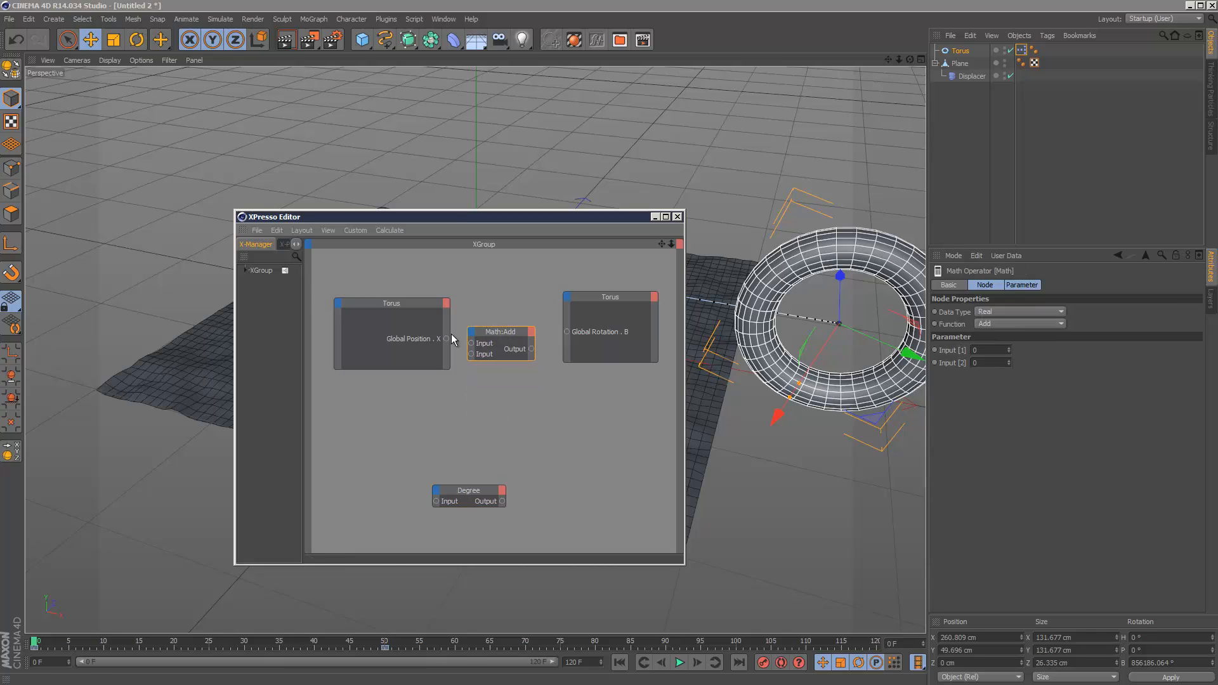
click(501, 332)
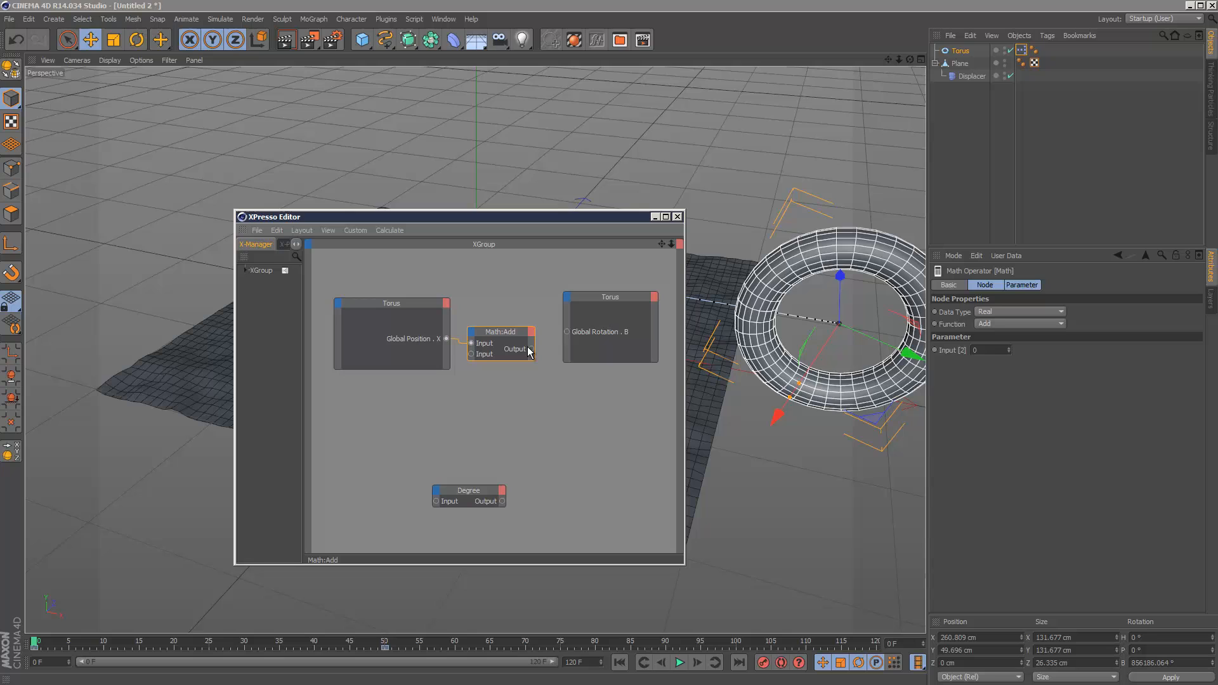
click(37, 642)
text(20)
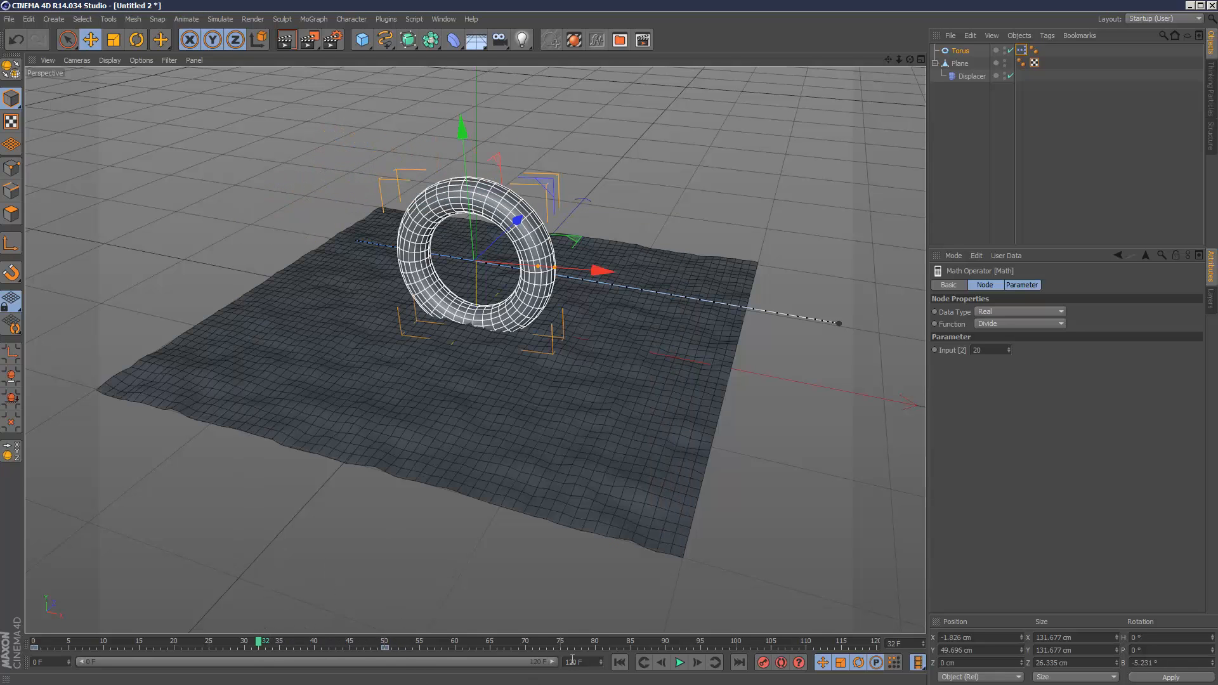
Set the Math divisor to 50 and play the animation to test the roll speed
click(678, 662)
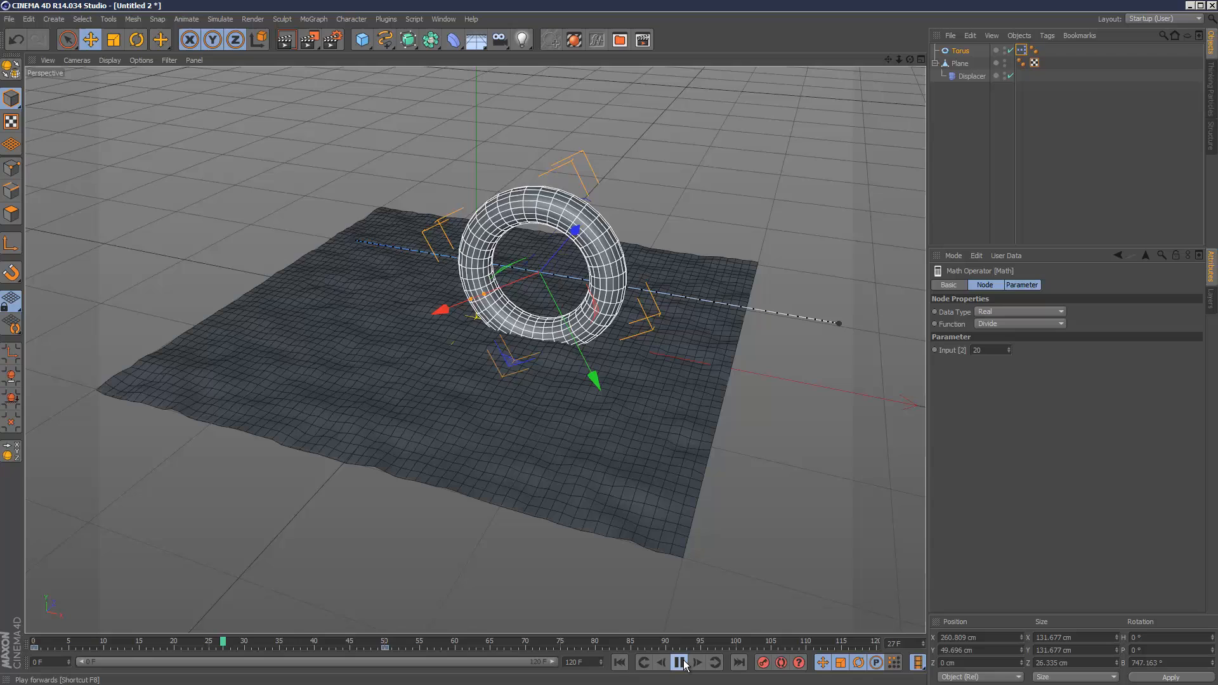
click(679, 662)
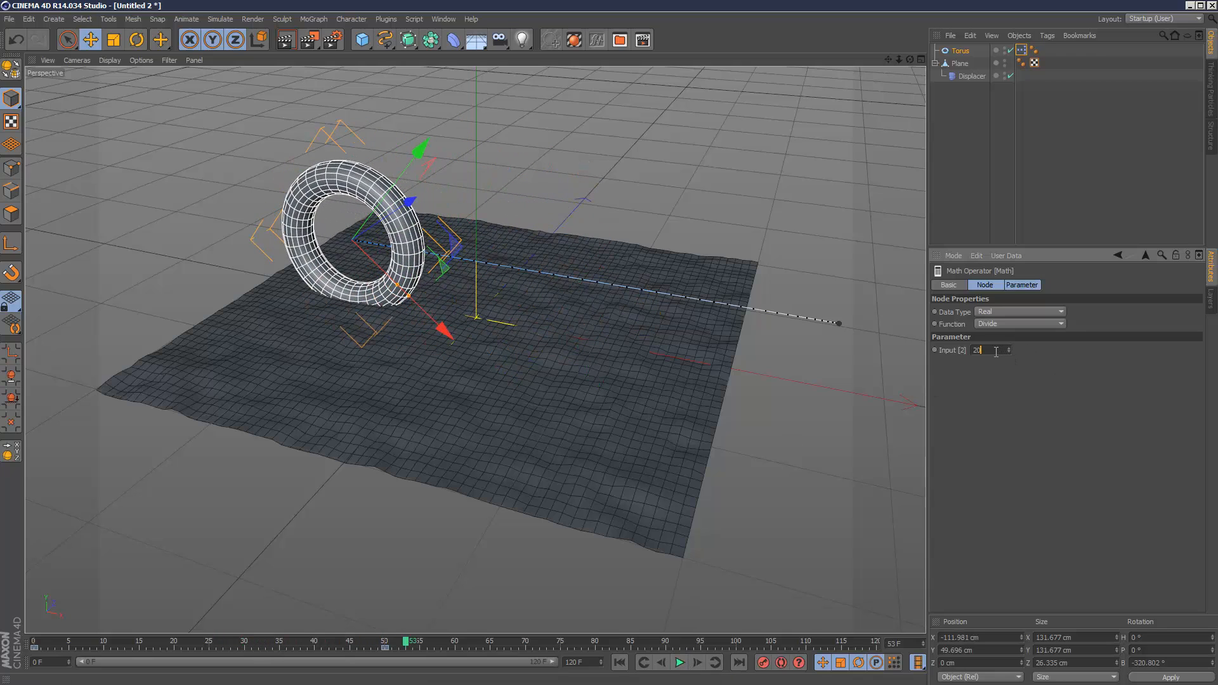
text(50)
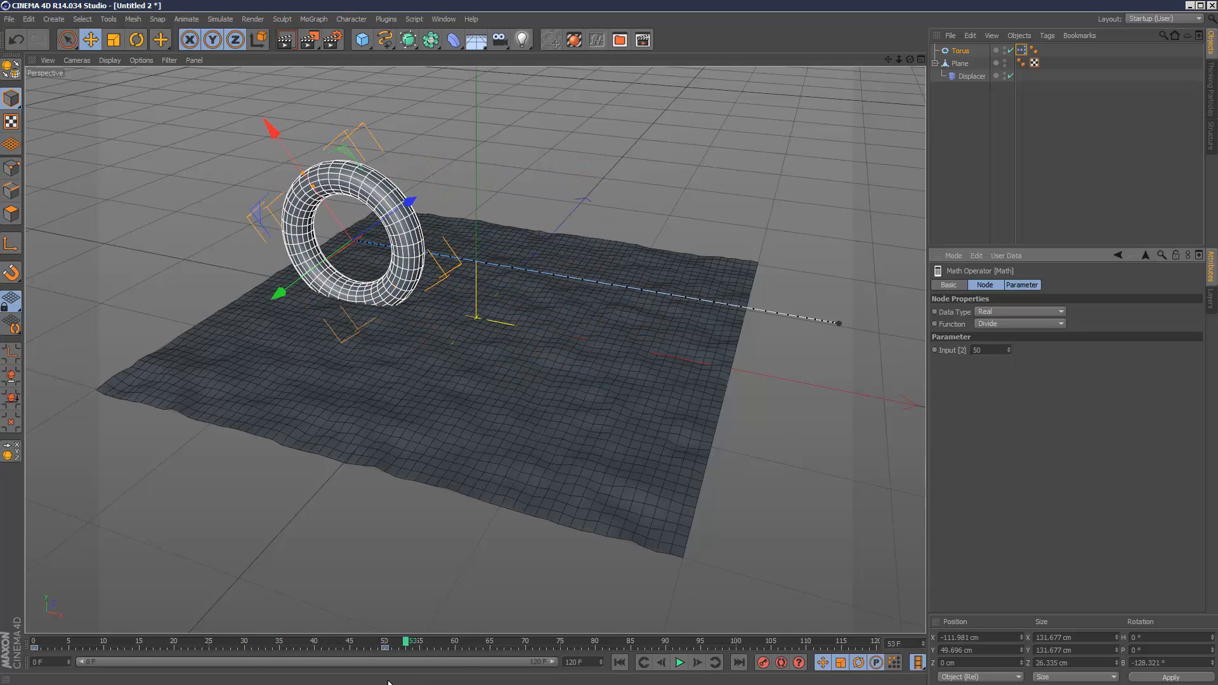
click(679, 662)
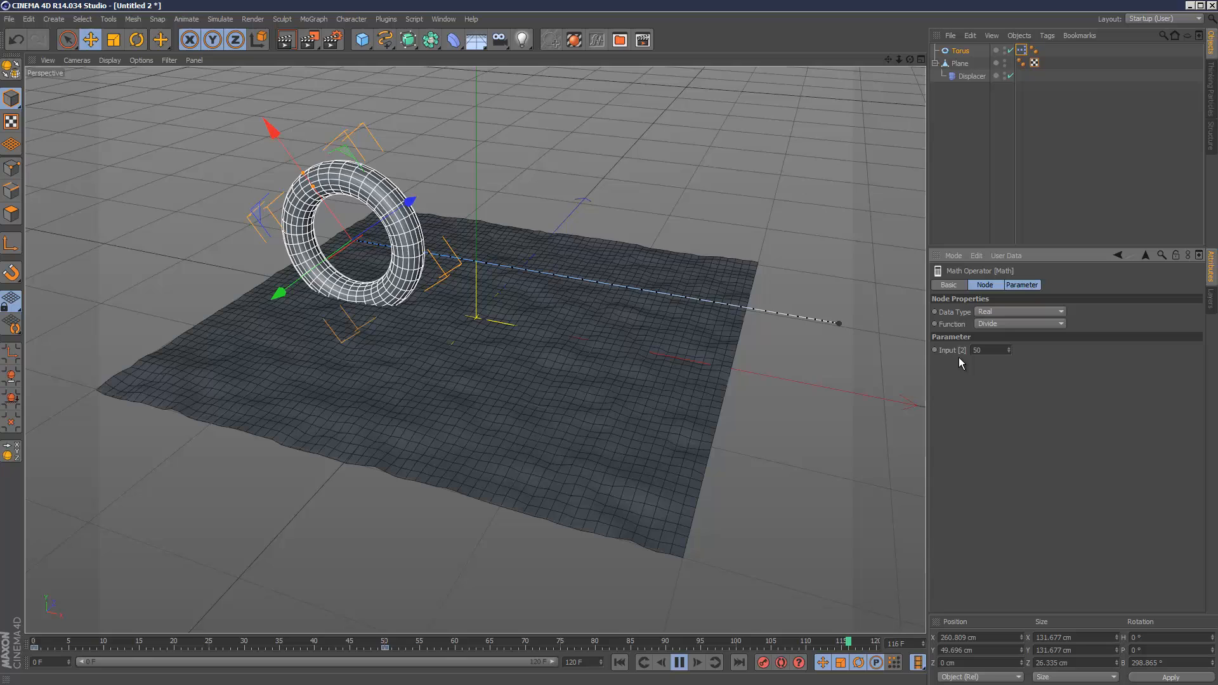
click(679, 662)
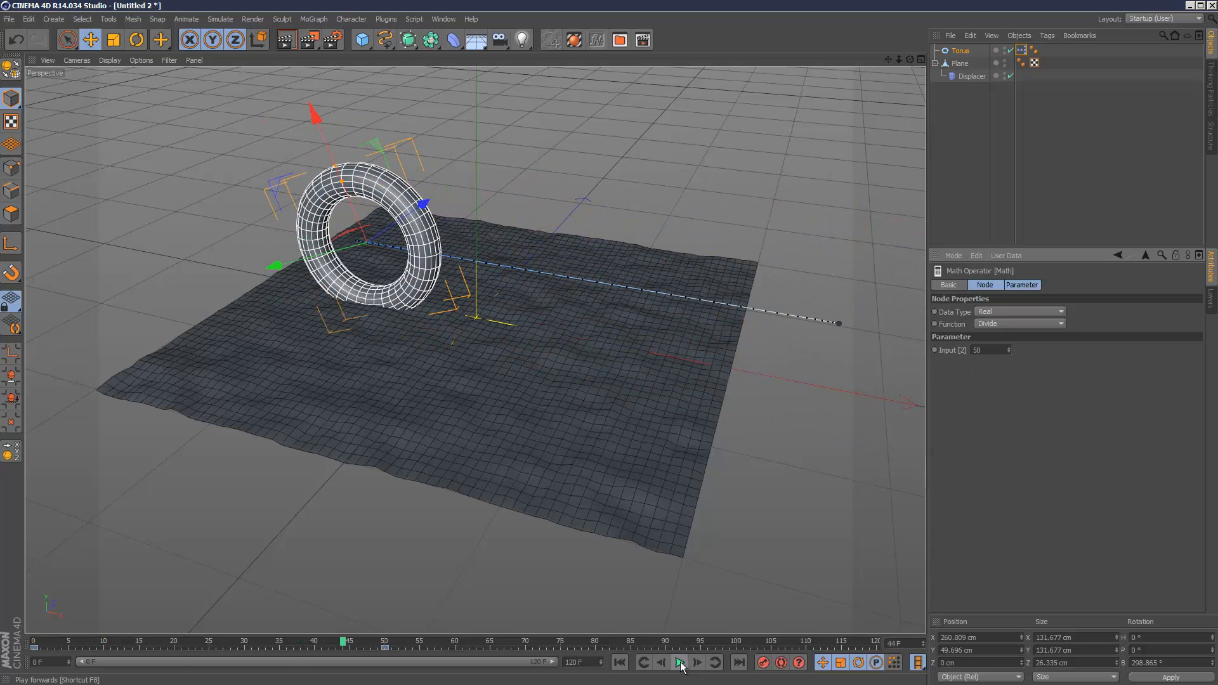
Raise the divisor to 70 and replay from frame 0 to check the slower roll
click(680, 662)
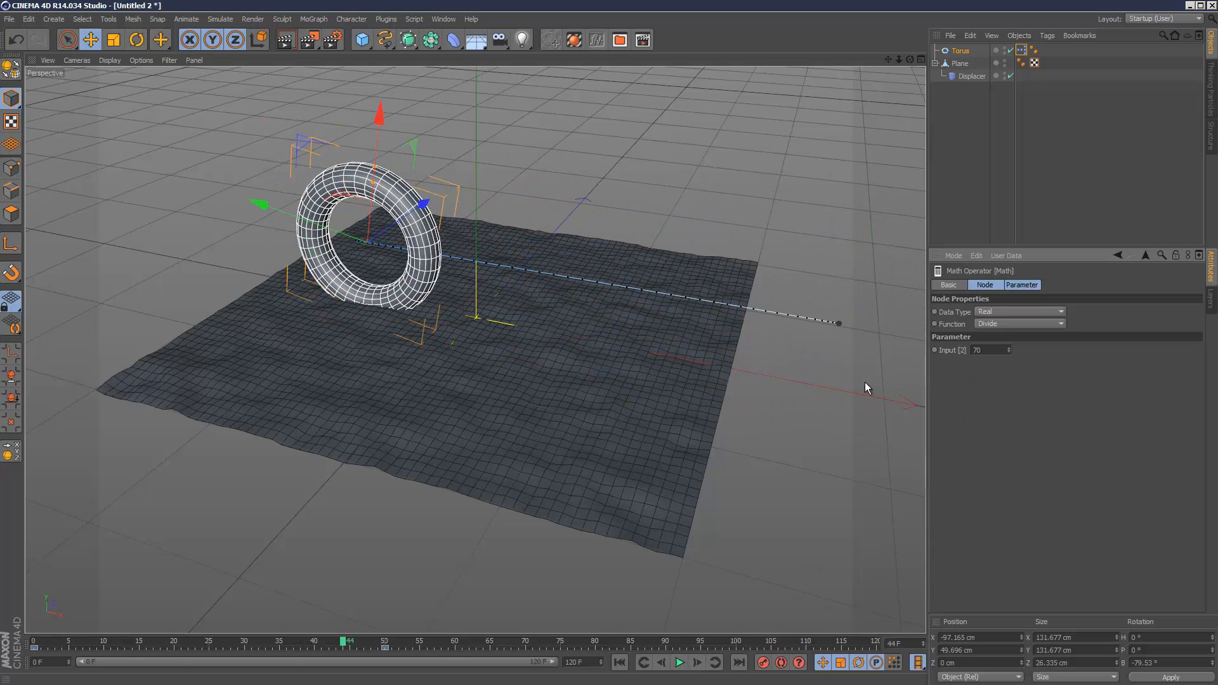
click(678, 662)
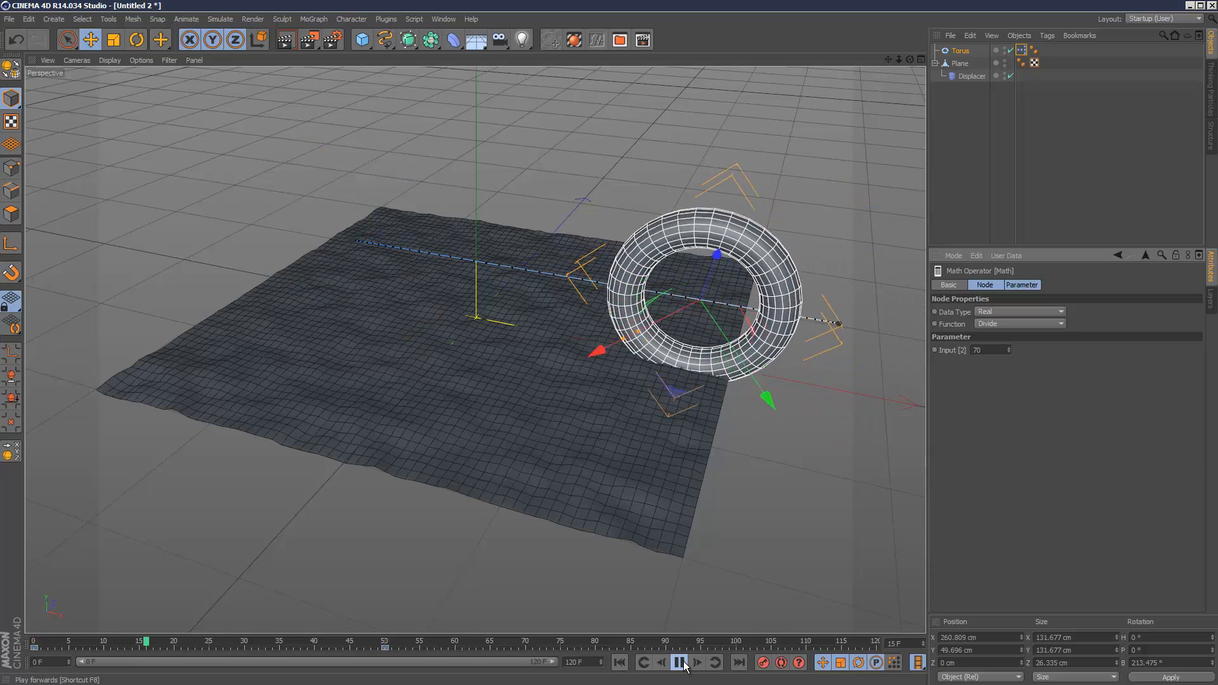
click(679, 662)
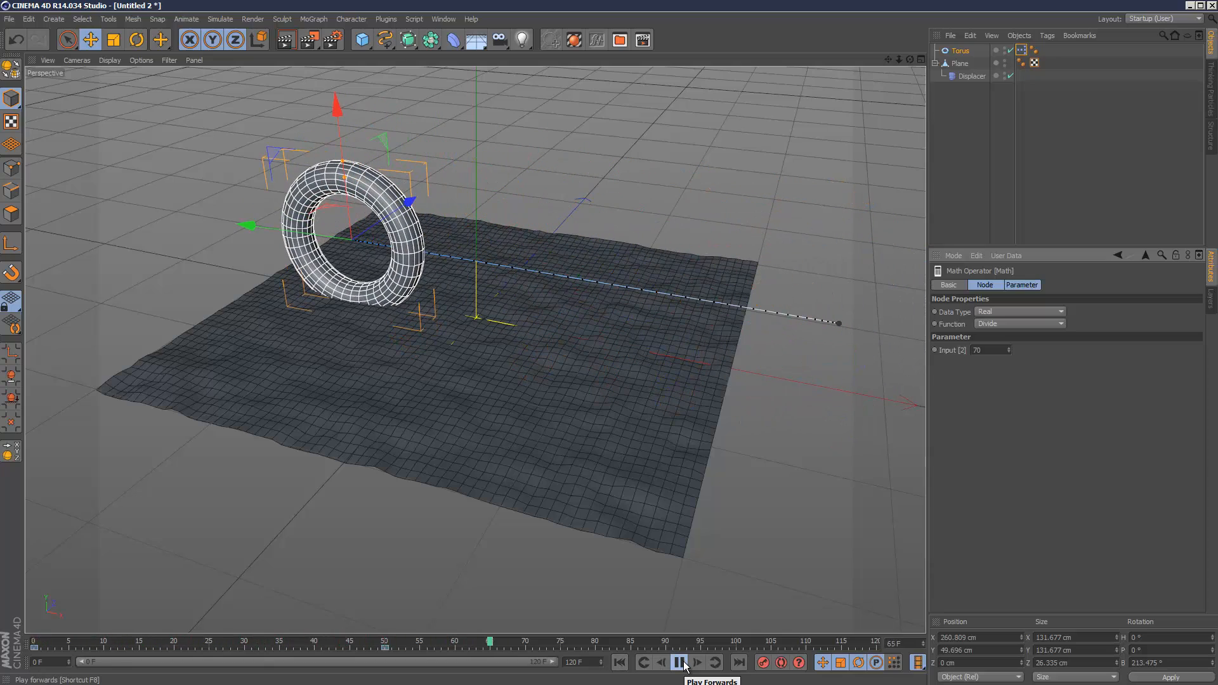
click(678, 662)
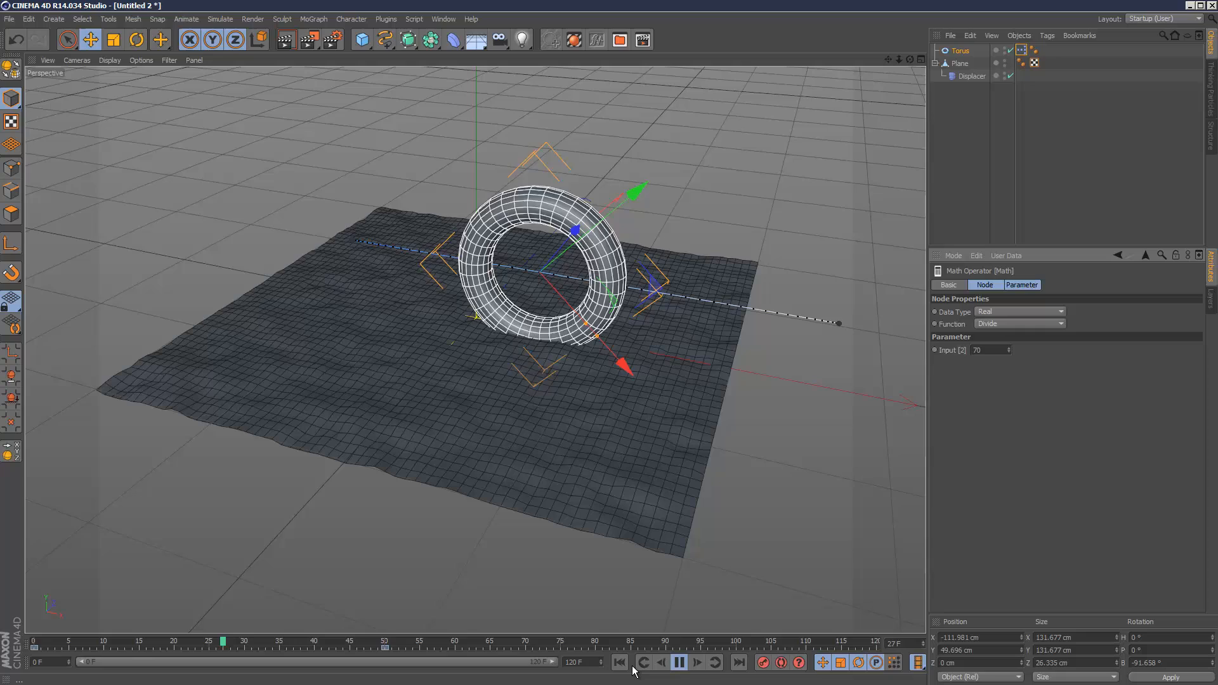
click(619, 661)
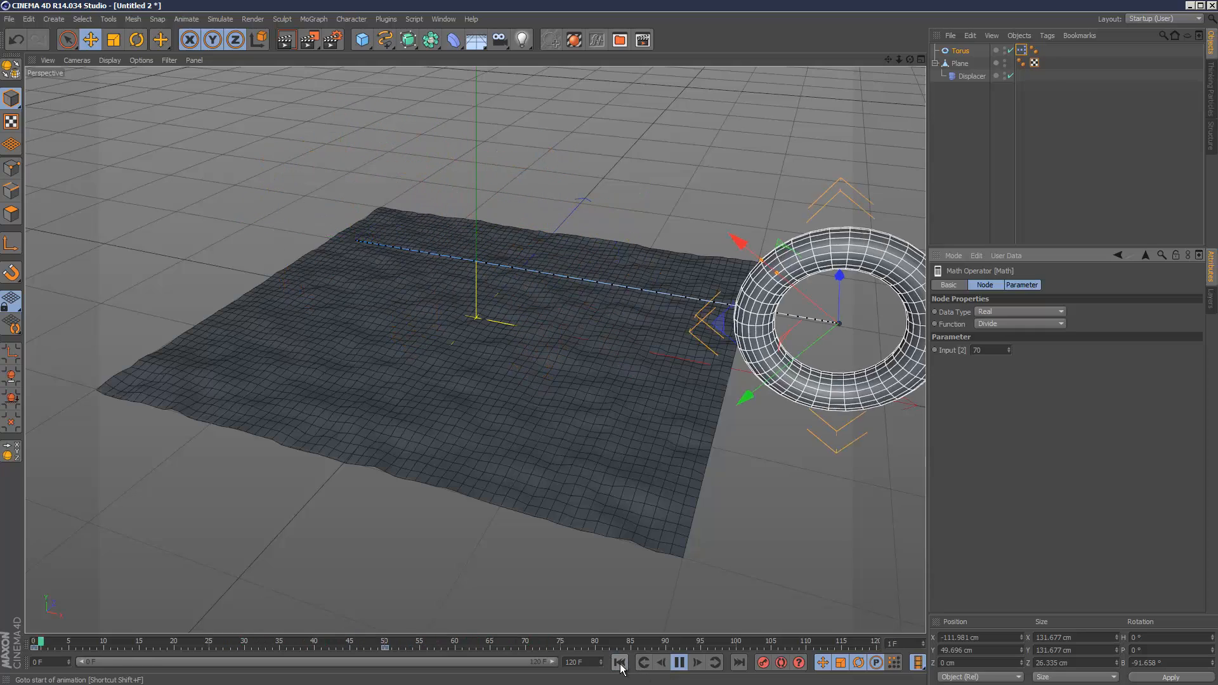
click(619, 661)
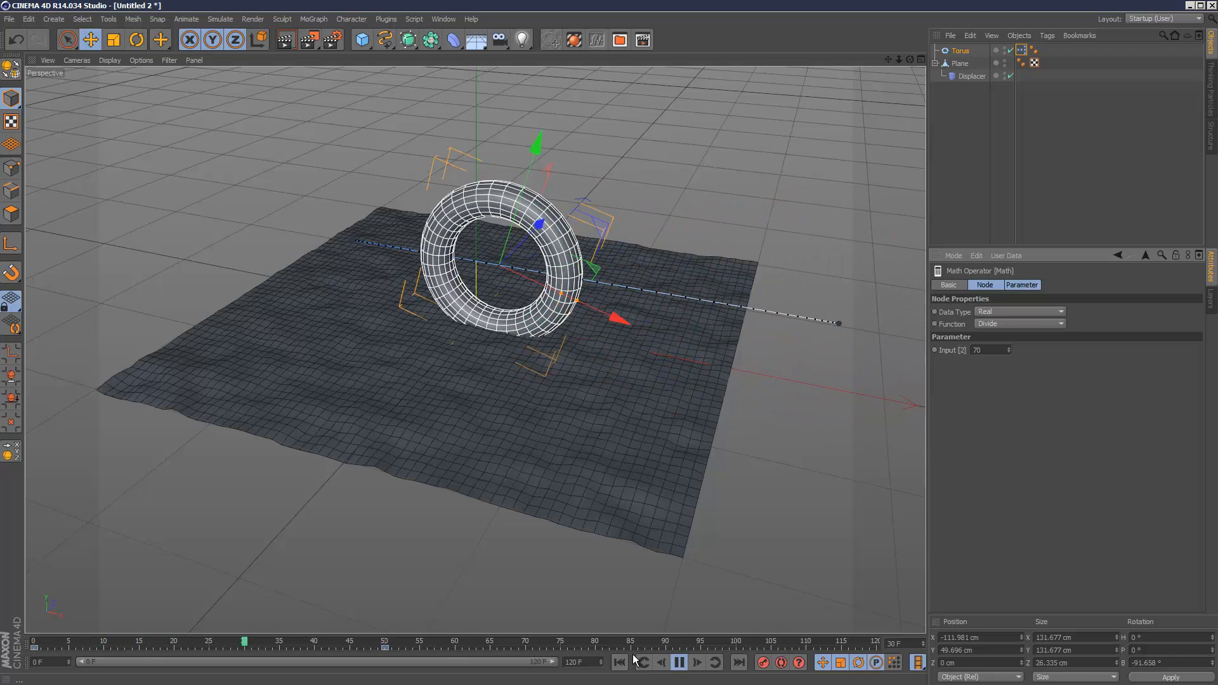
click(677, 661)
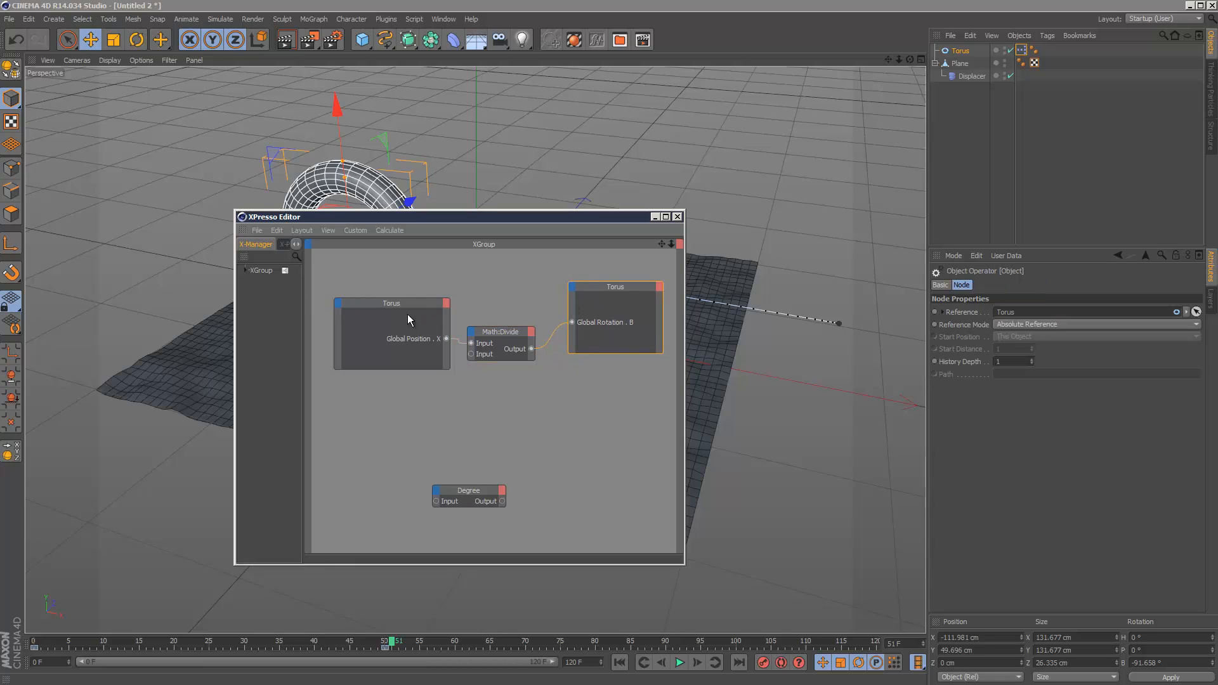
click(501, 337)
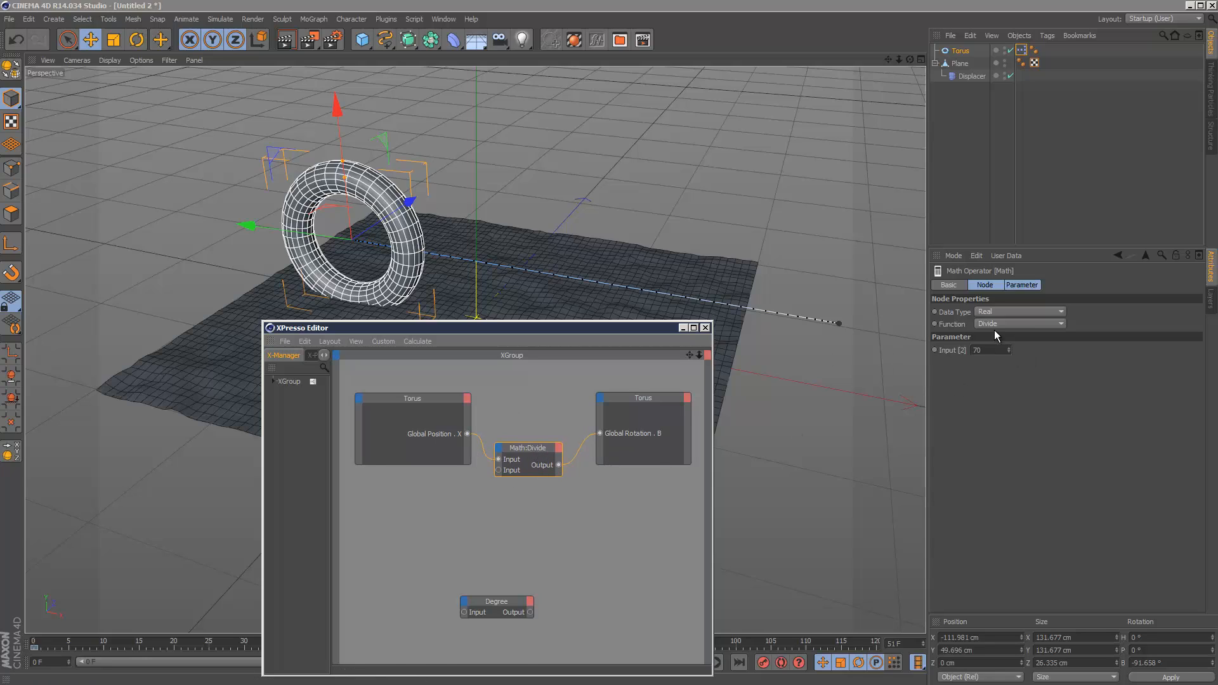
click(705, 327)
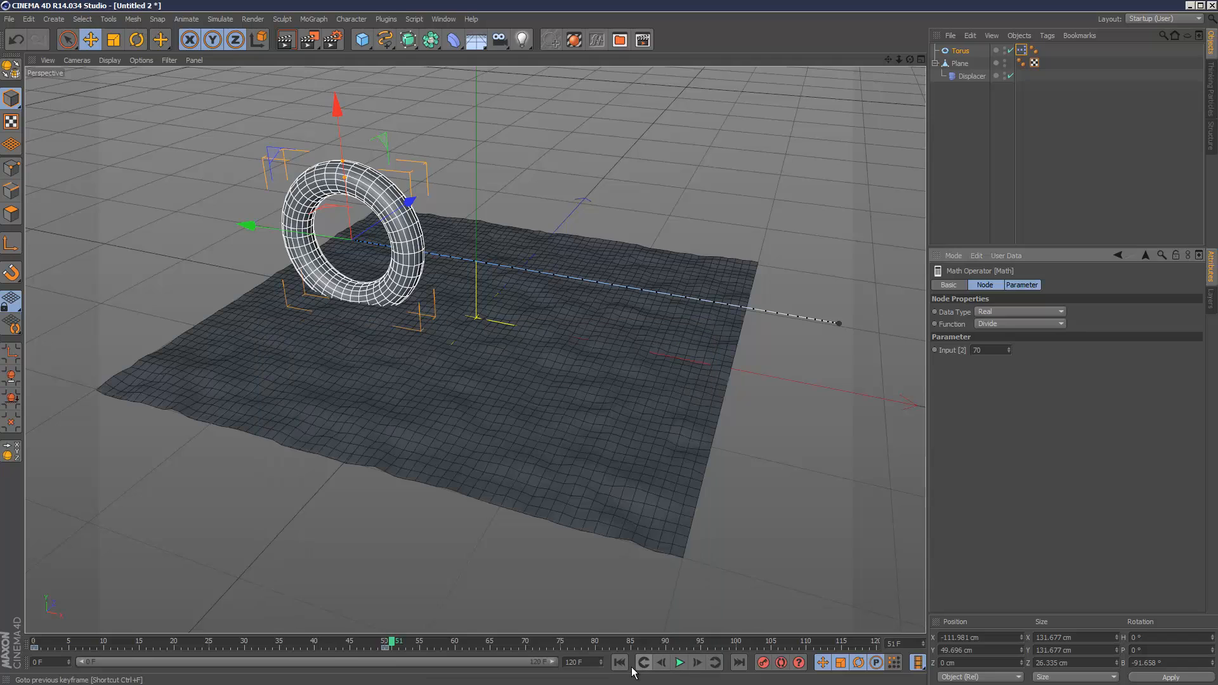
click(678, 662)
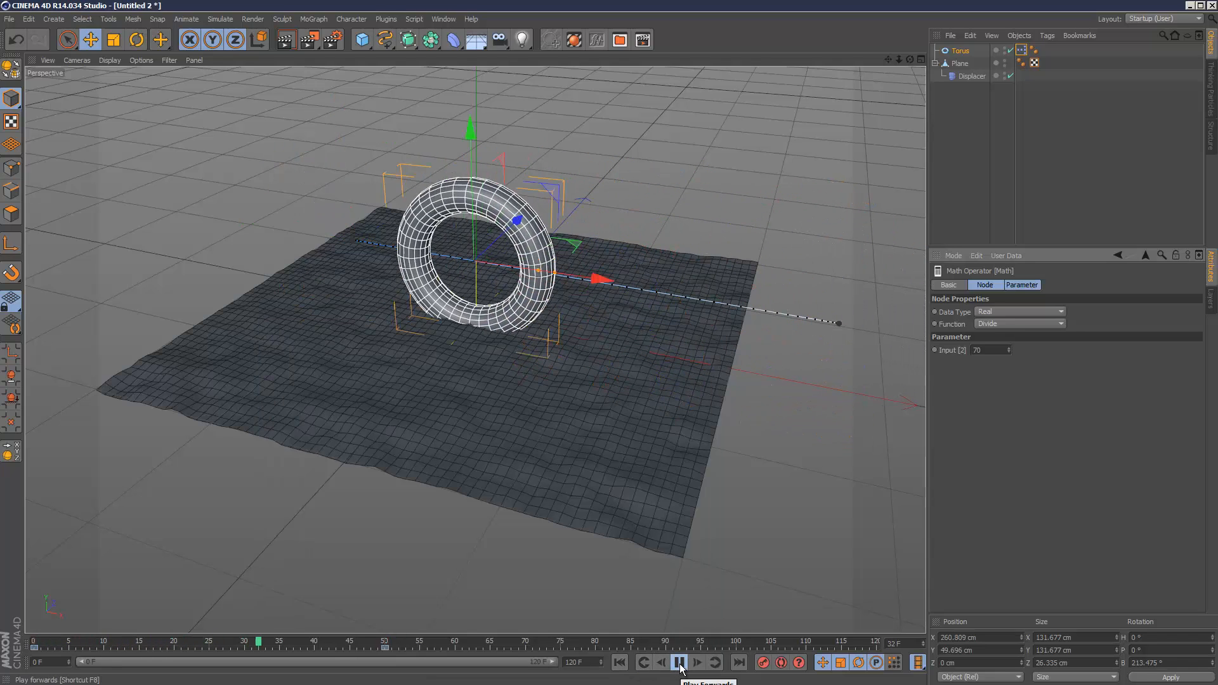
click(678, 662)
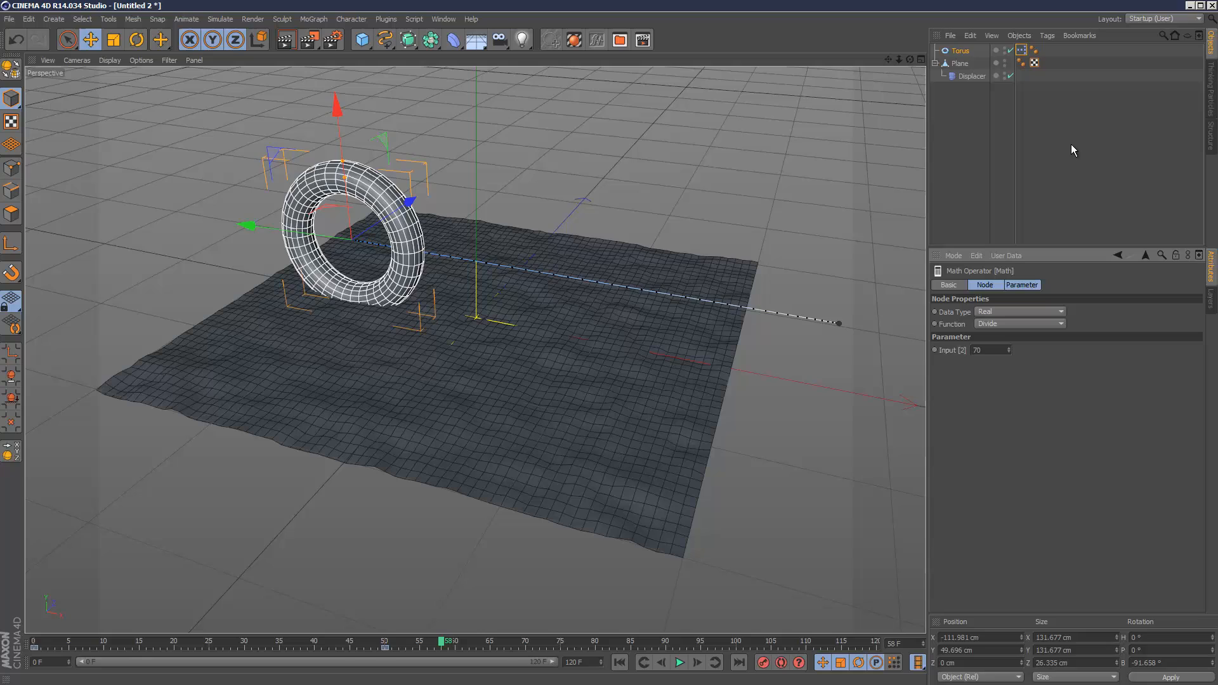
click(619, 662)
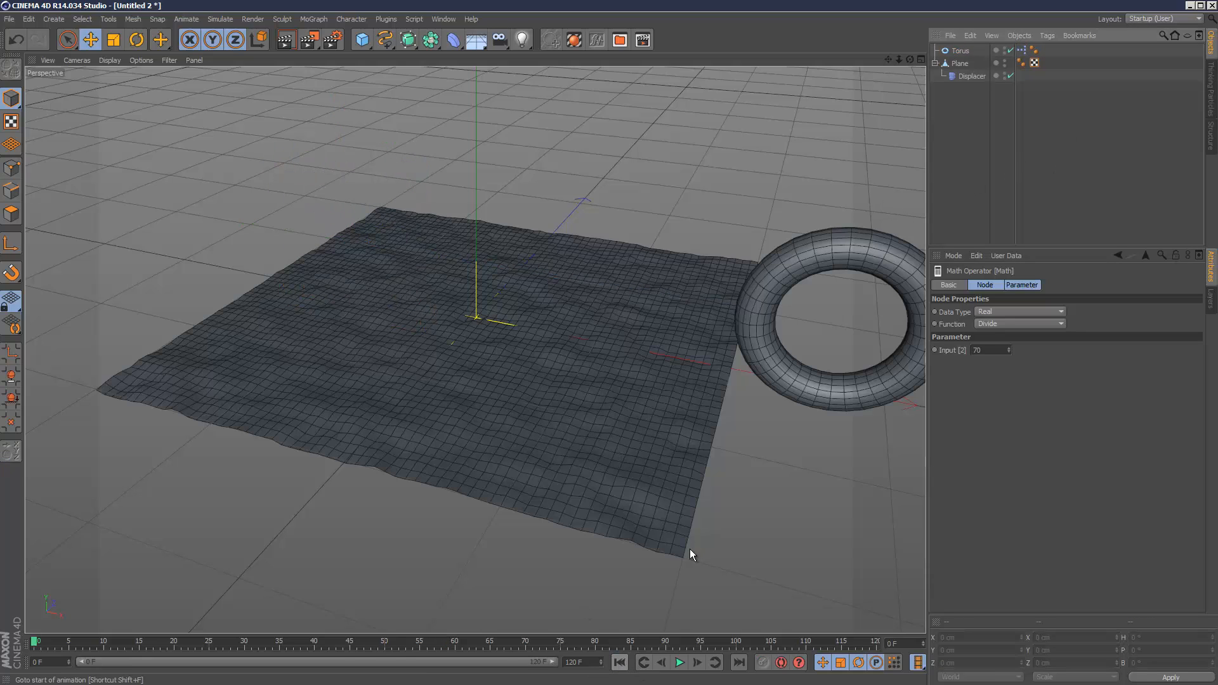
click(960, 62)
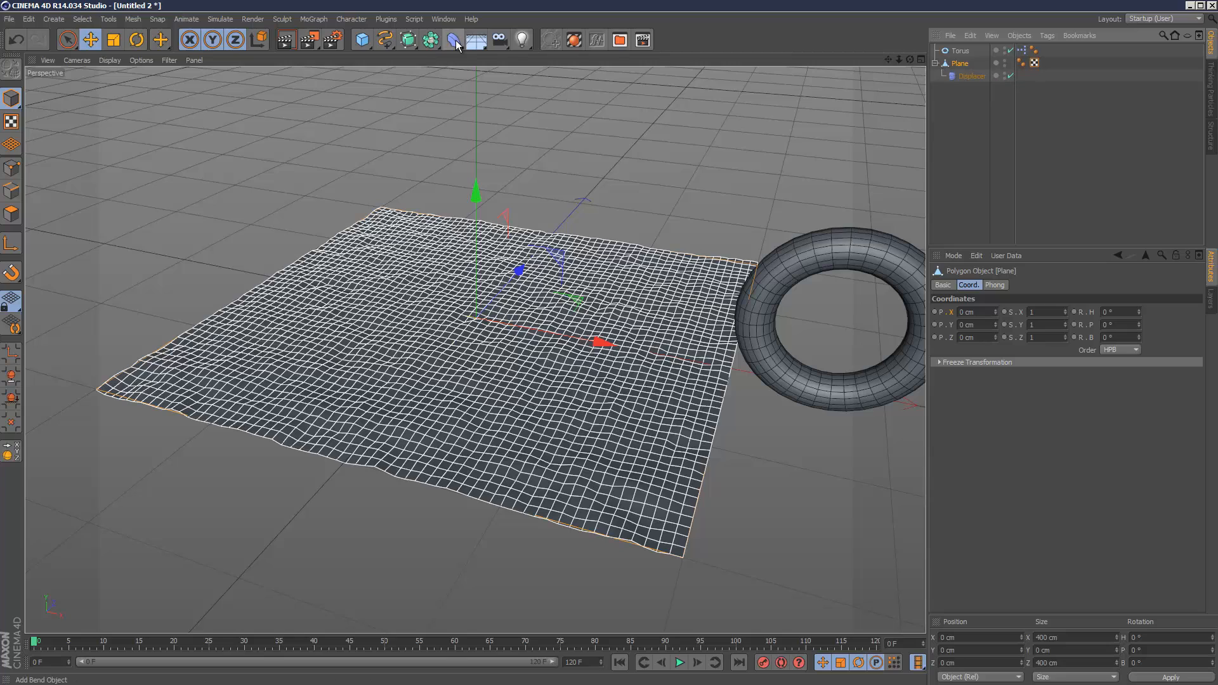
Add a Collision deformer under the plane and open its collider settings with the torus as collider
click(452, 39)
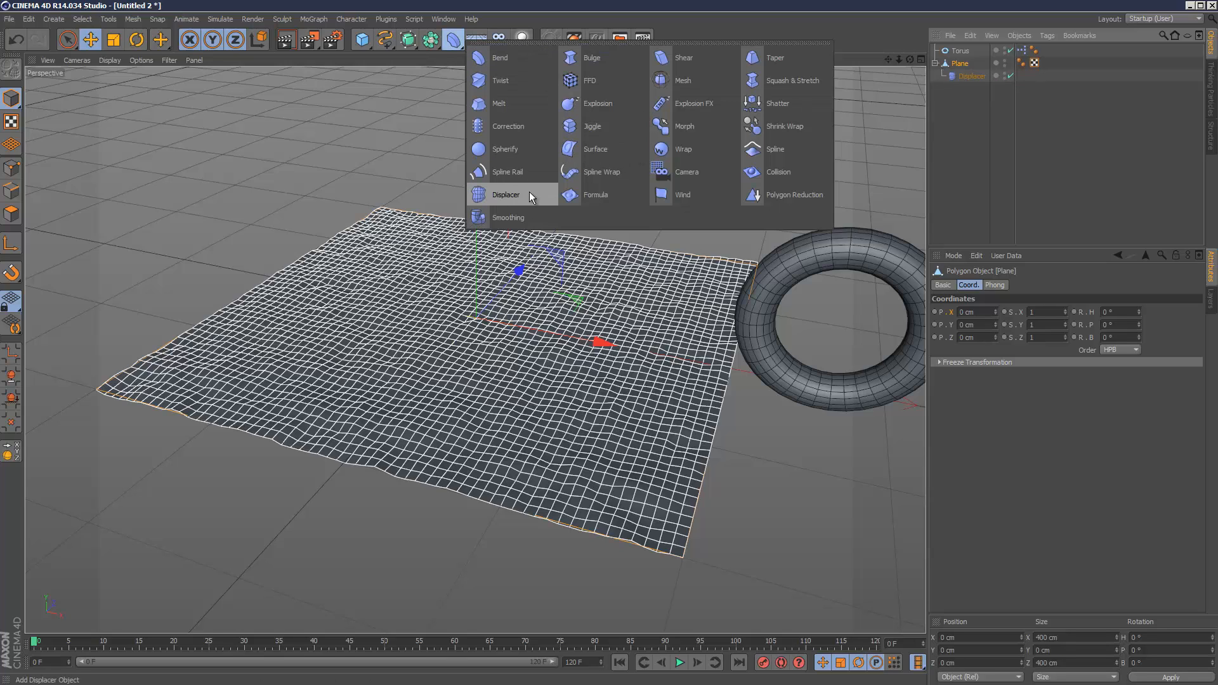
click(777, 172)
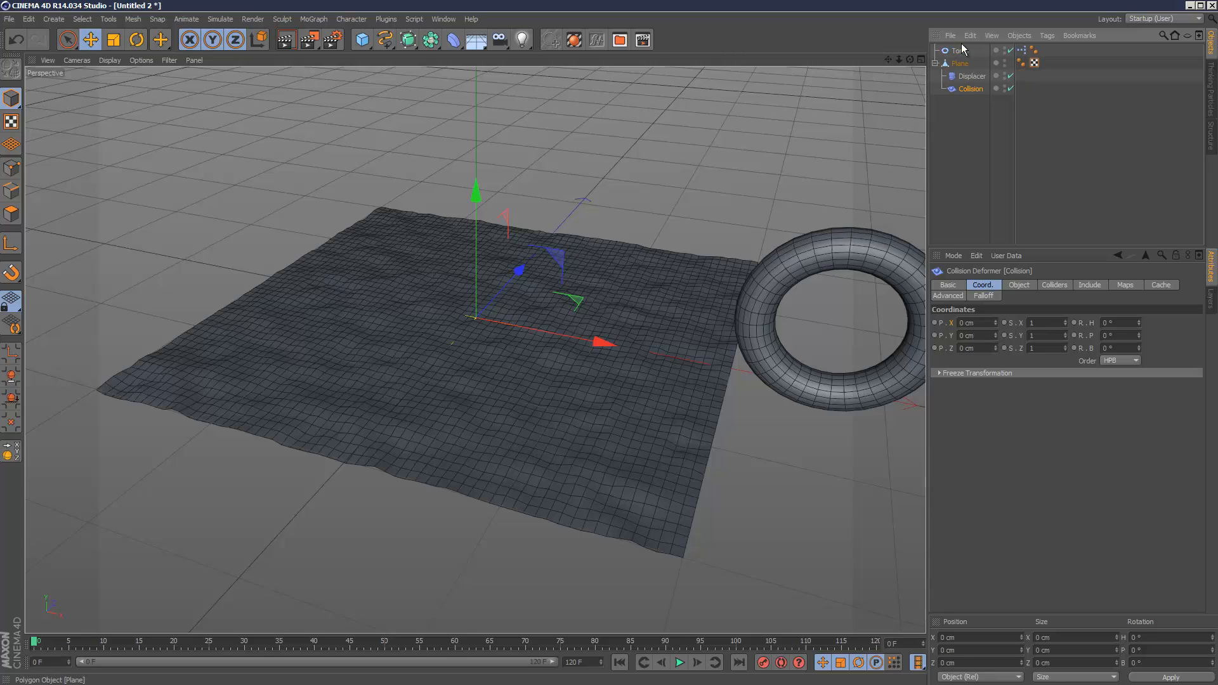
click(959, 51)
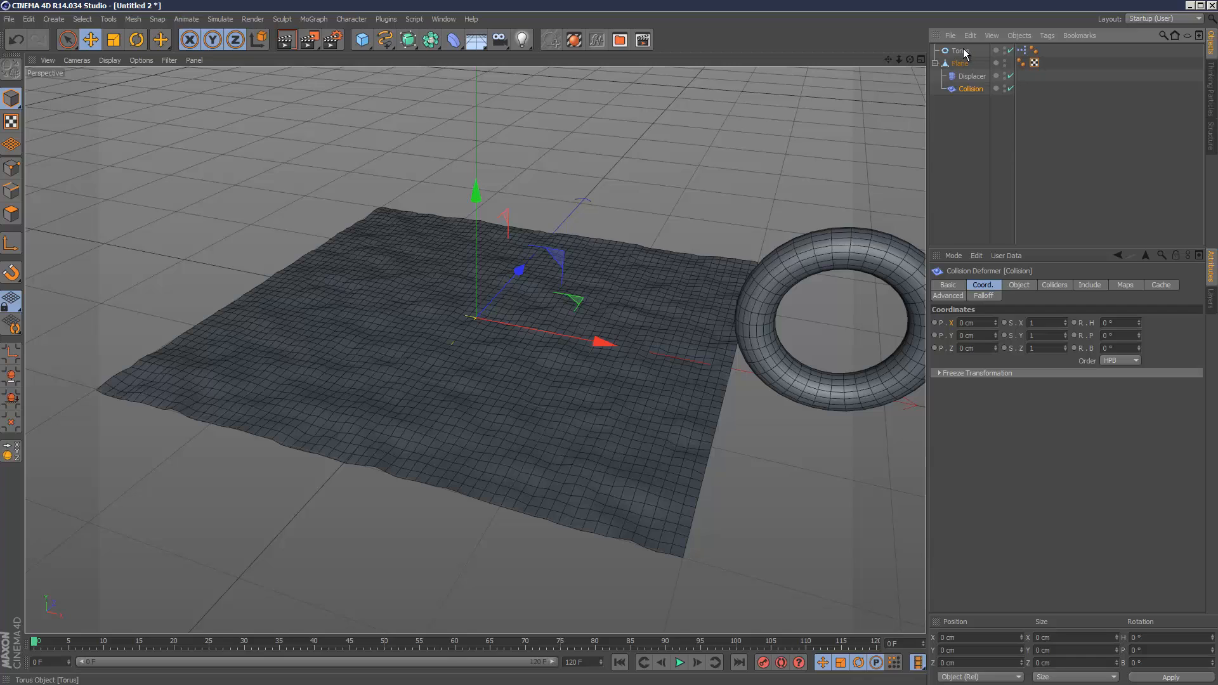
mouse_move(961, 63)
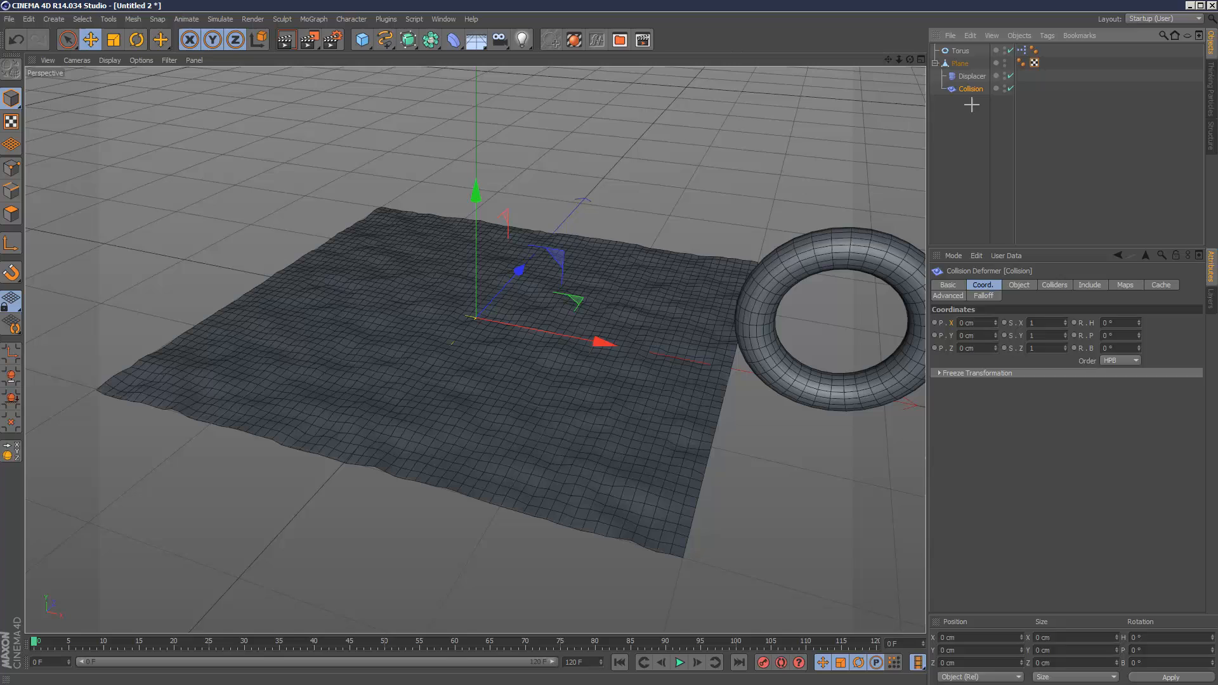
click(970, 76)
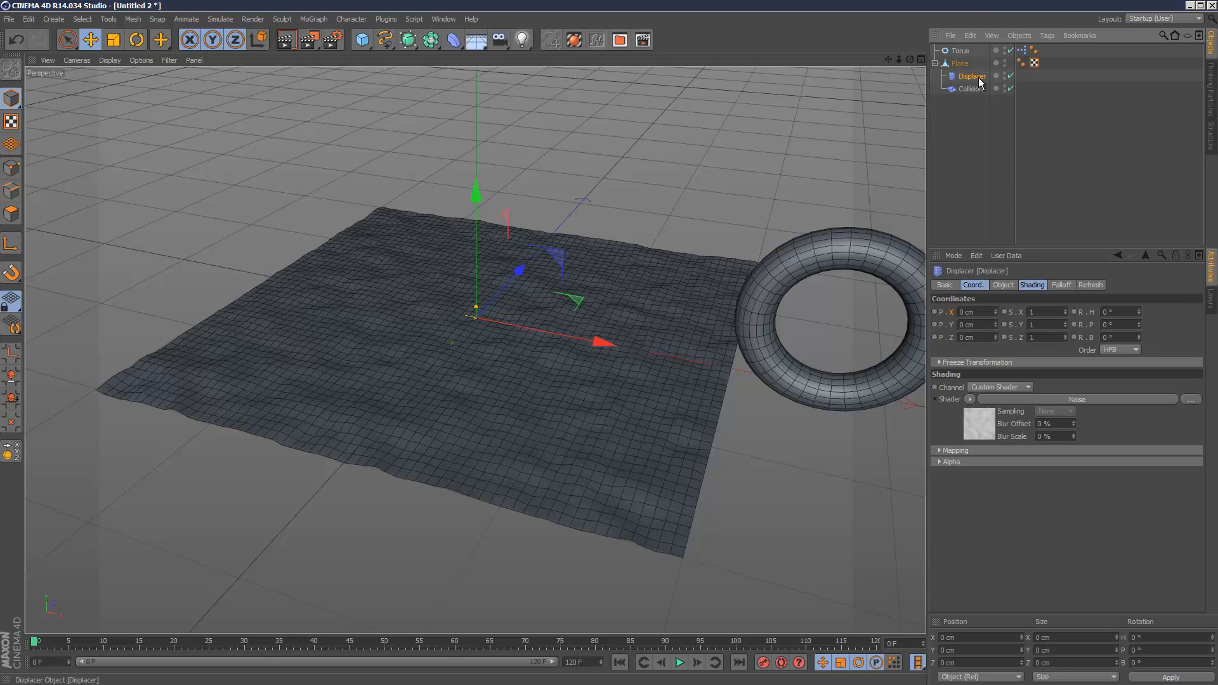
mouse_move(979, 101)
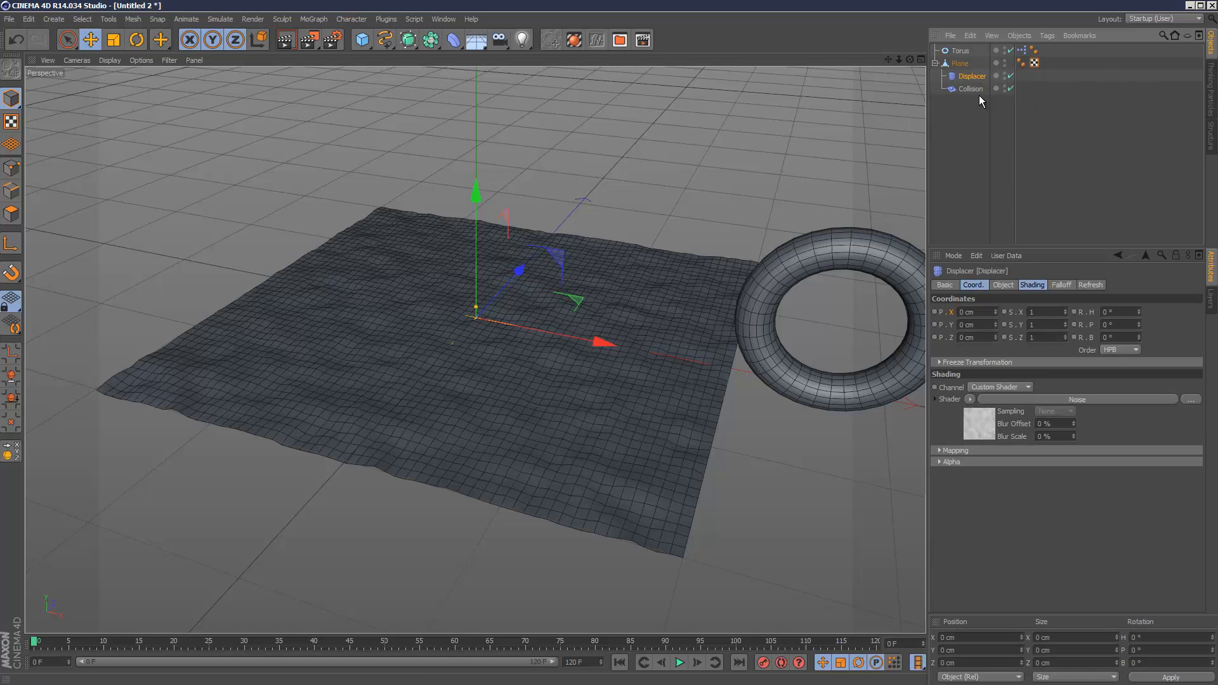
click(970, 89)
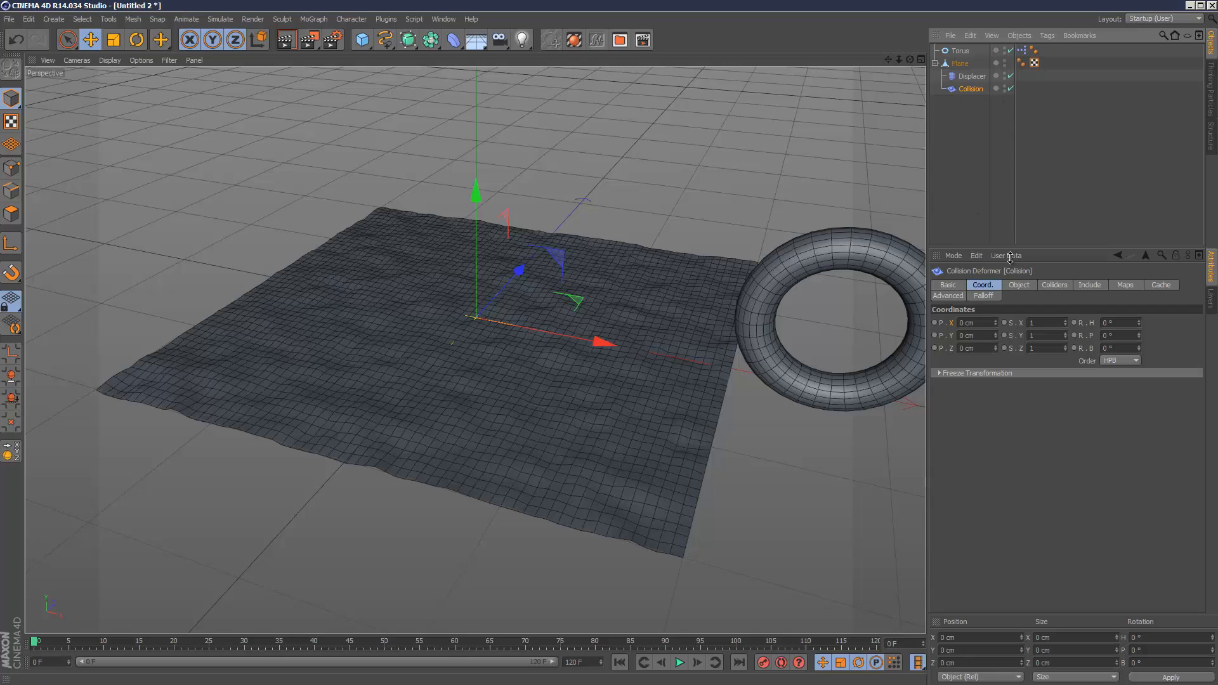
click(1054, 284)
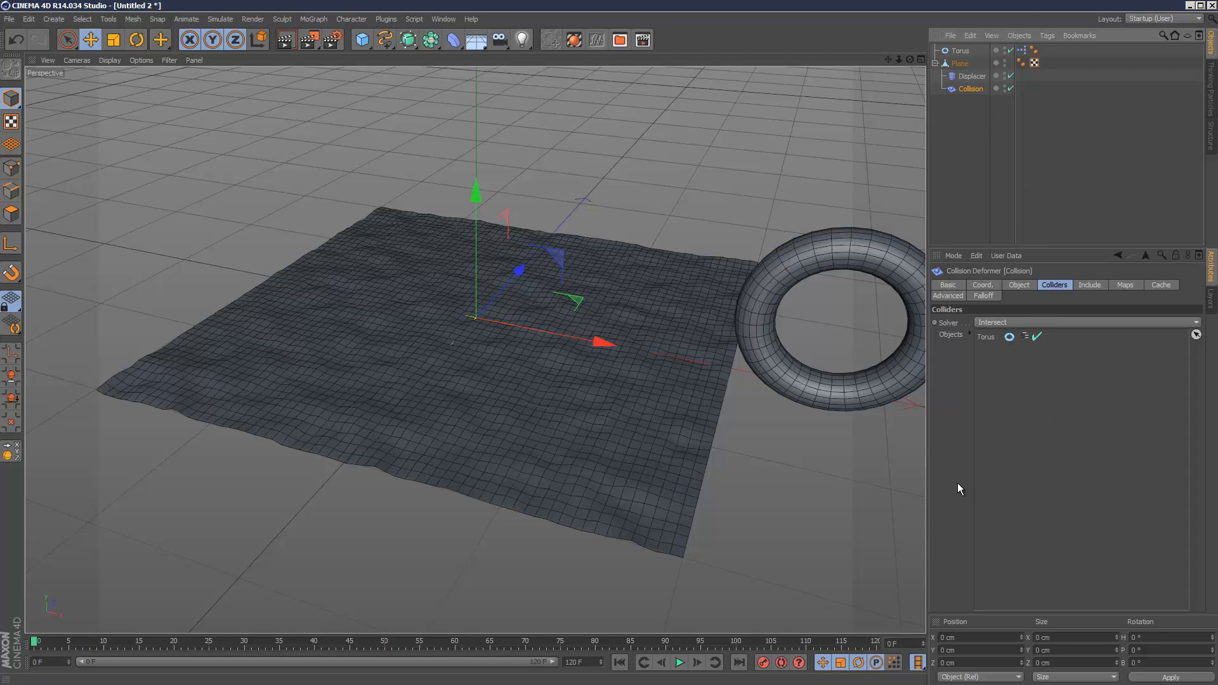
Preview the torus rolling across the colliding terrain, then rewind to frame 0
click(679, 662)
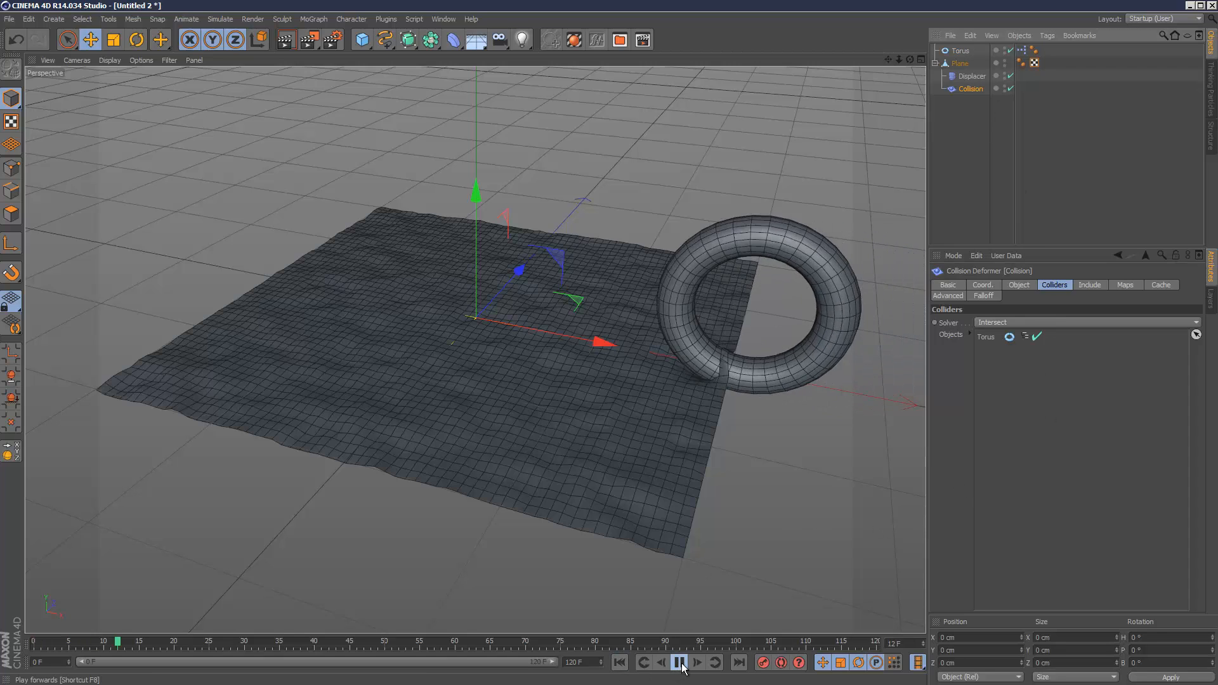
click(678, 663)
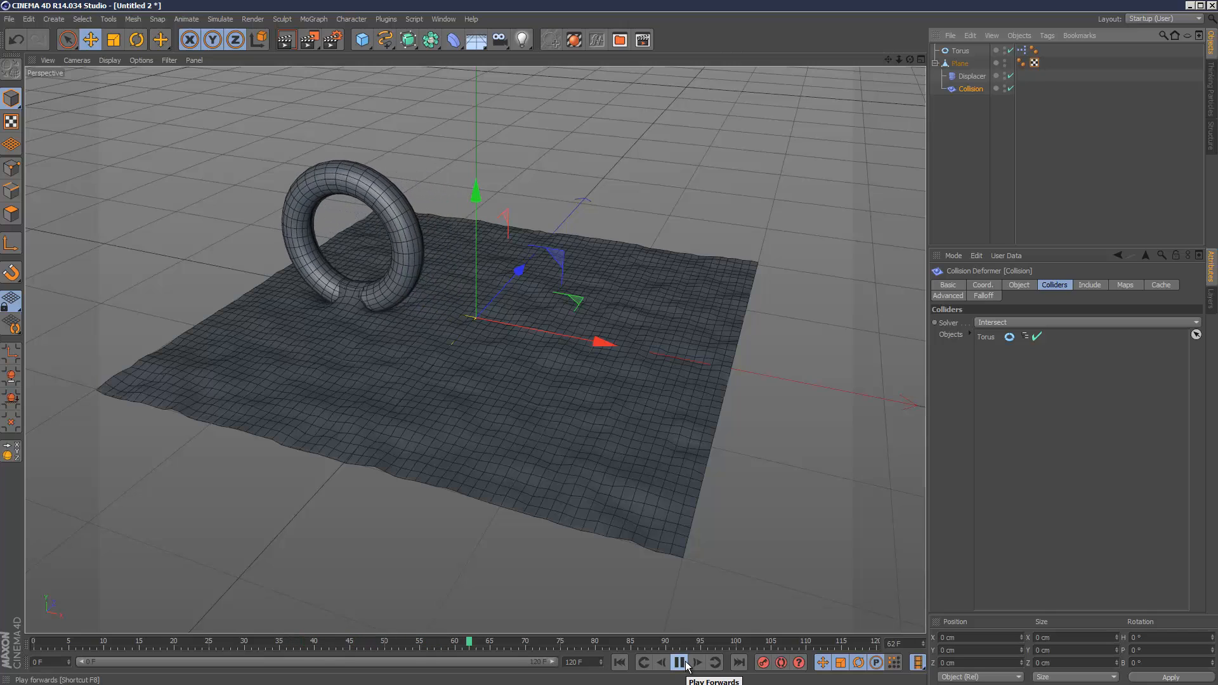
click(678, 662)
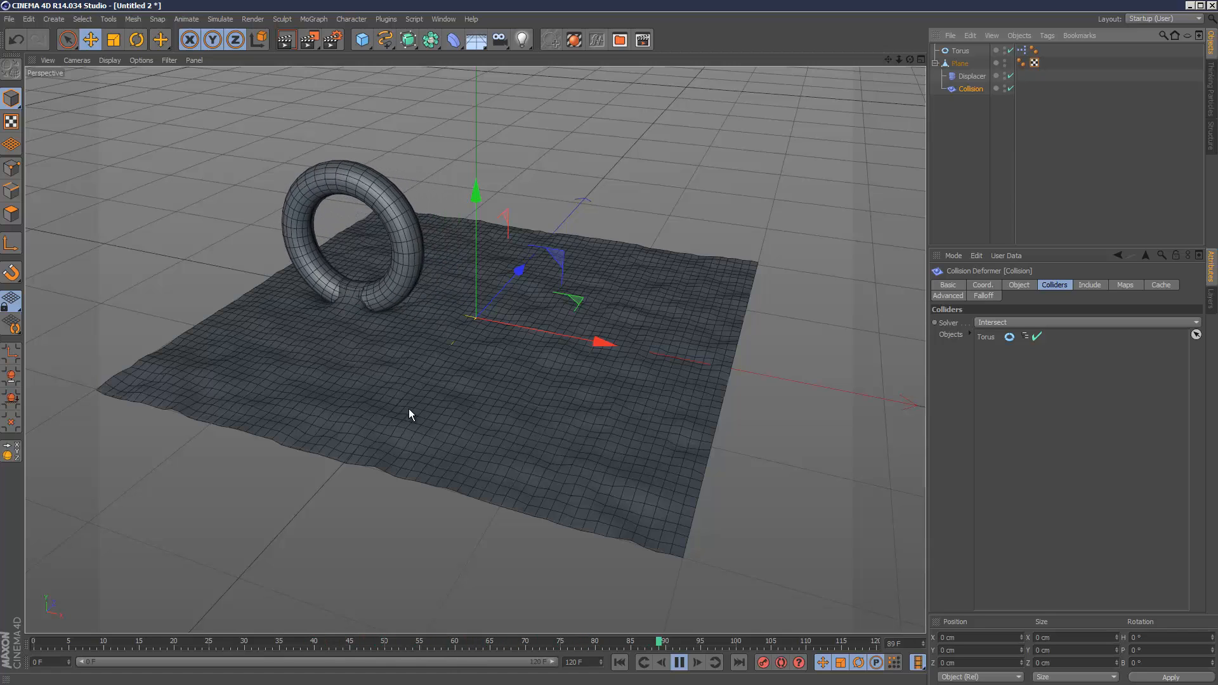
click(678, 662)
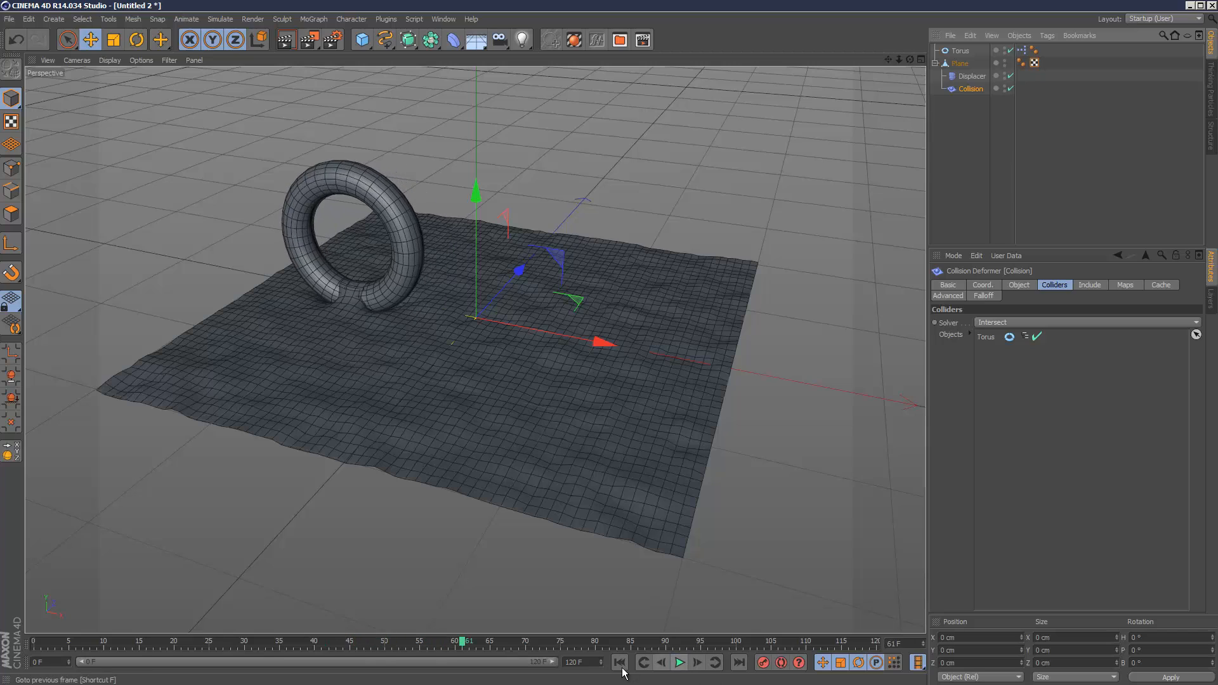
click(619, 661)
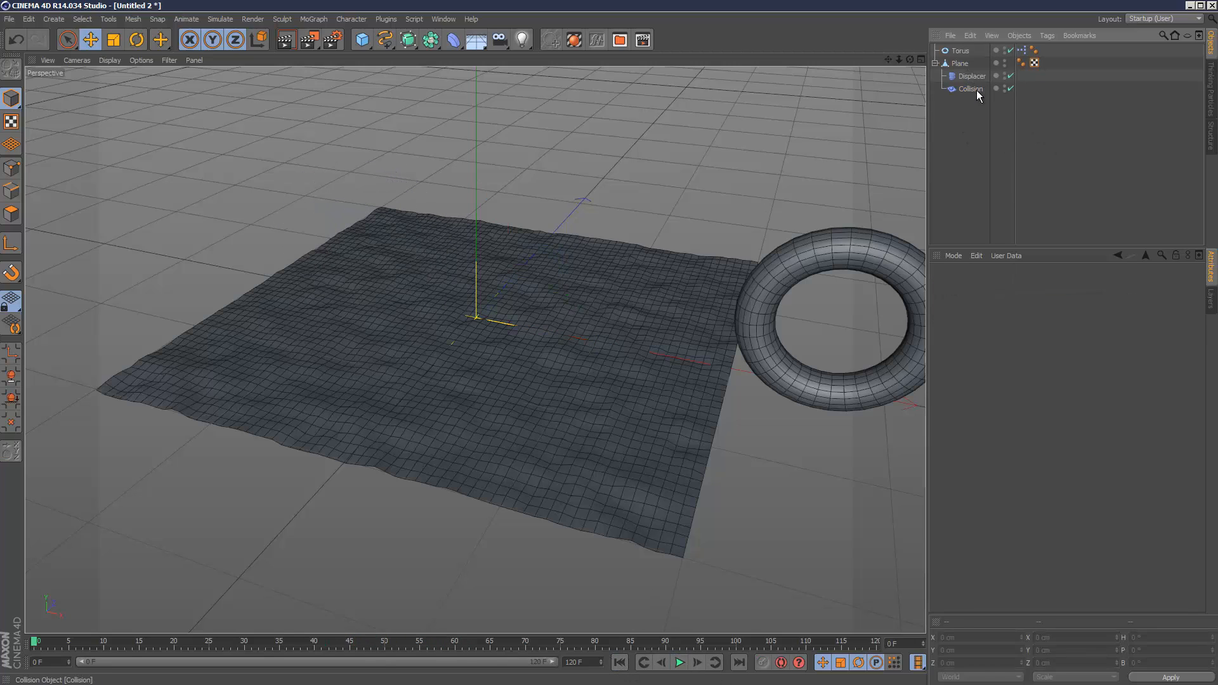
Switch the Collision deformer to its Advanced settings and rewind the preview to frame 0
click(969, 88)
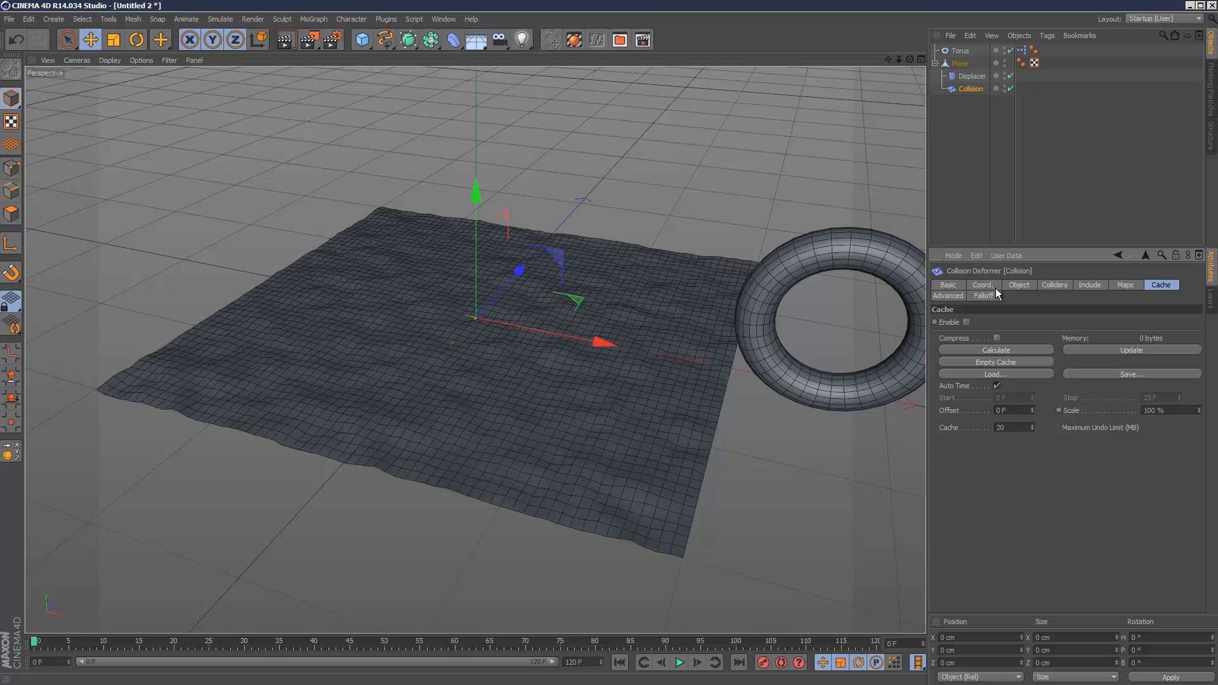
click(947, 295)
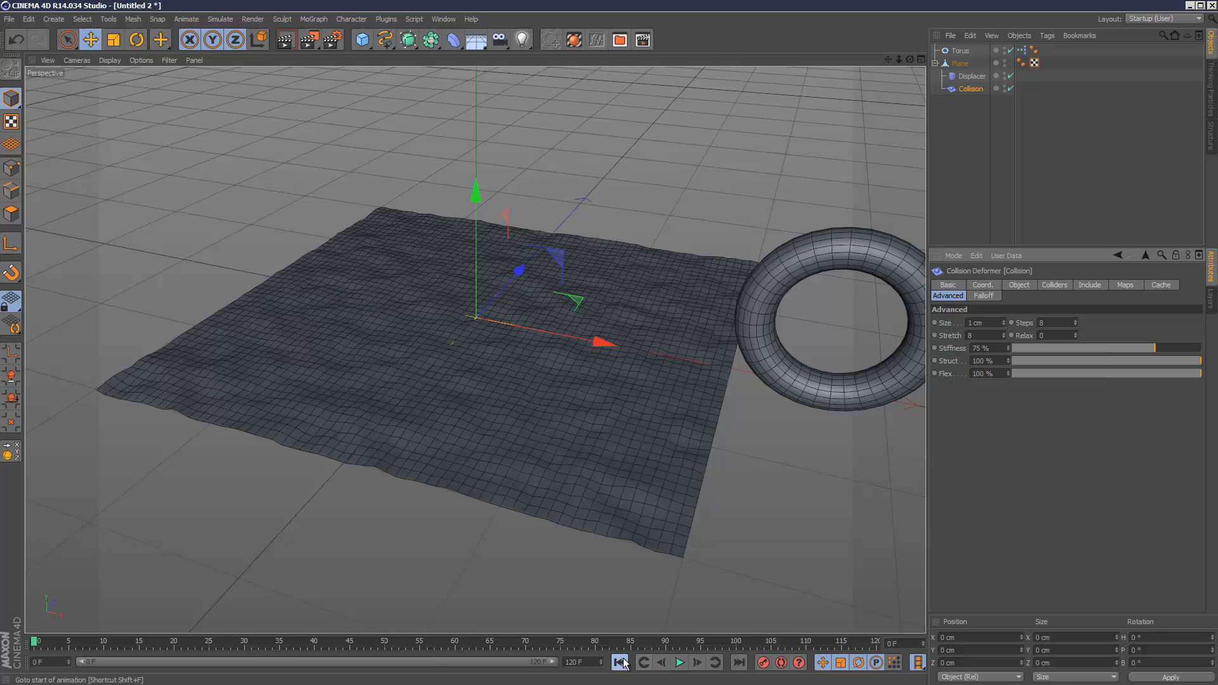
click(678, 662)
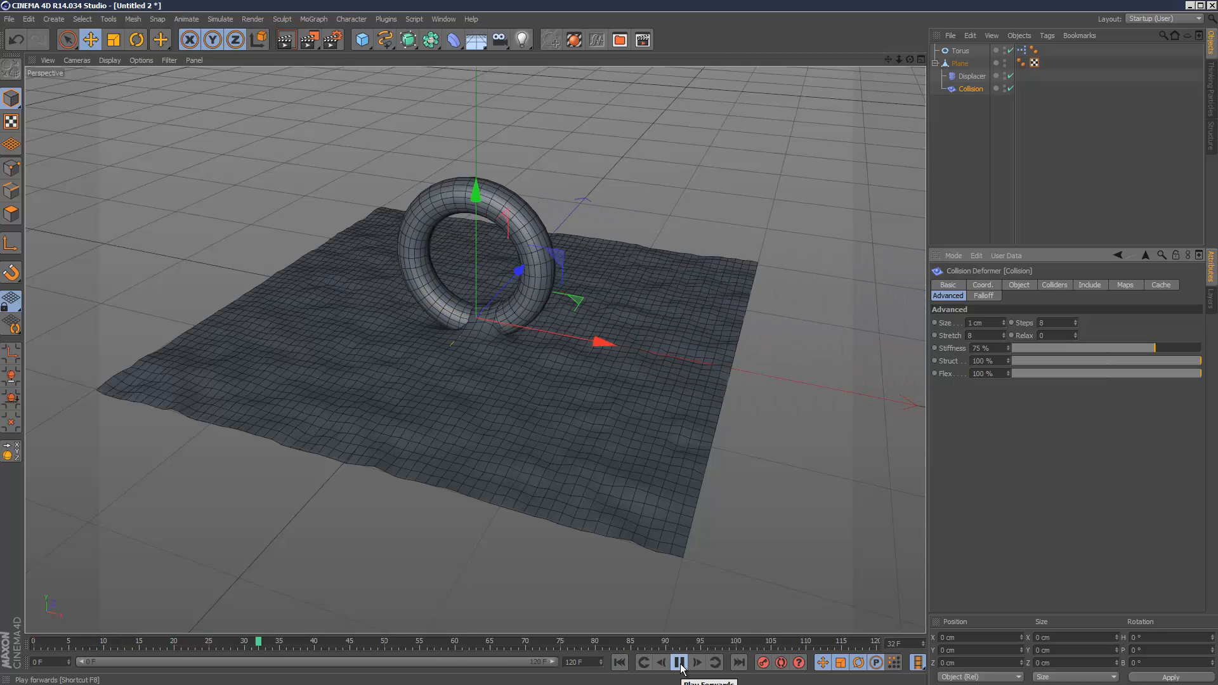
click(678, 662)
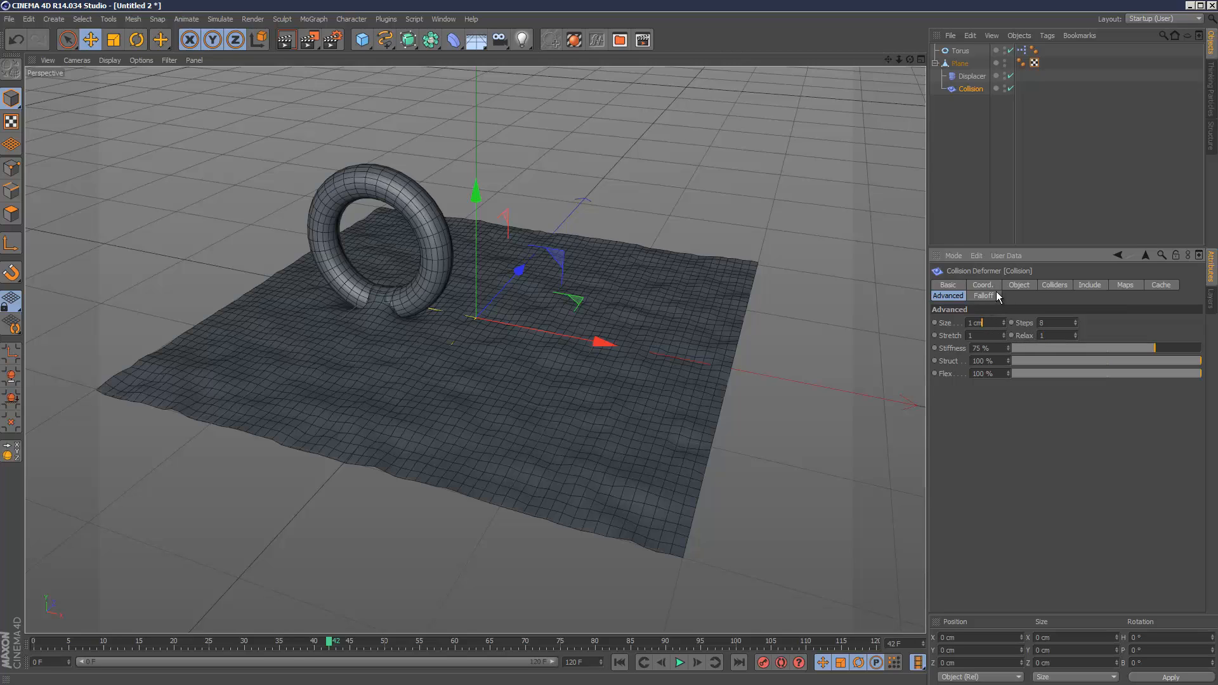
Confirm the Torus is listed as the plane's collider and replay the rolling animation
click(1055, 285)
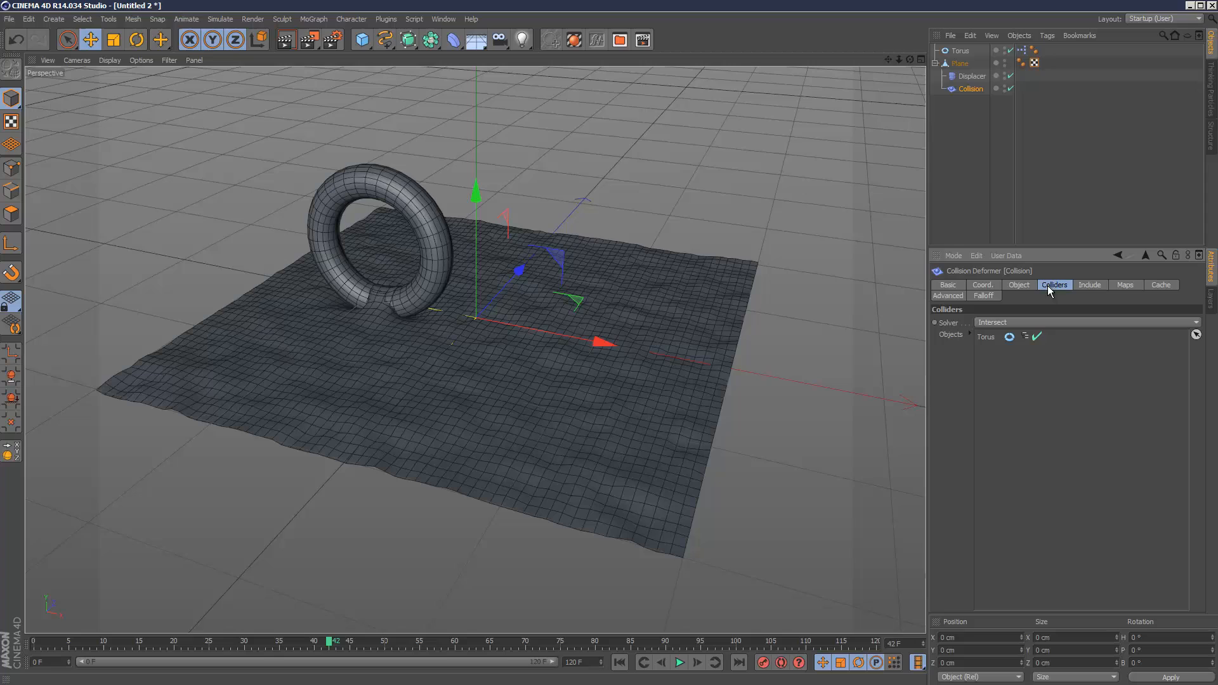
click(982, 285)
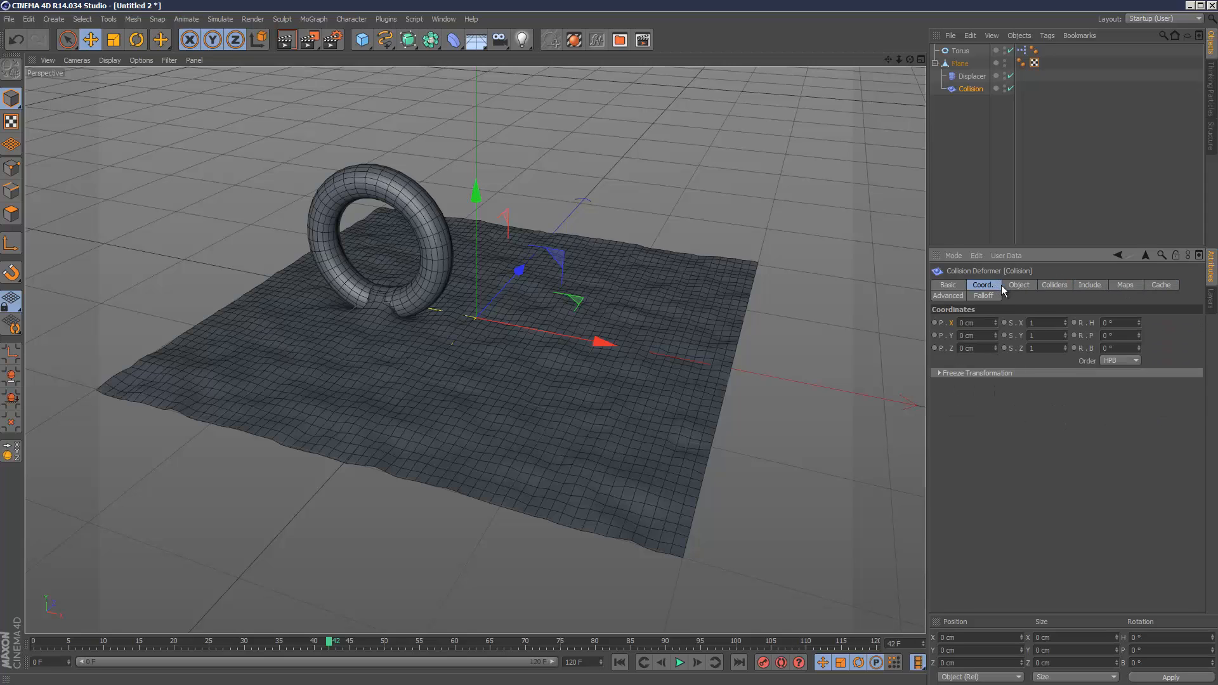
click(1018, 284)
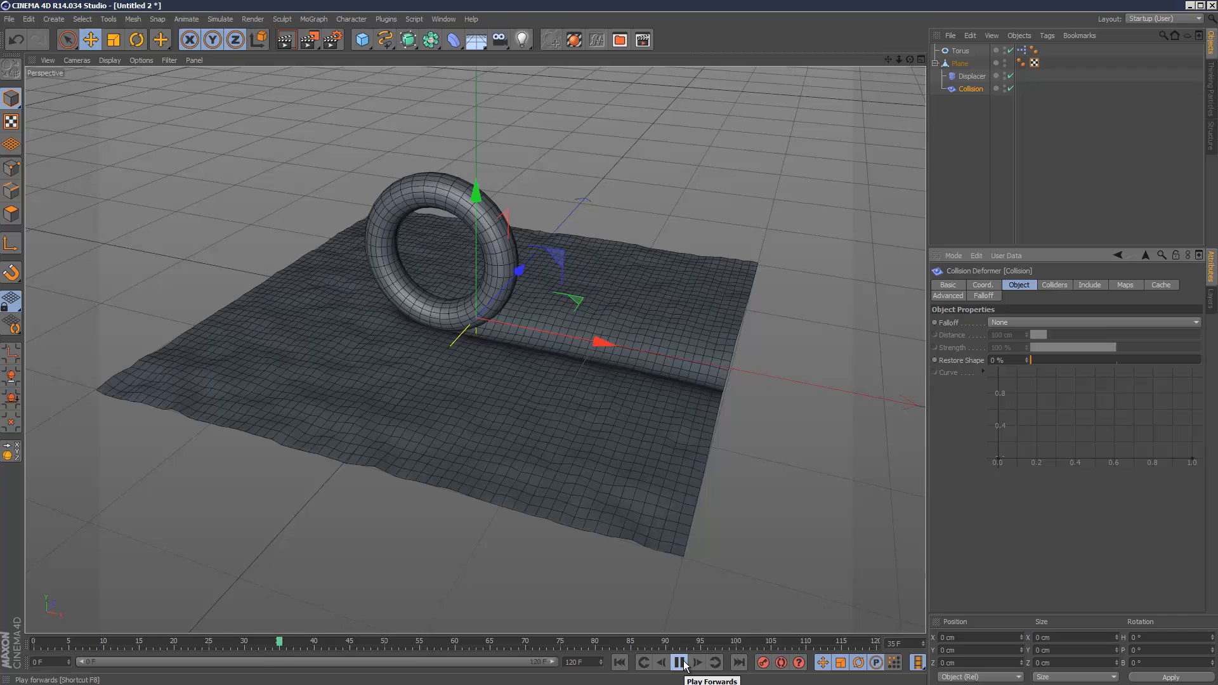
click(678, 662)
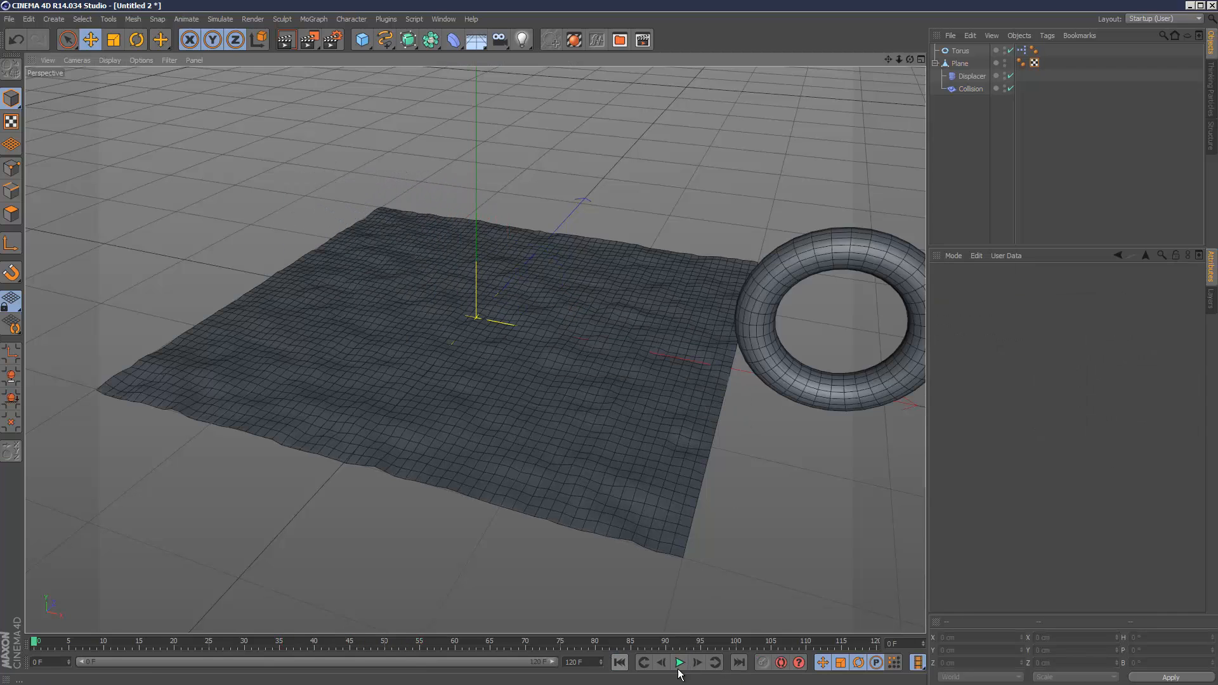
click(677, 662)
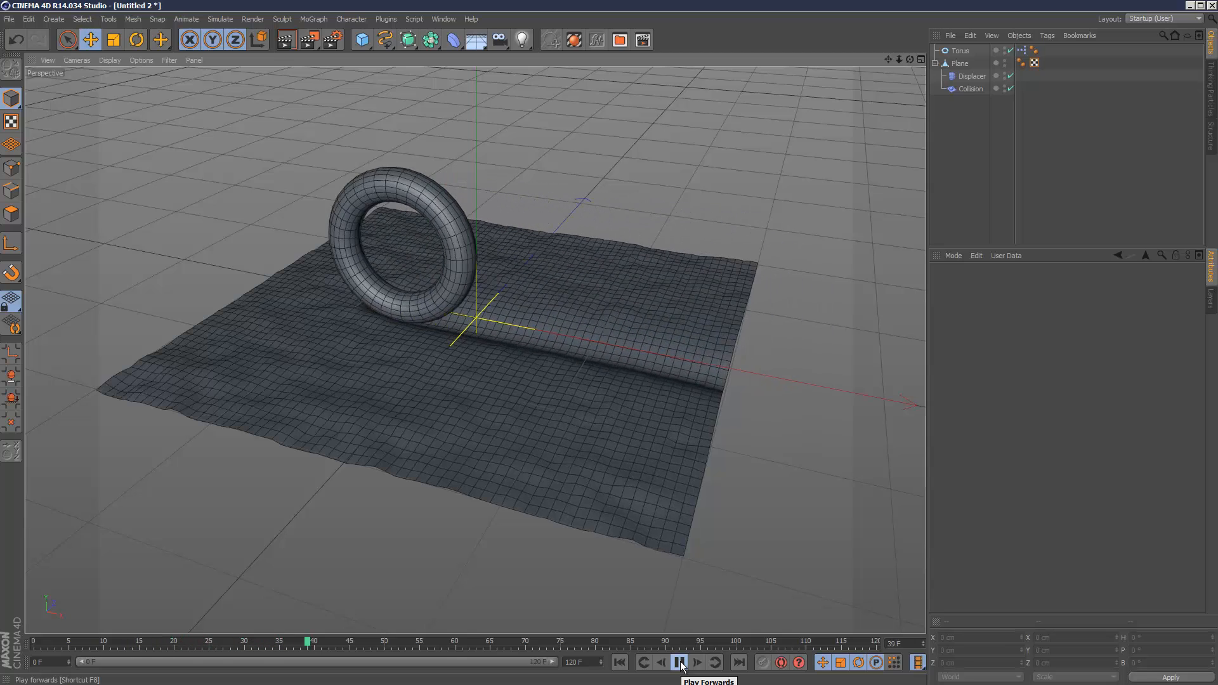
click(679, 662)
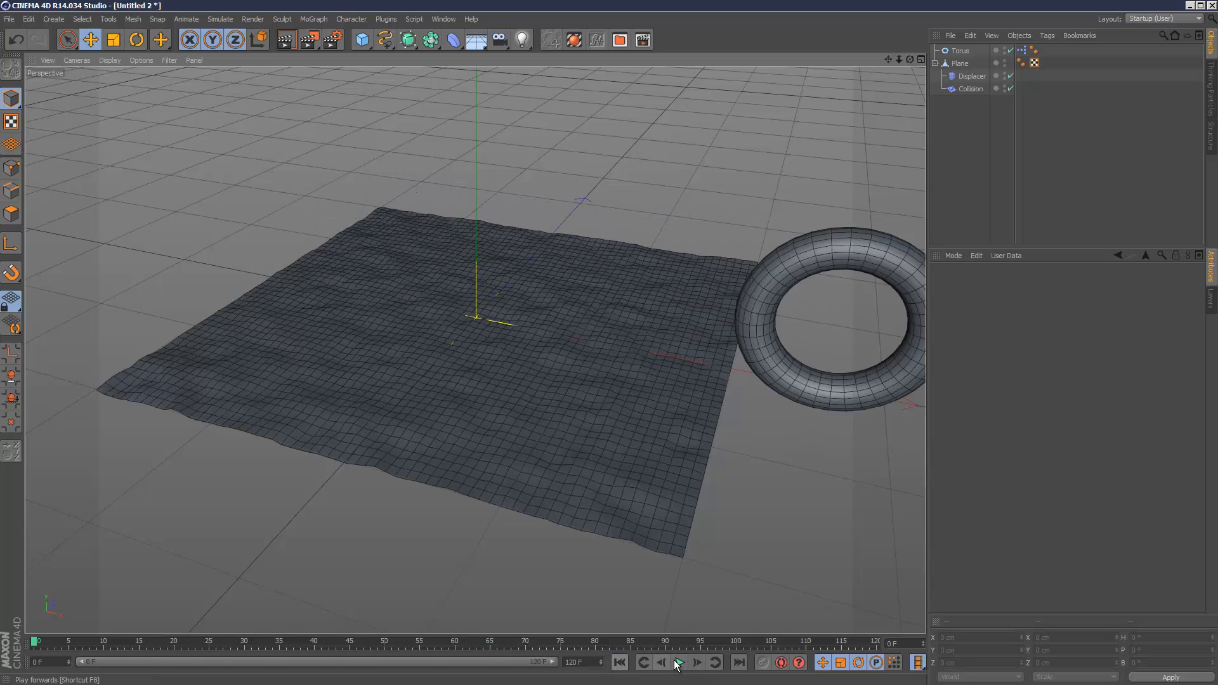
click(678, 662)
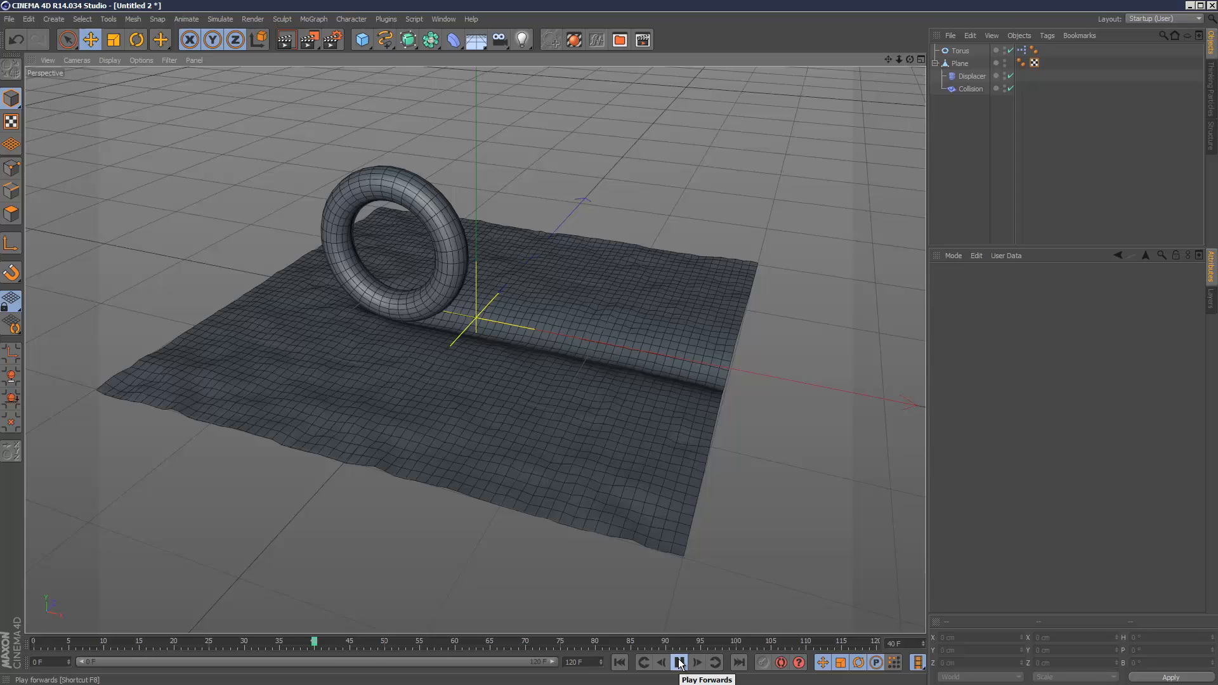
click(678, 662)
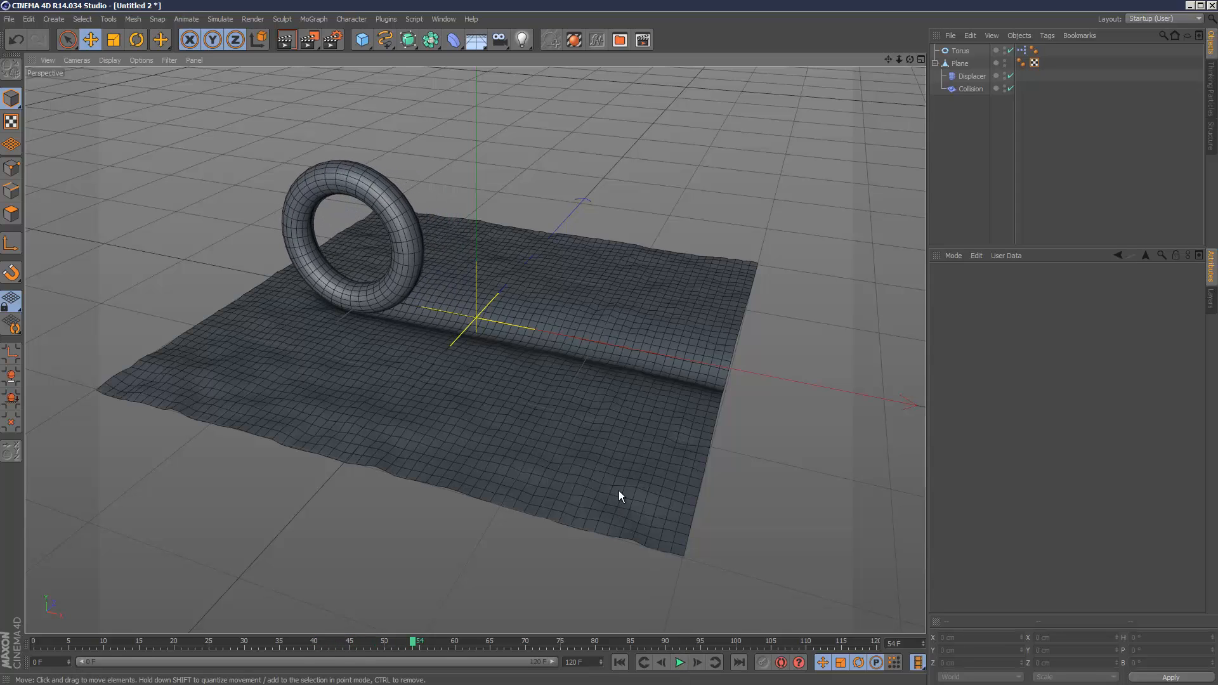
mouse_move(619, 661)
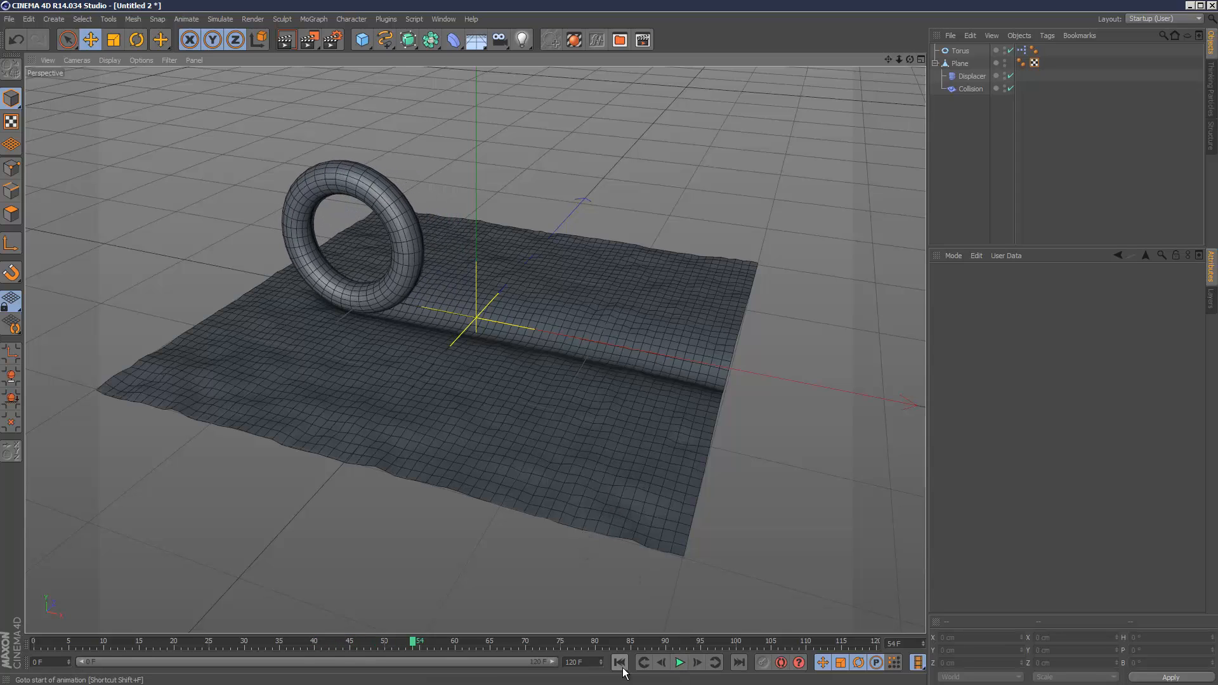
Lower the Collision Stretch to 1 and preview the torus pressing a dented trail into the plane
click(678, 662)
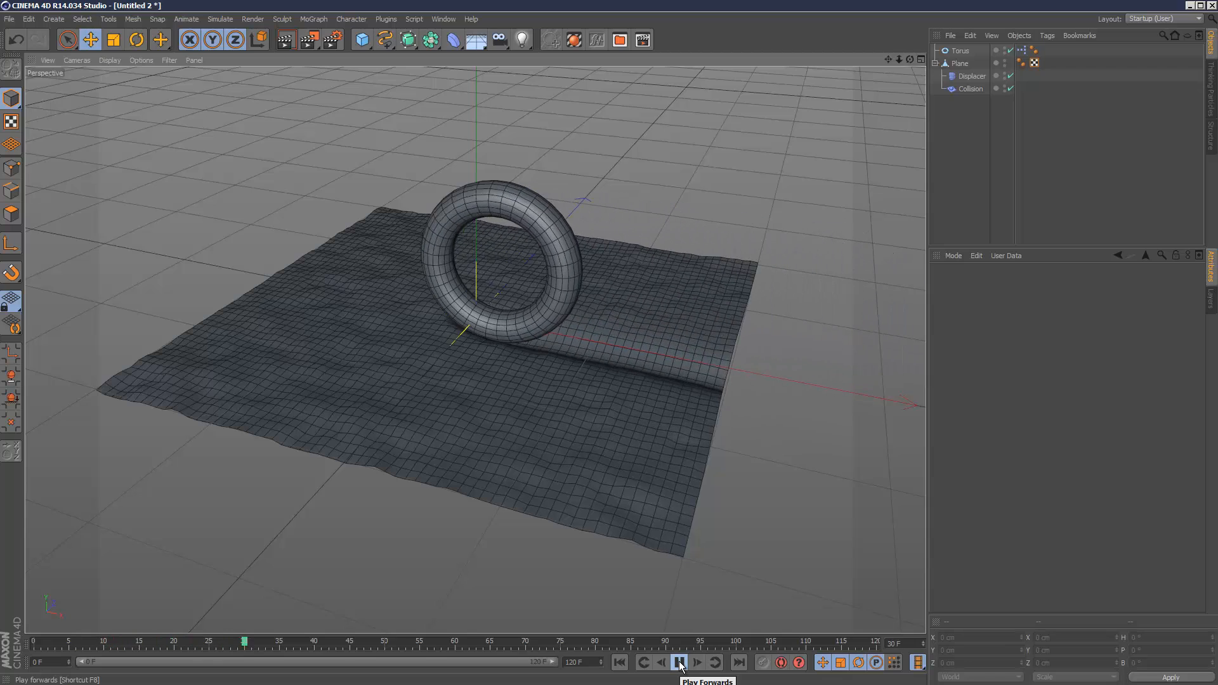
click(678, 662)
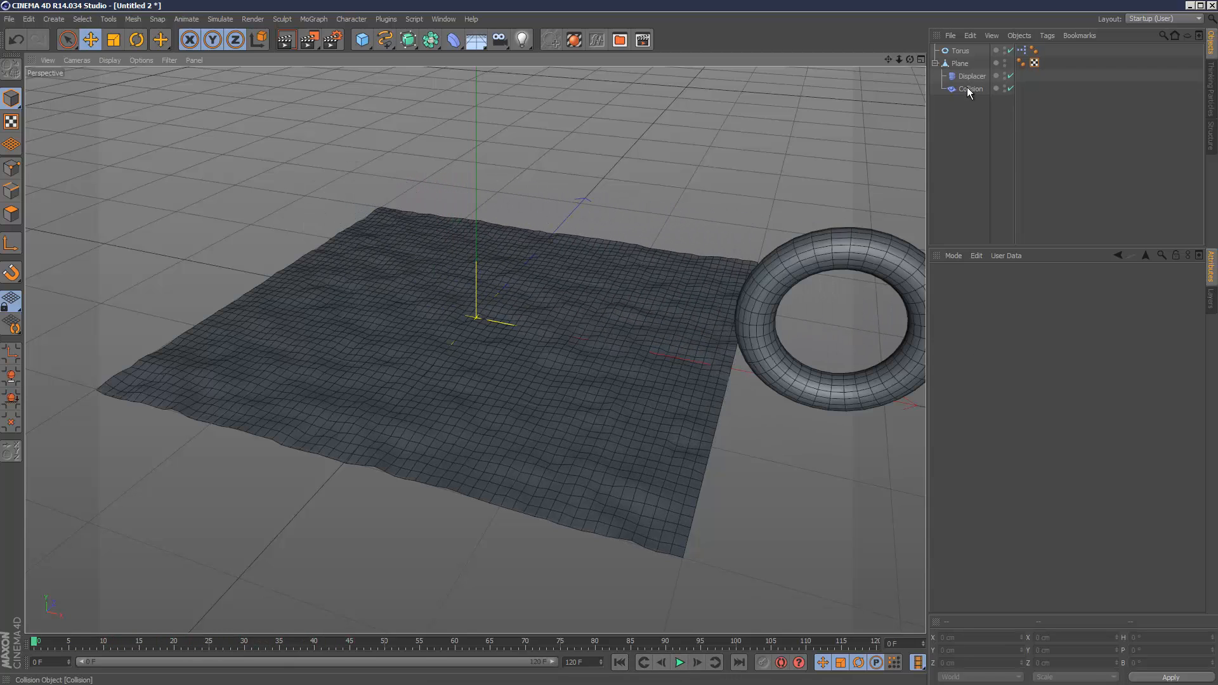
click(970, 89)
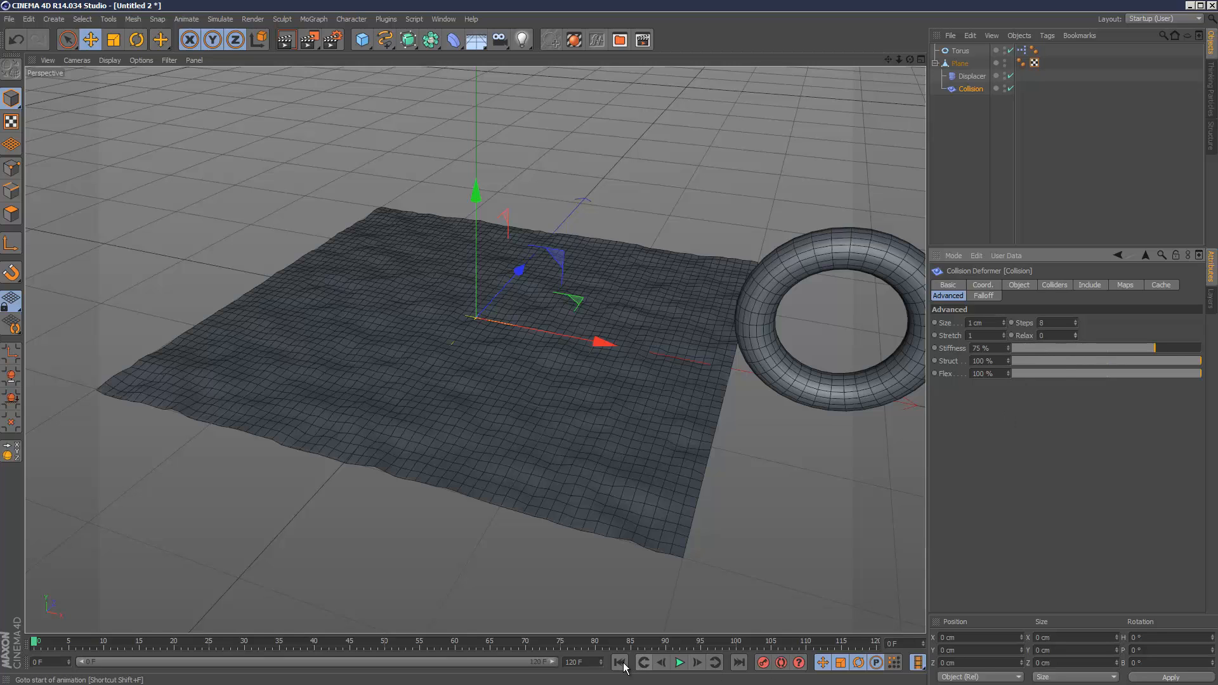
click(678, 662)
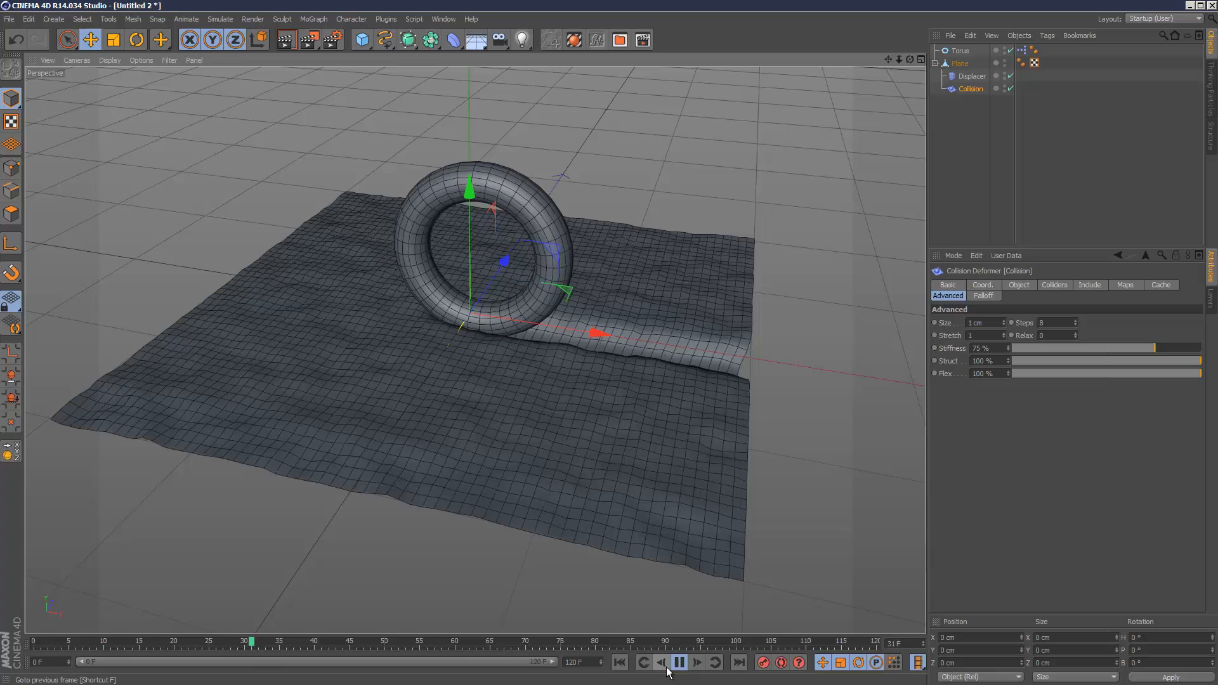
Set Stiffness 83%, Struct 52% and Flex 46% on the Collision deformer and replay the roll
click(678, 661)
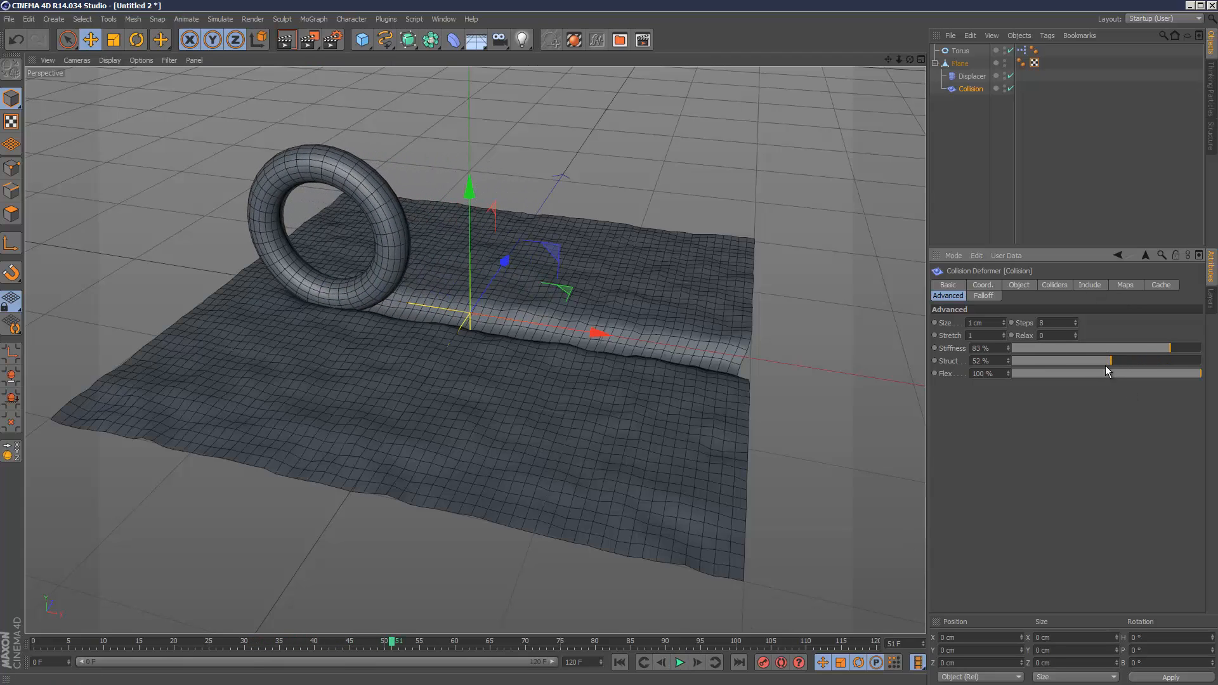
click(678, 662)
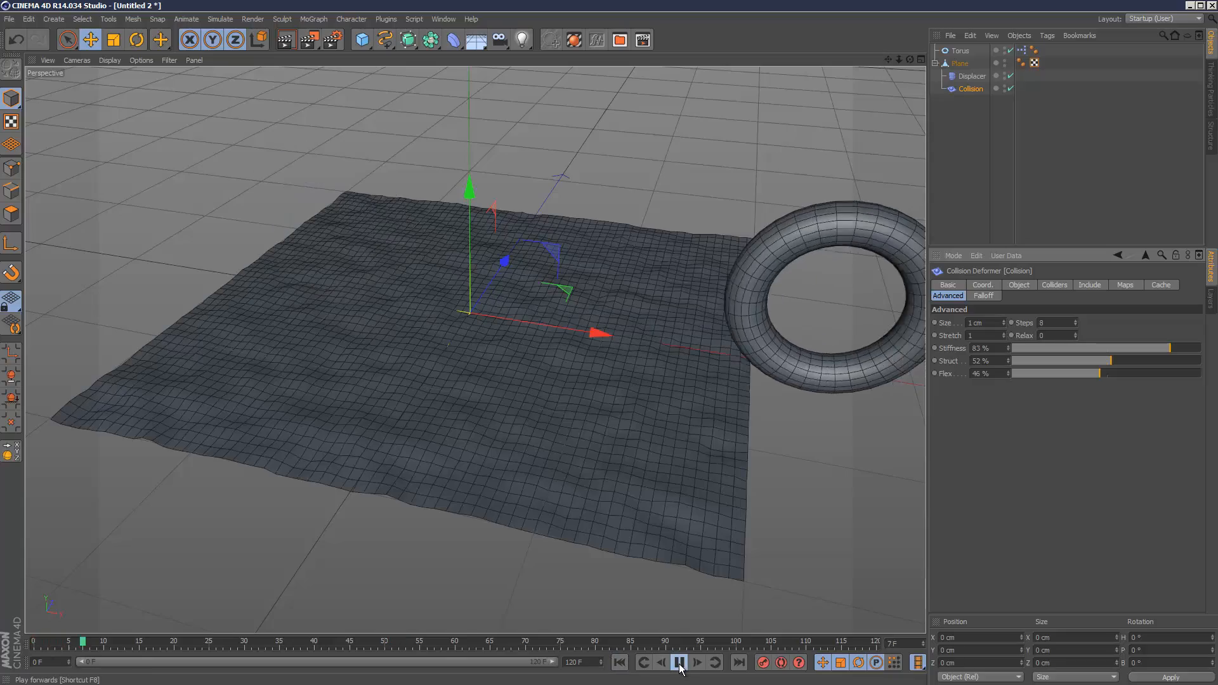
click(677, 662)
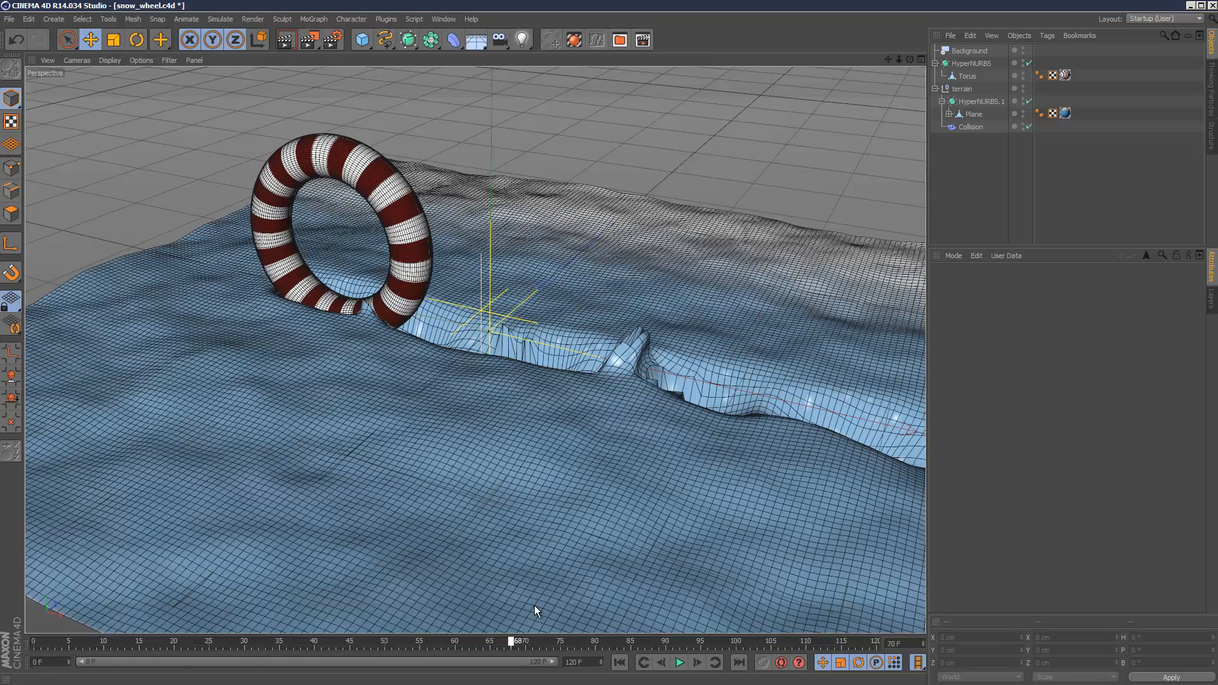
Select the snow material and render the active view of the striped wheel's blue furrow
click(1065, 113)
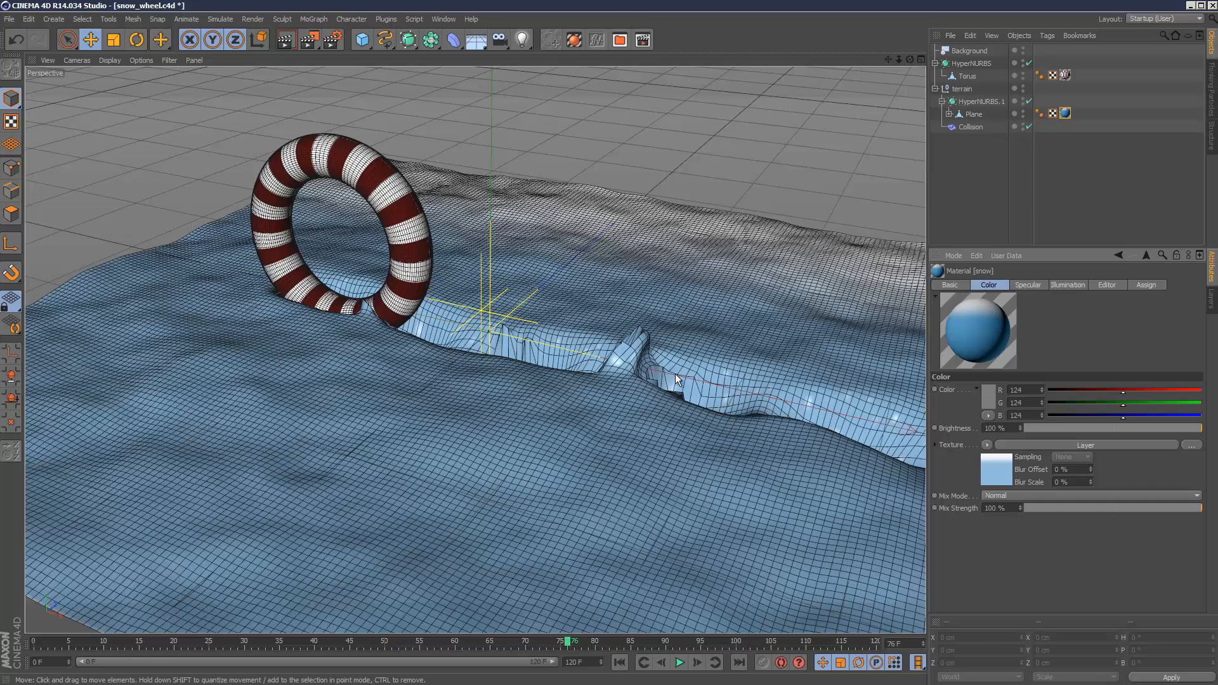
click(285, 39)
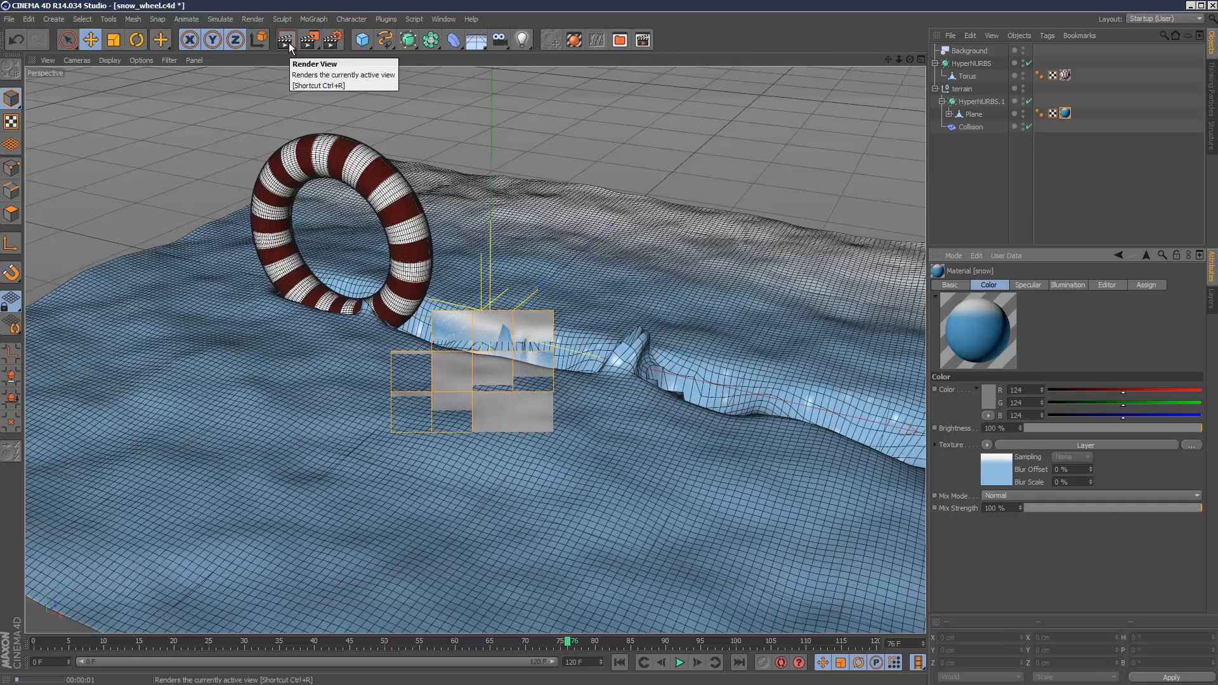
click(284, 39)
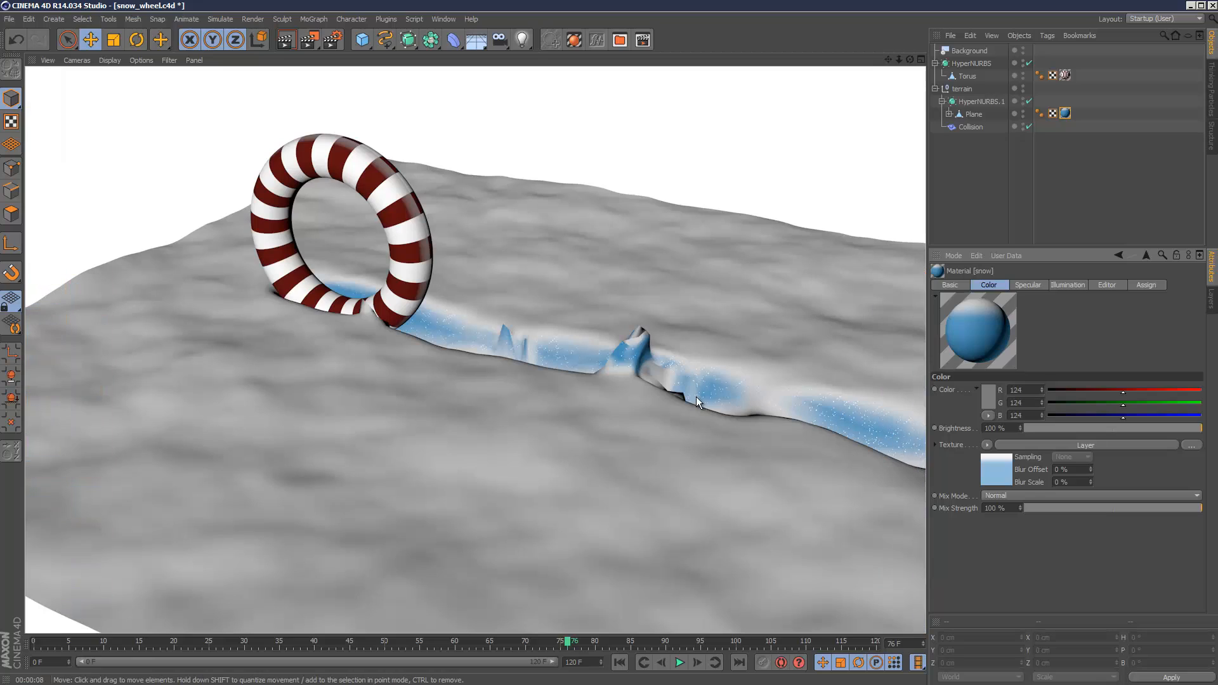
mouse_move(567, 374)
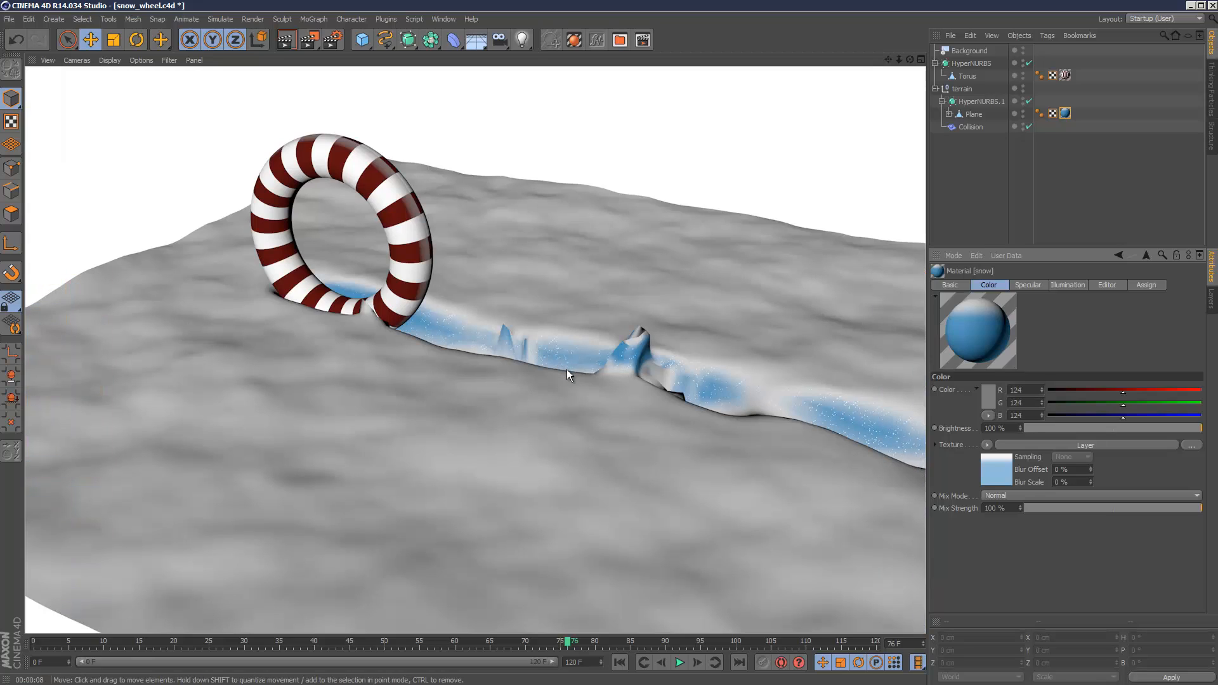
mouse_move(425, 325)
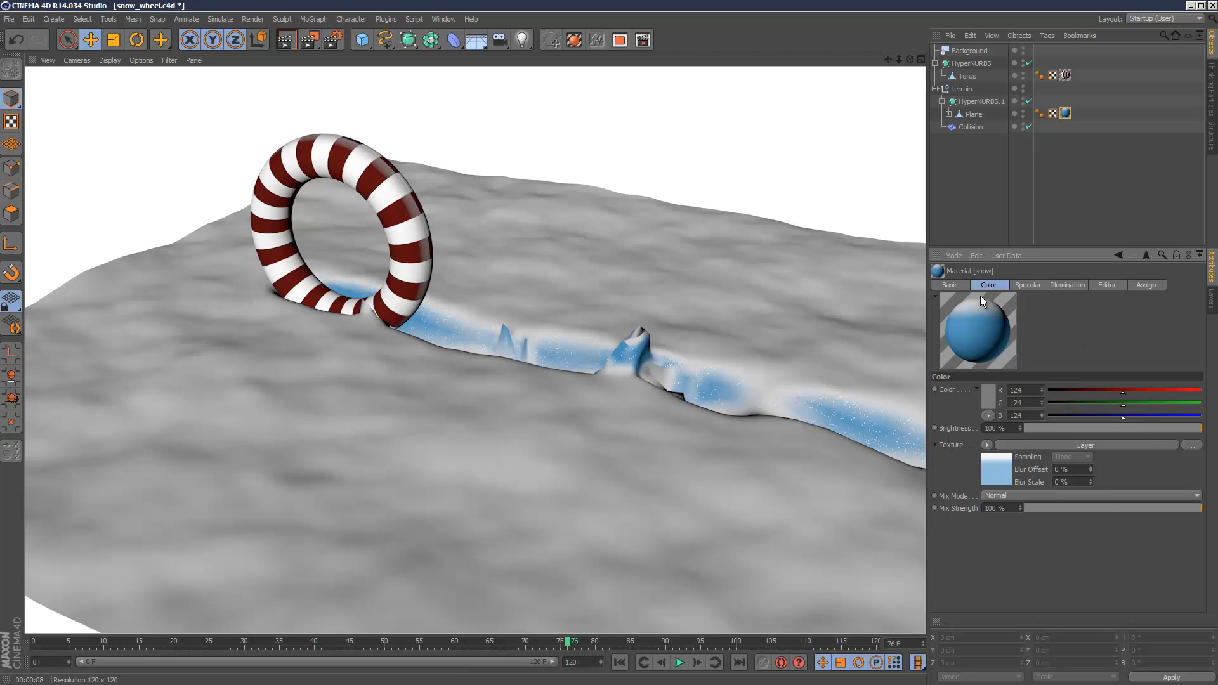
Inspect the snow material's Specular channel and its Dents noise shader with clip settings
click(948, 285)
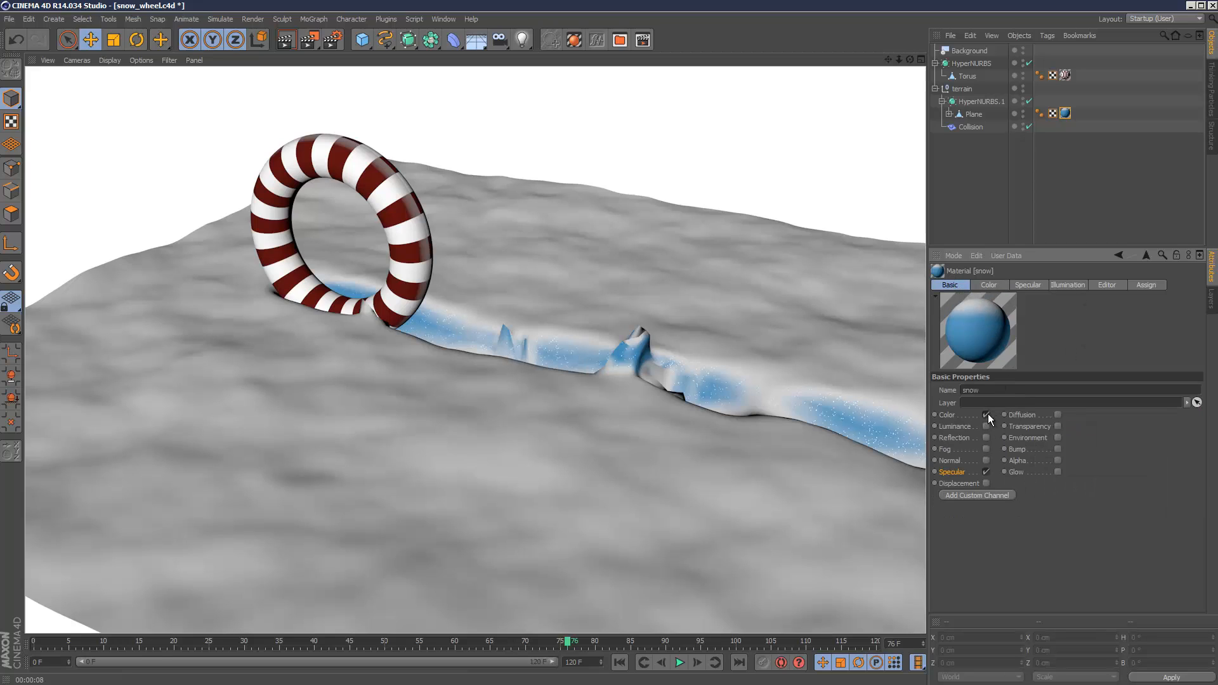
click(1026, 284)
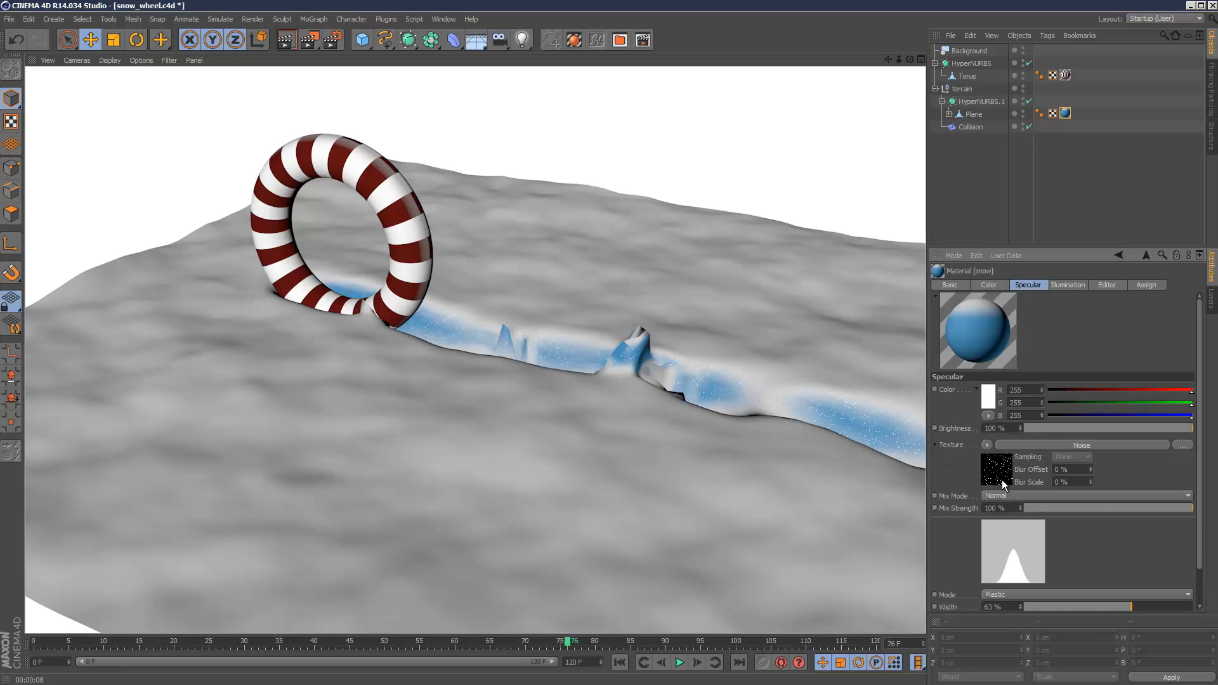
click(996, 469)
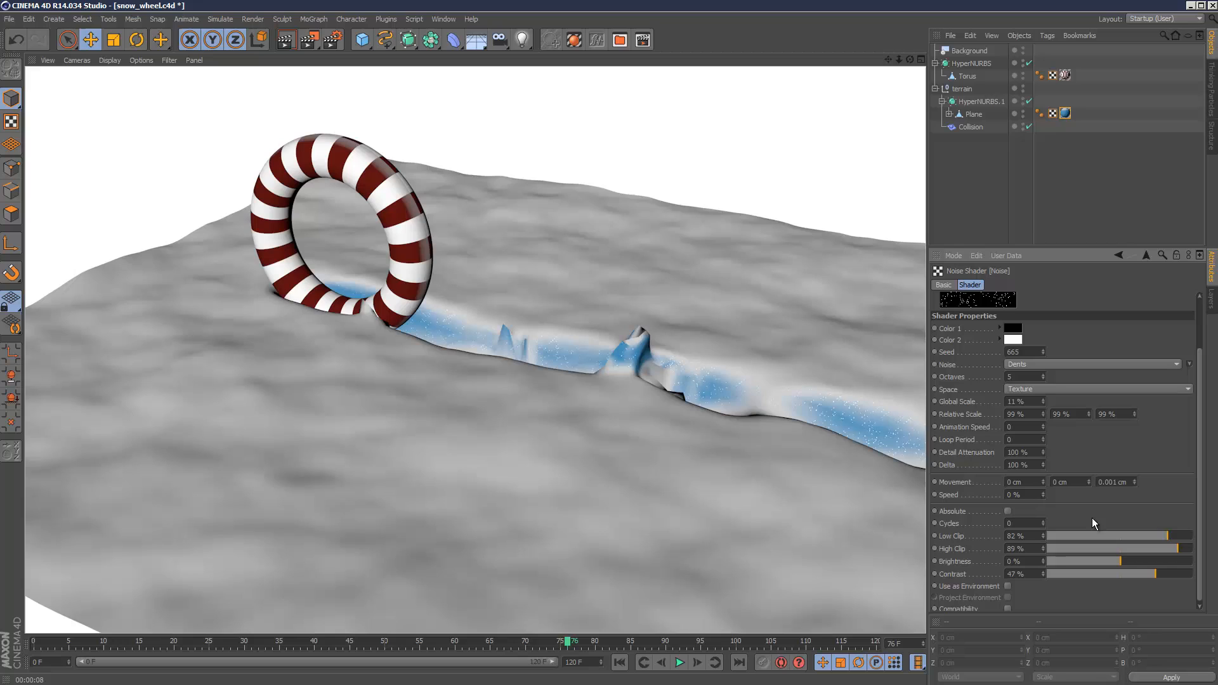
mouse_move(954, 555)
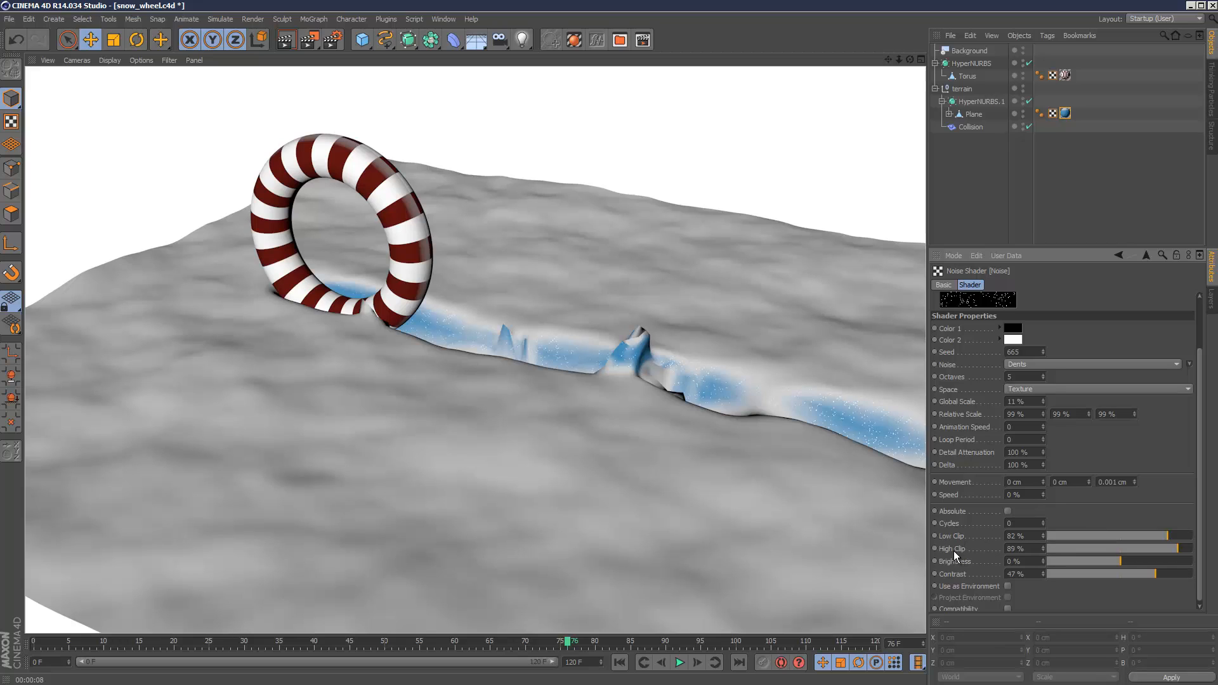
mouse_move(1173, 540)
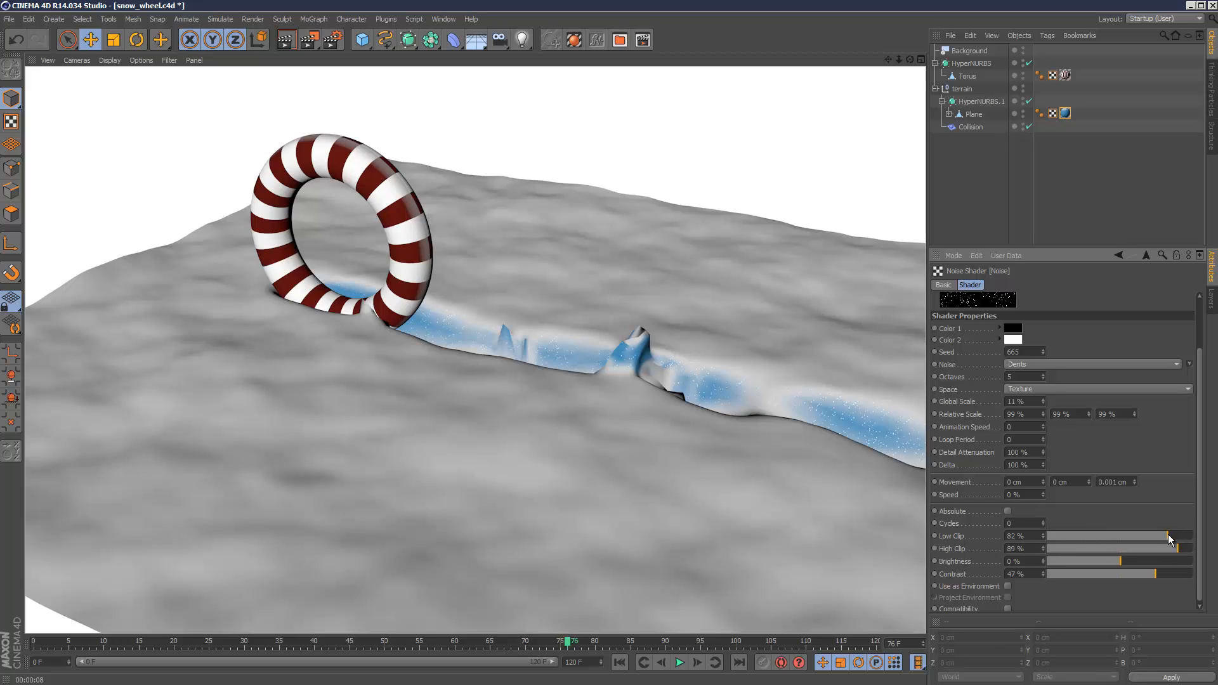
mouse_move(1172, 551)
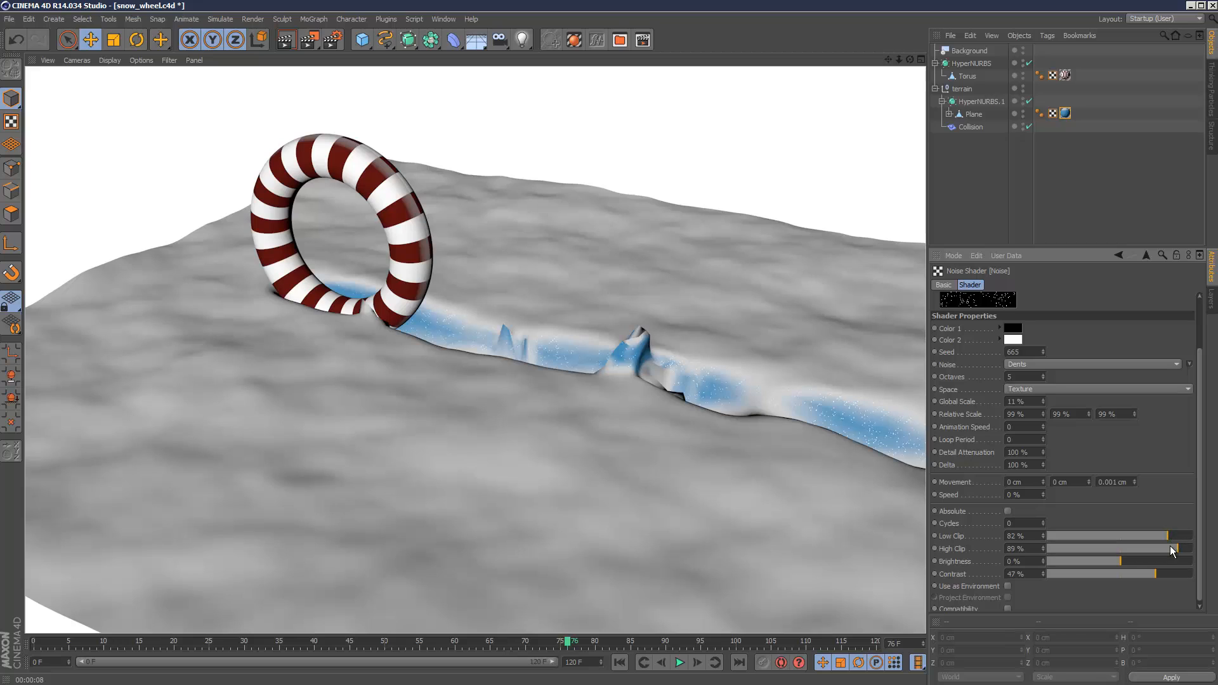
mouse_move(1131, 547)
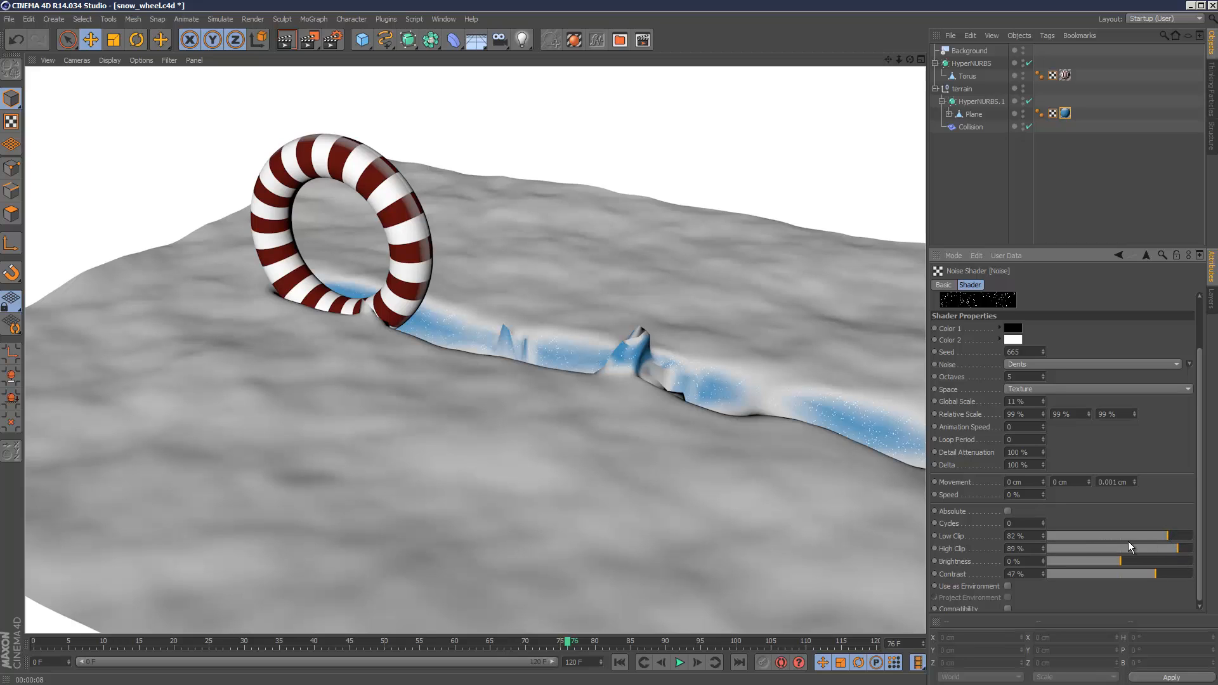
mouse_move(1179, 555)
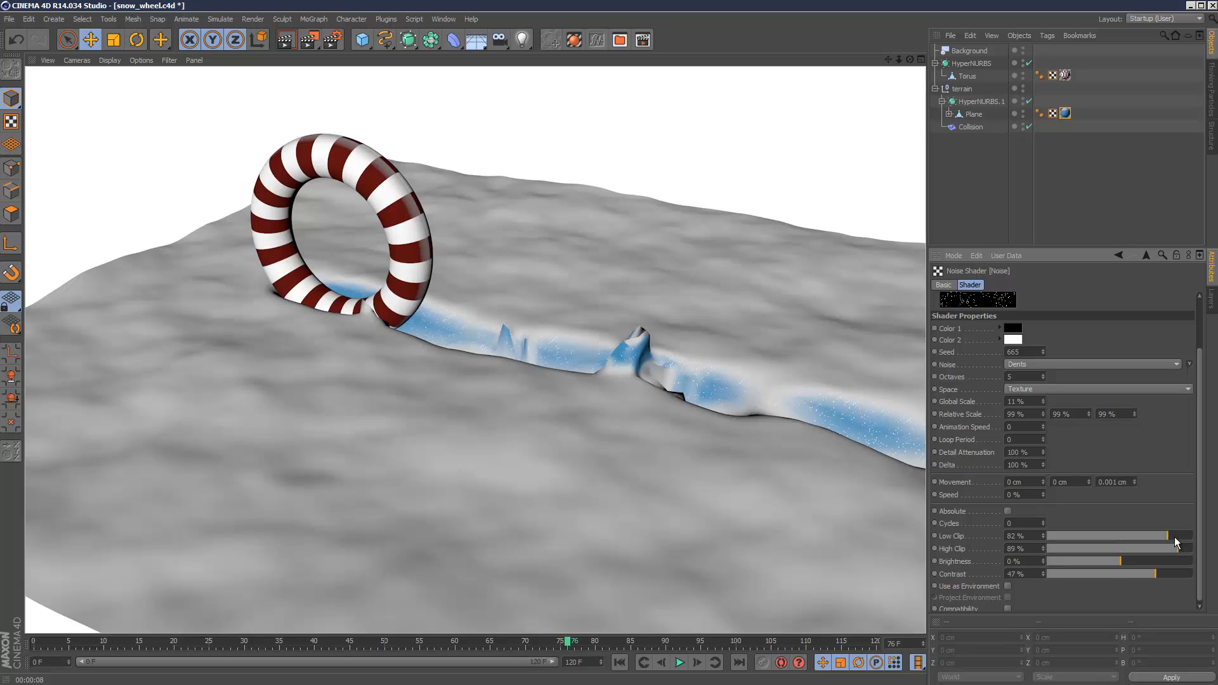
mouse_move(1171, 550)
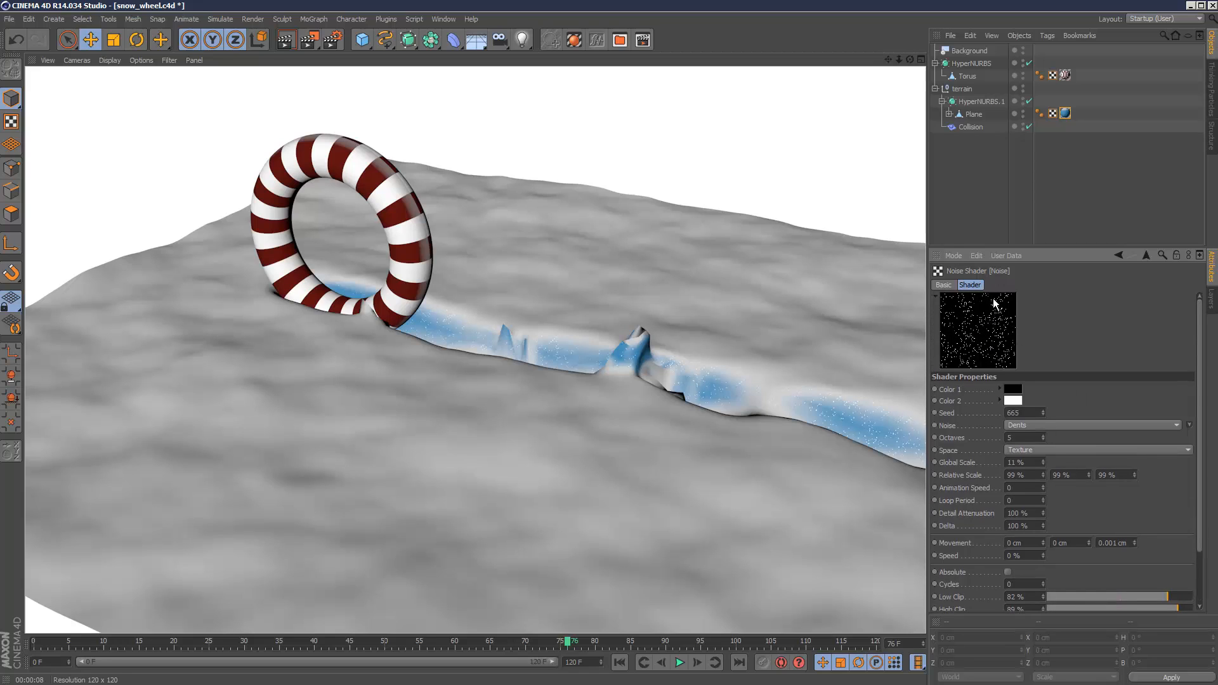
mouse_move(968, 340)
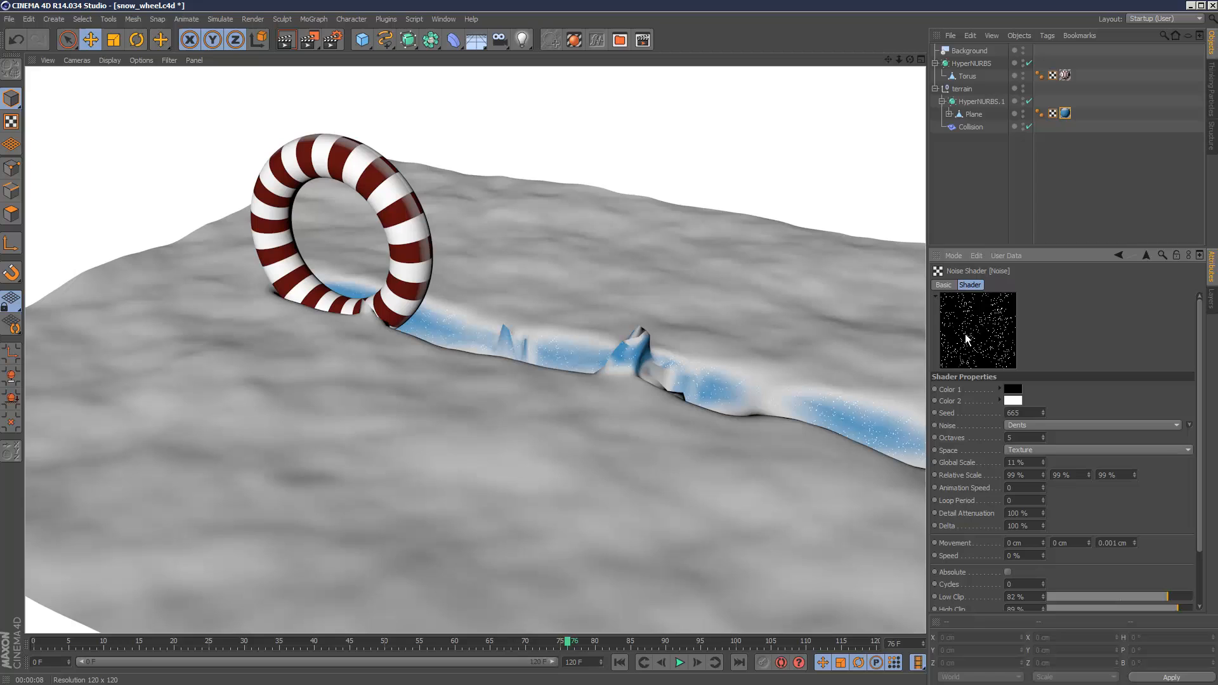
mouse_move(1147, 262)
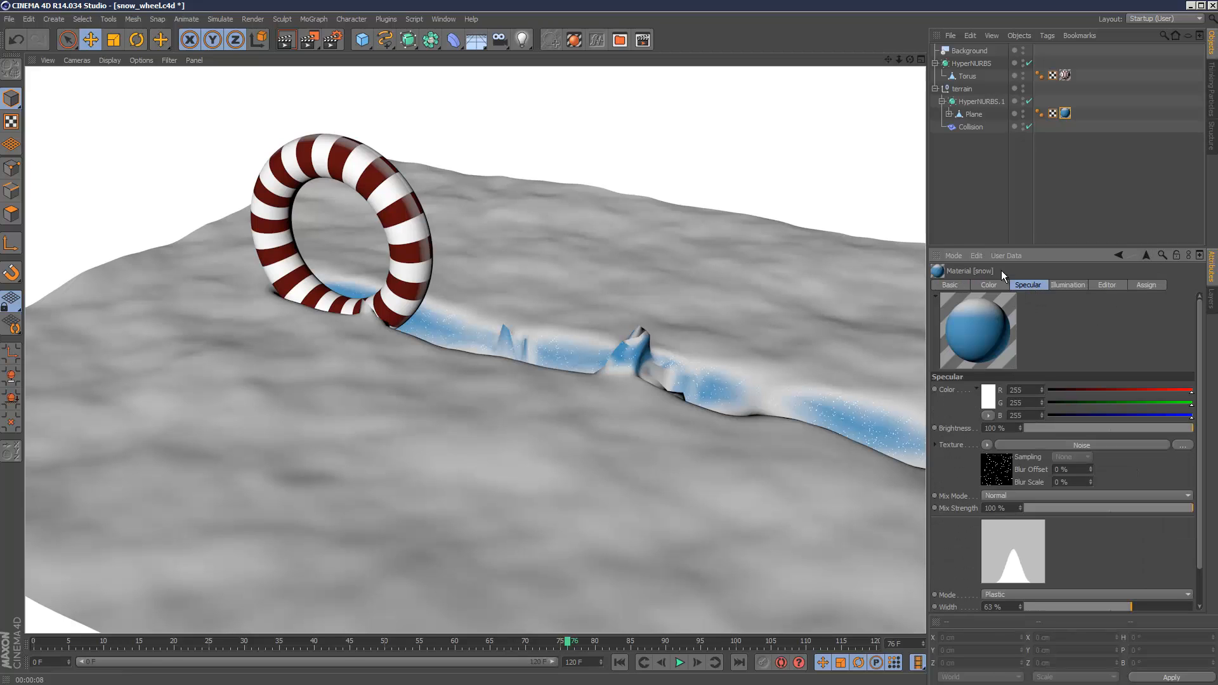
Inspect the snow Color channel's Layer shader and its blue-to-white Falloff gradient
click(988, 284)
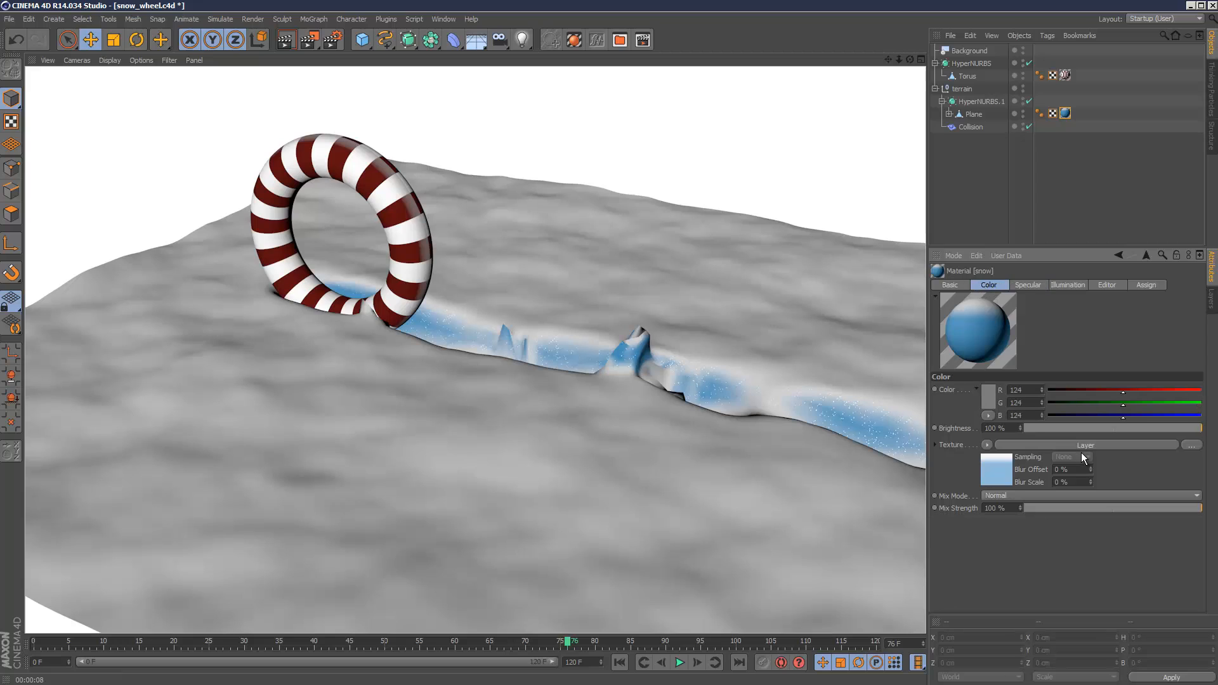
click(1086, 444)
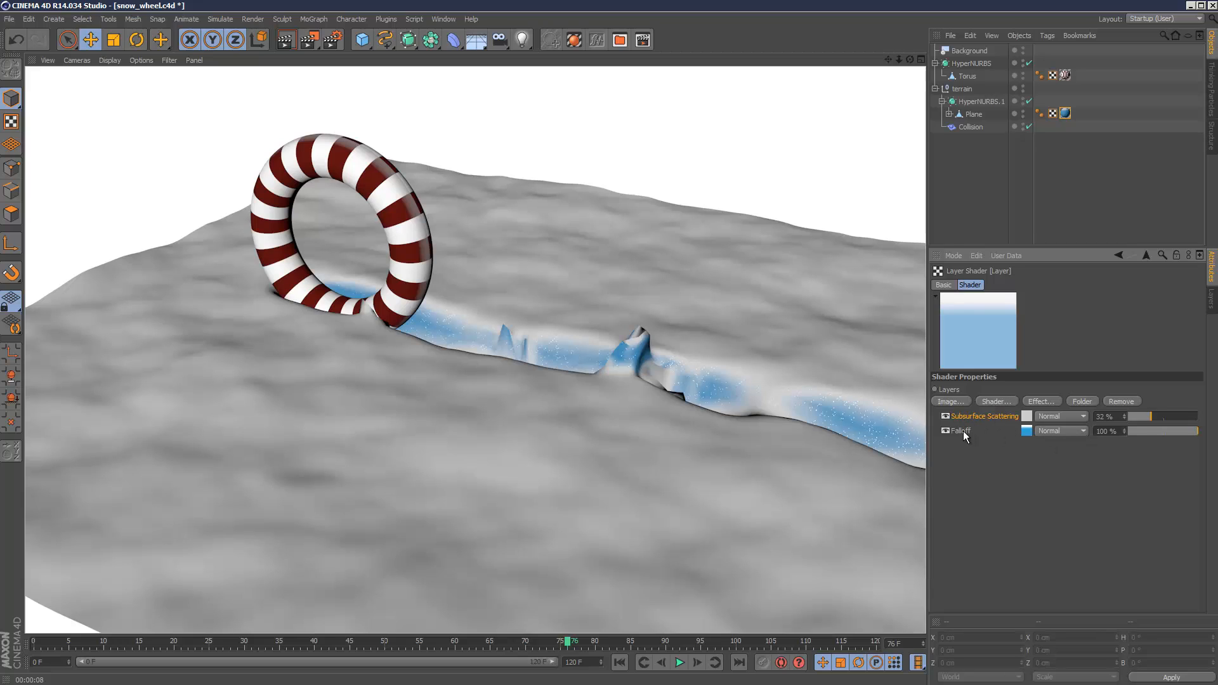
mouse_move(969, 436)
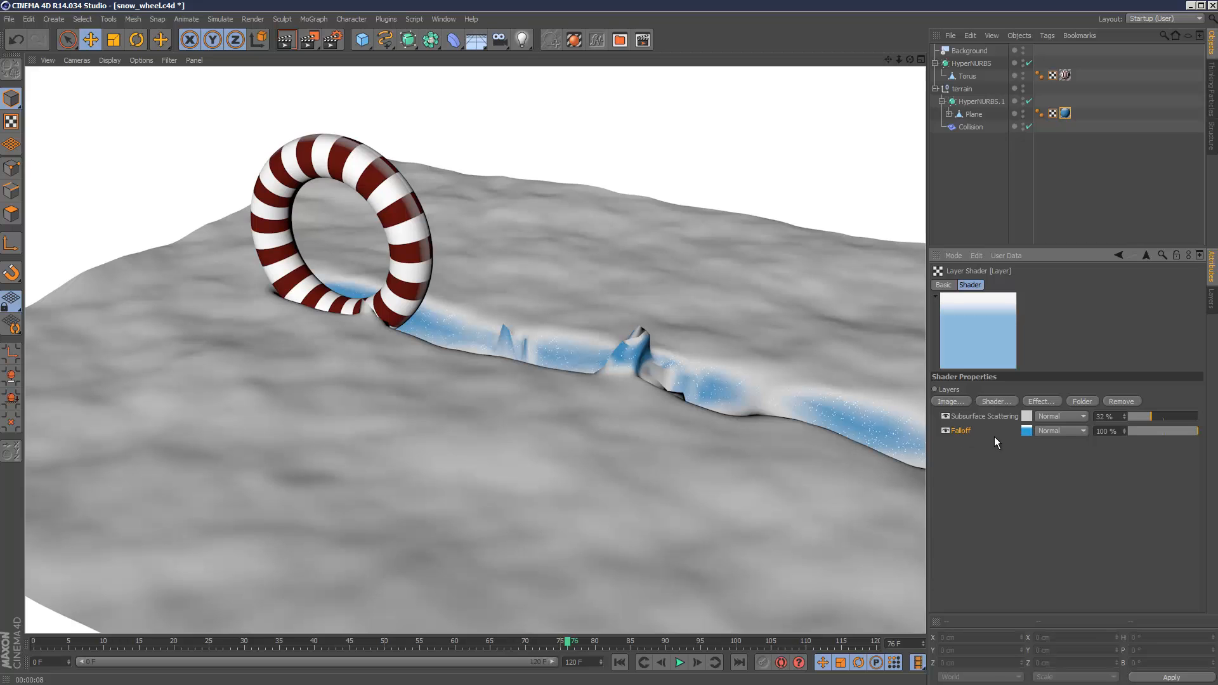
click(960, 430)
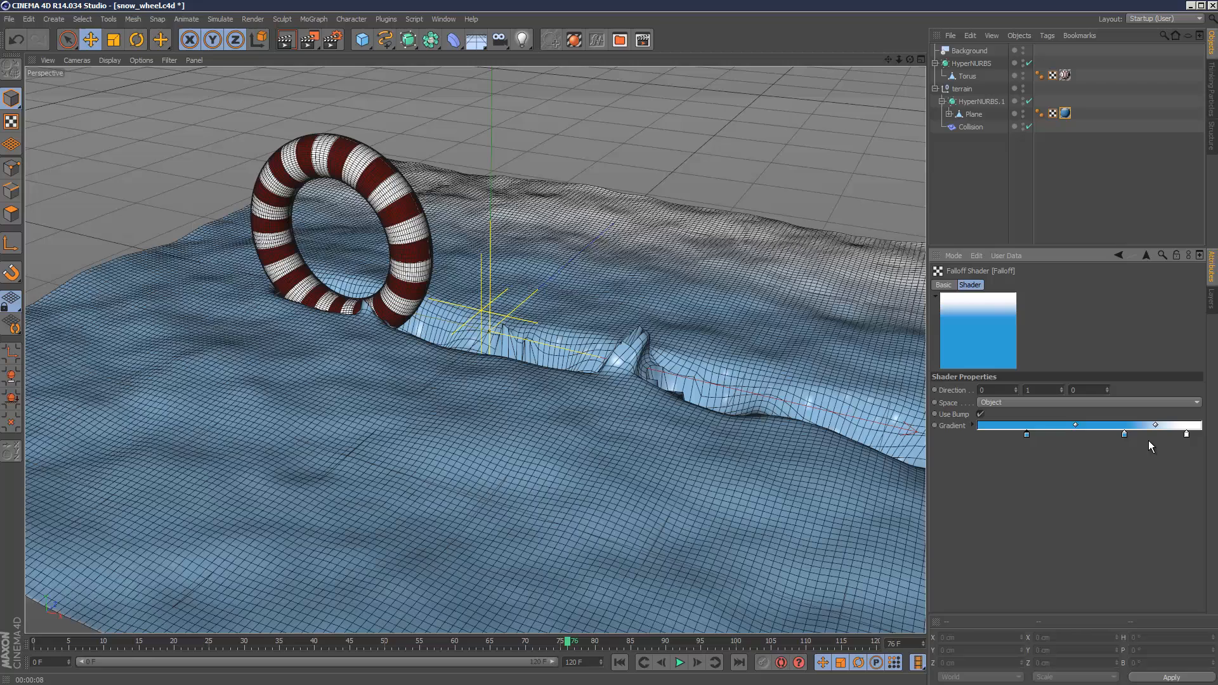
mouse_move(1083, 445)
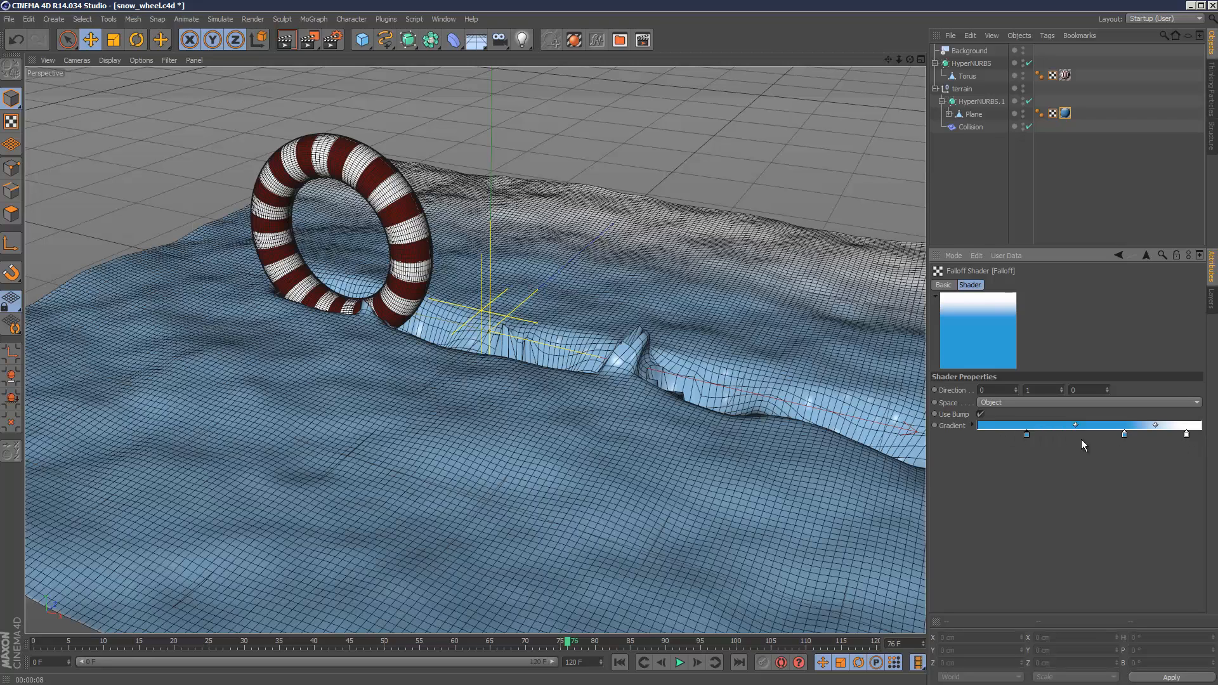
mouse_move(1019, 439)
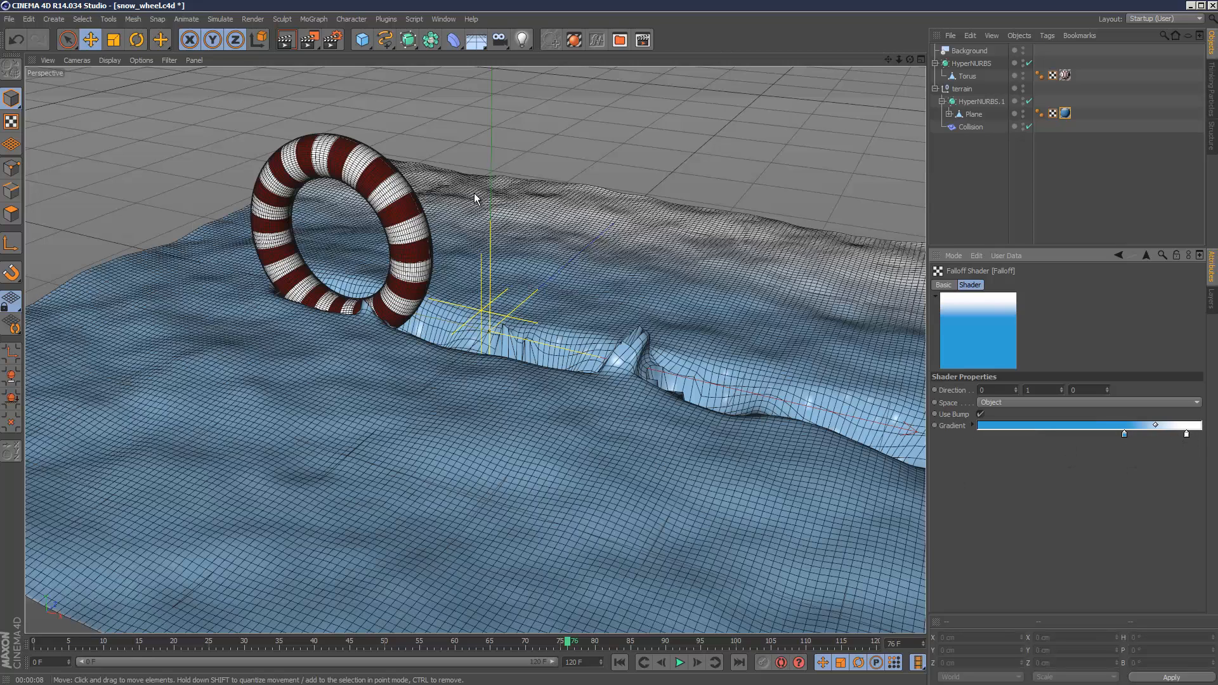
Replay the wheel rolling across the terrain from the first frame
click(678, 662)
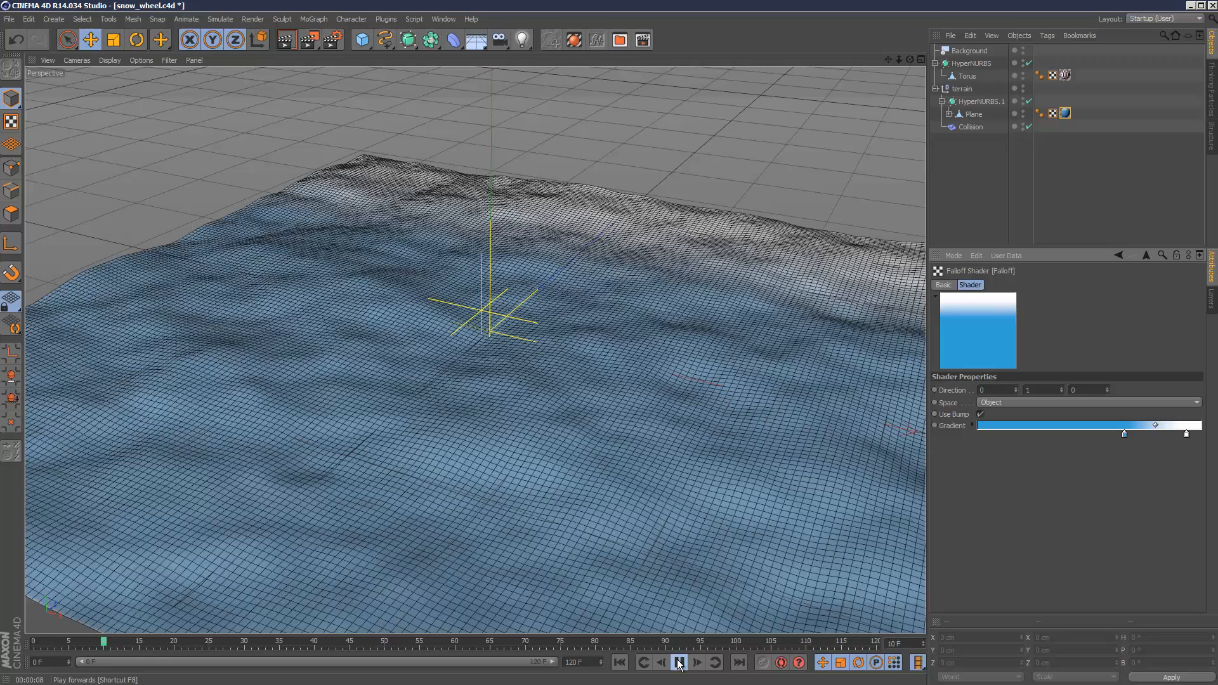
click(677, 663)
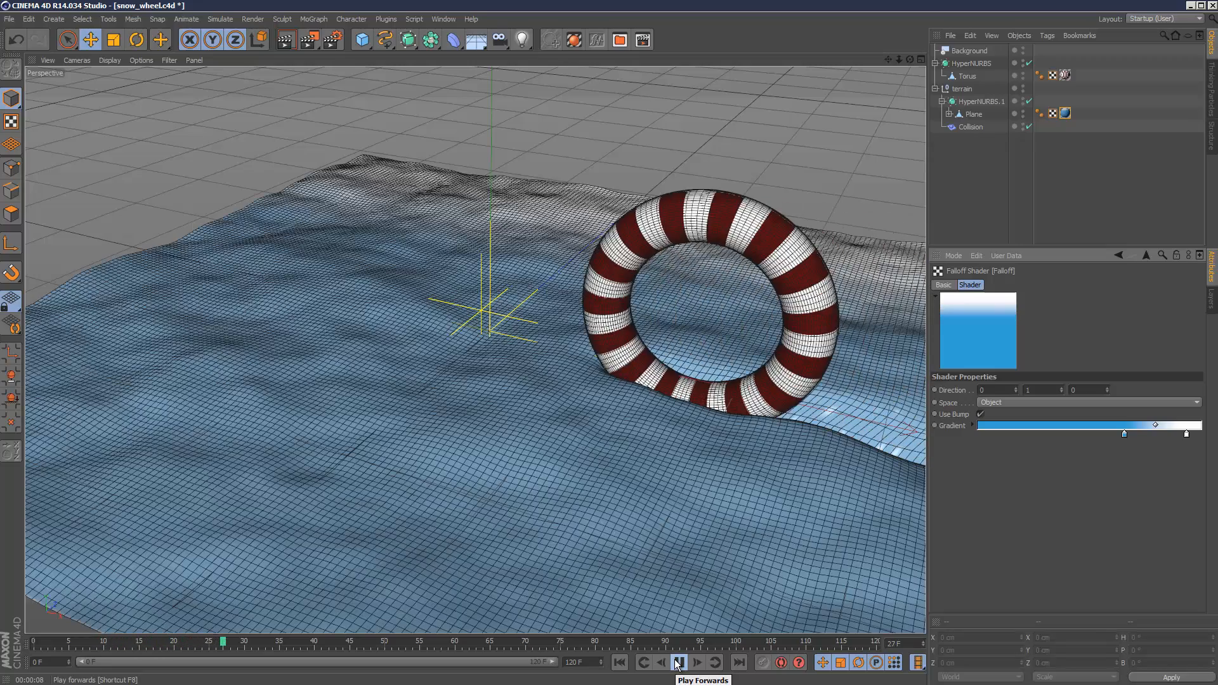
click(678, 661)
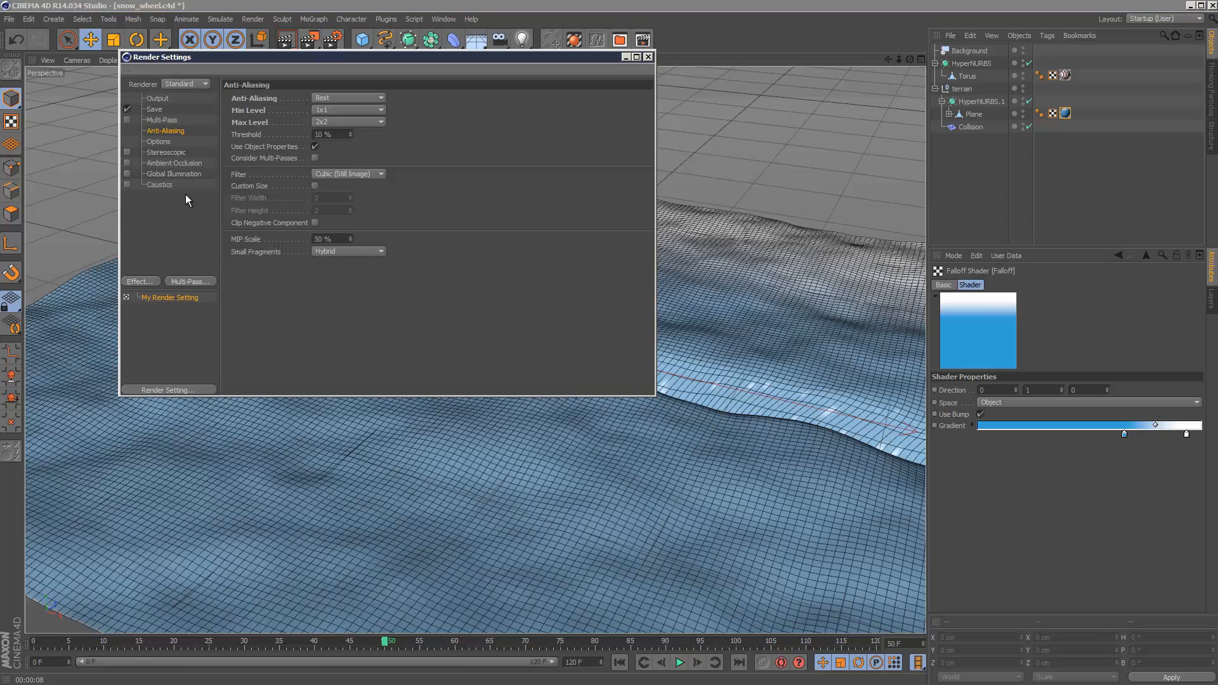
click(141, 281)
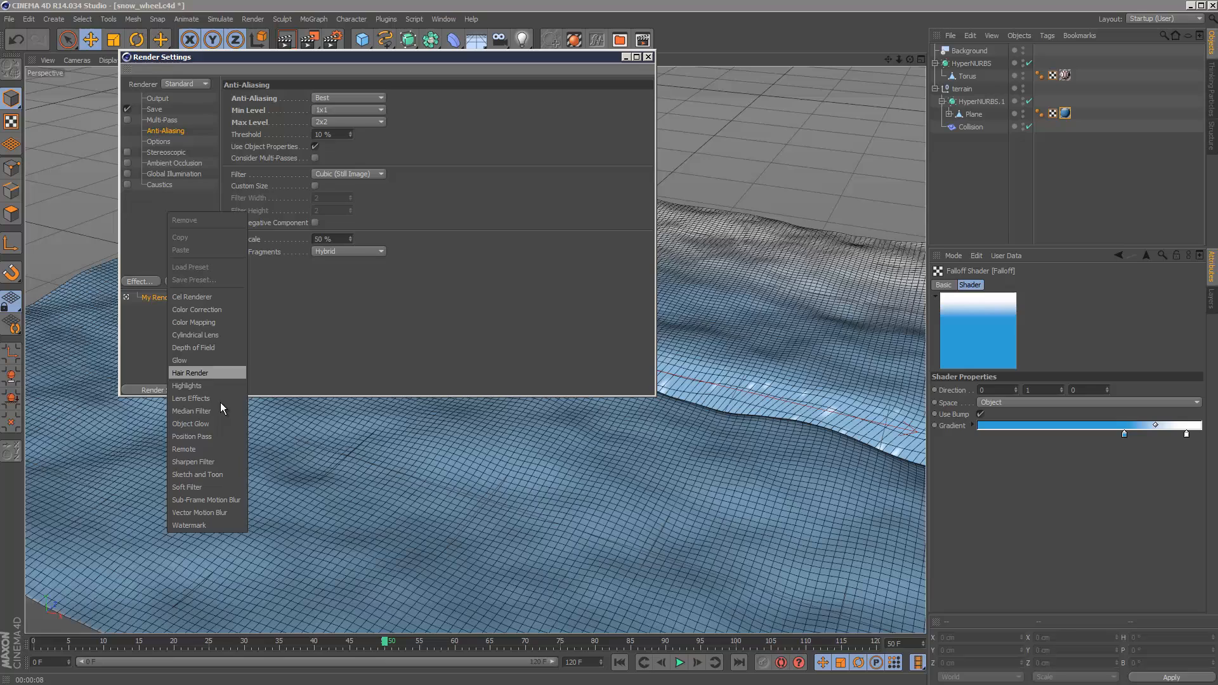
mouse_move(220, 436)
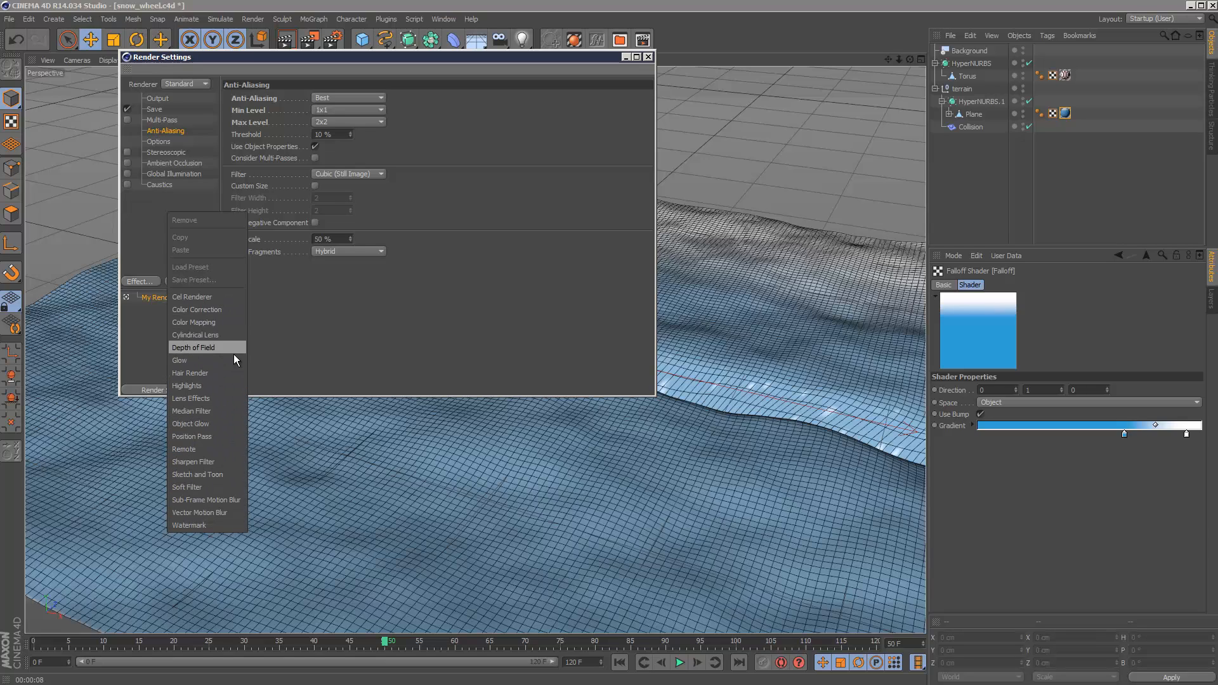
mouse_move(155, 227)
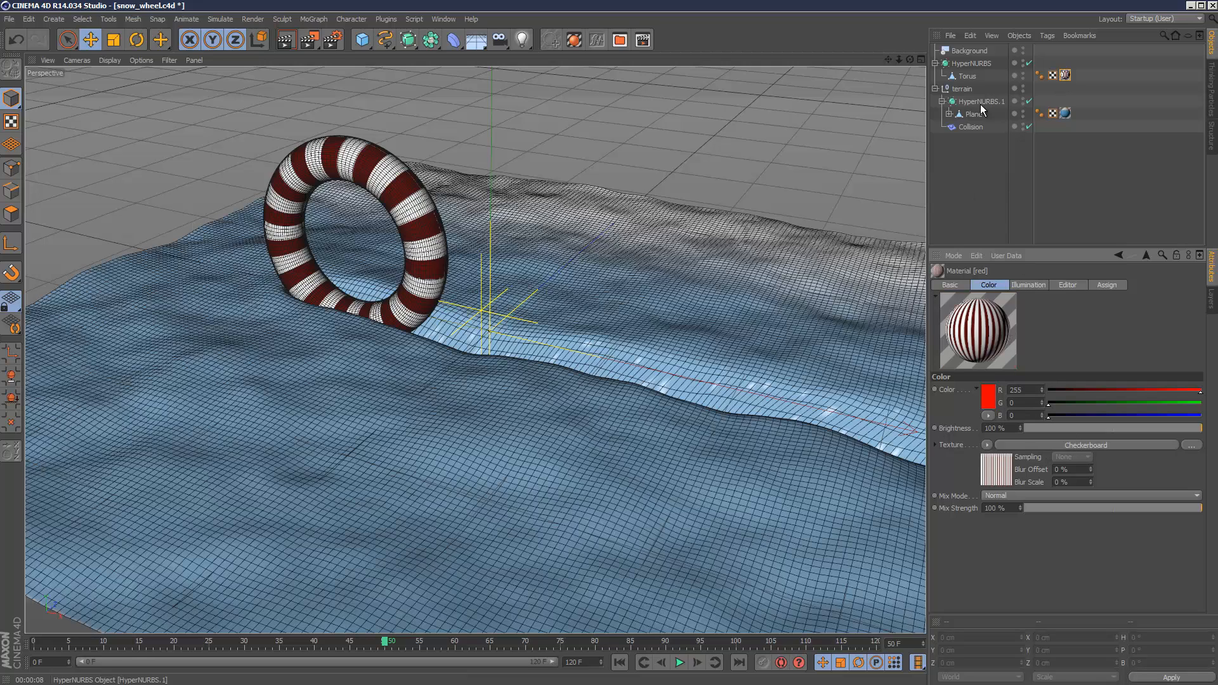
Inspect the red material's Color channel and its white-and-dark-red Checkerboard stripe shader
click(948, 284)
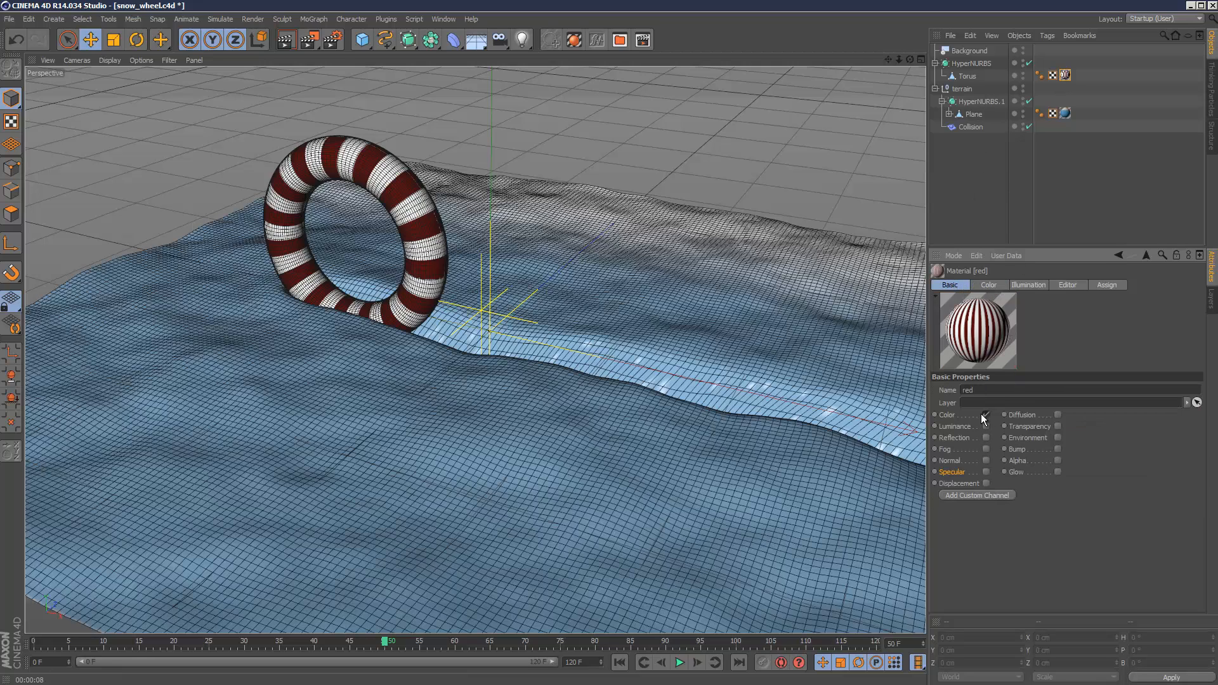
click(988, 285)
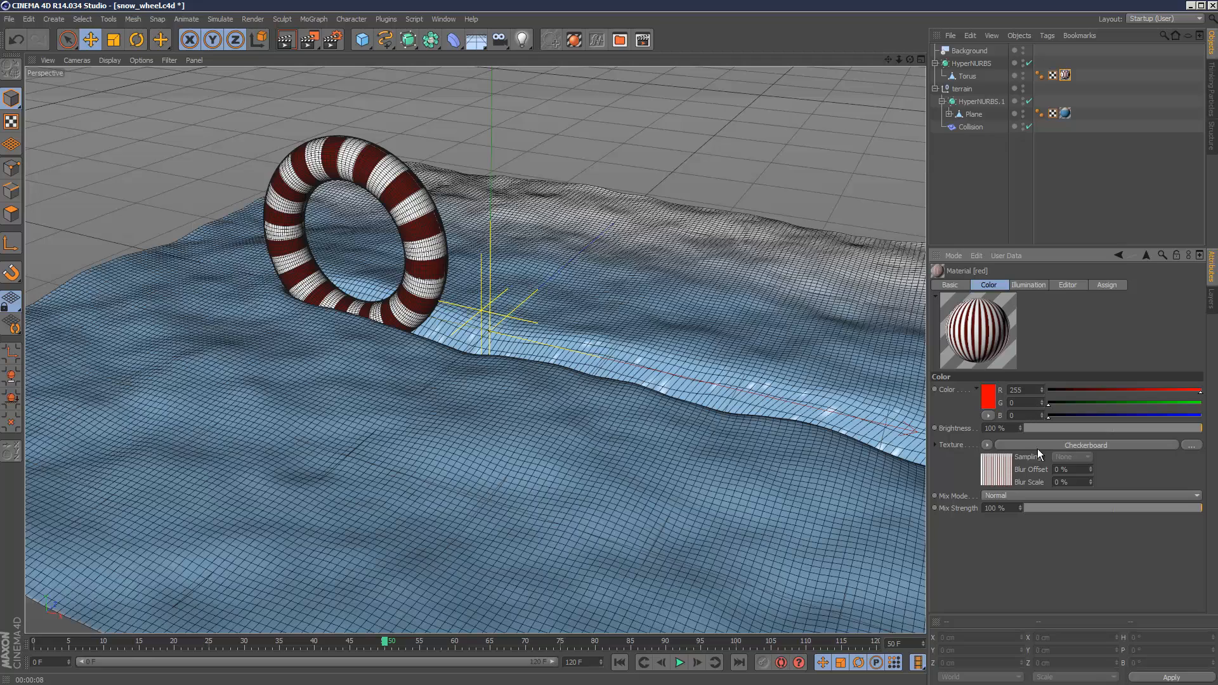
click(988, 444)
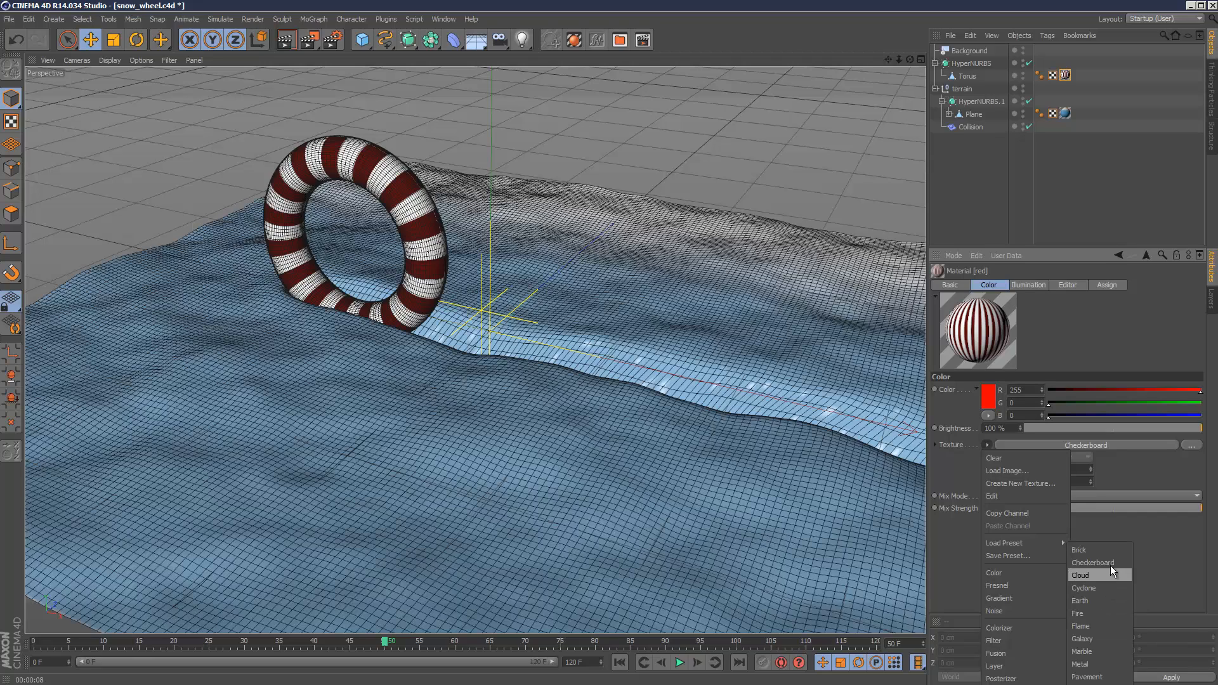
click(1093, 562)
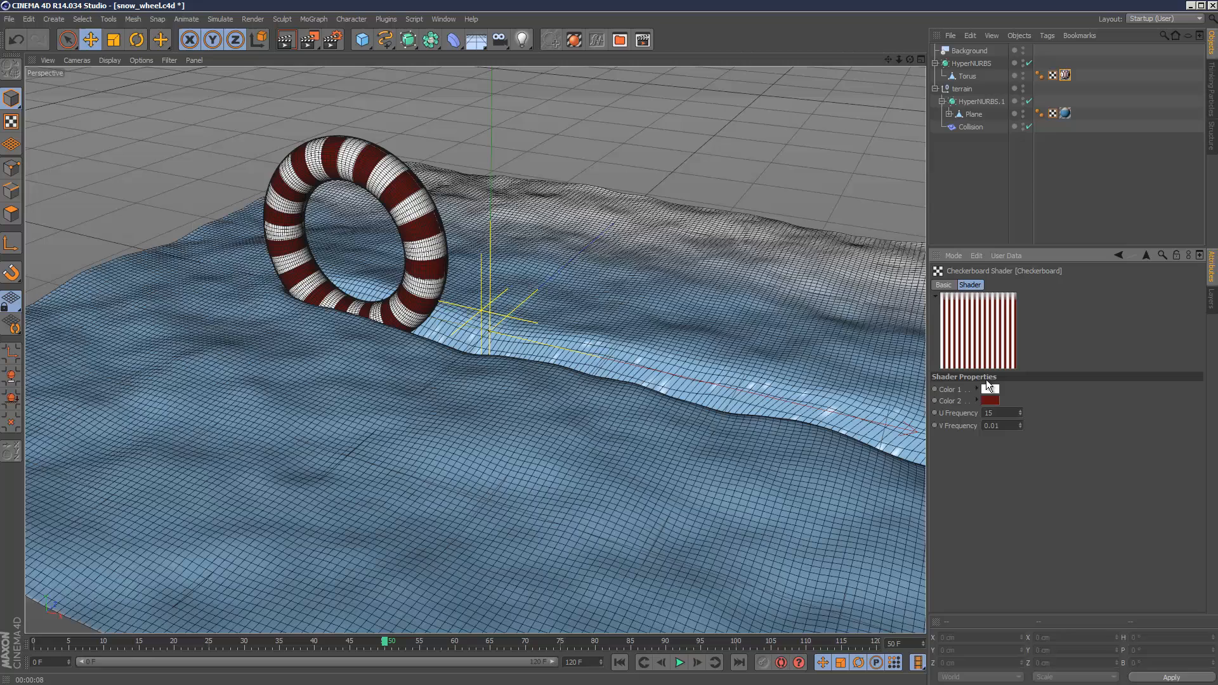
click(361, 39)
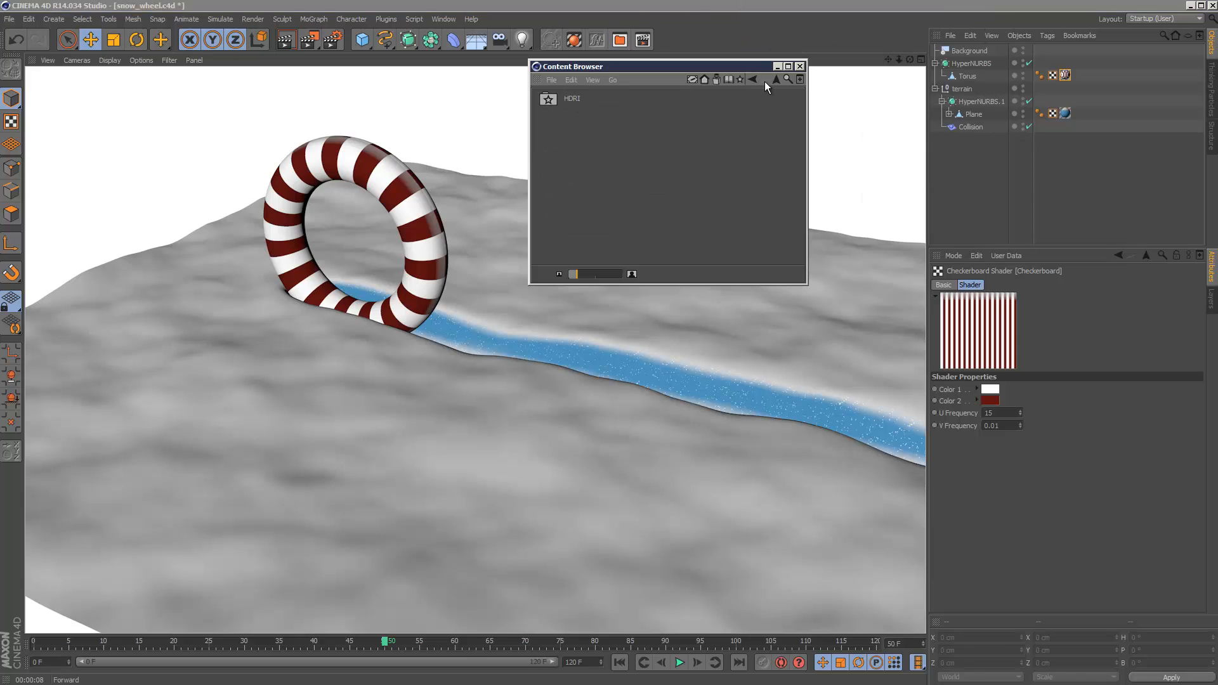
Close the Content Browser and replay the wheel animation from the start
click(775, 79)
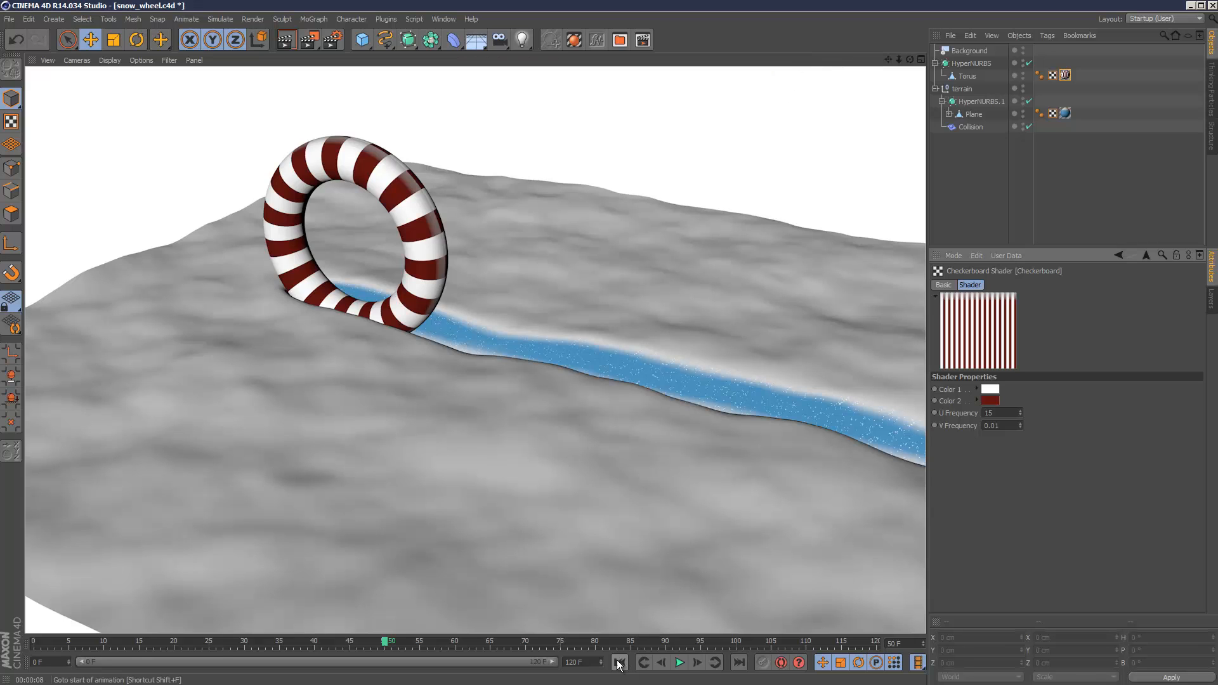
click(678, 661)
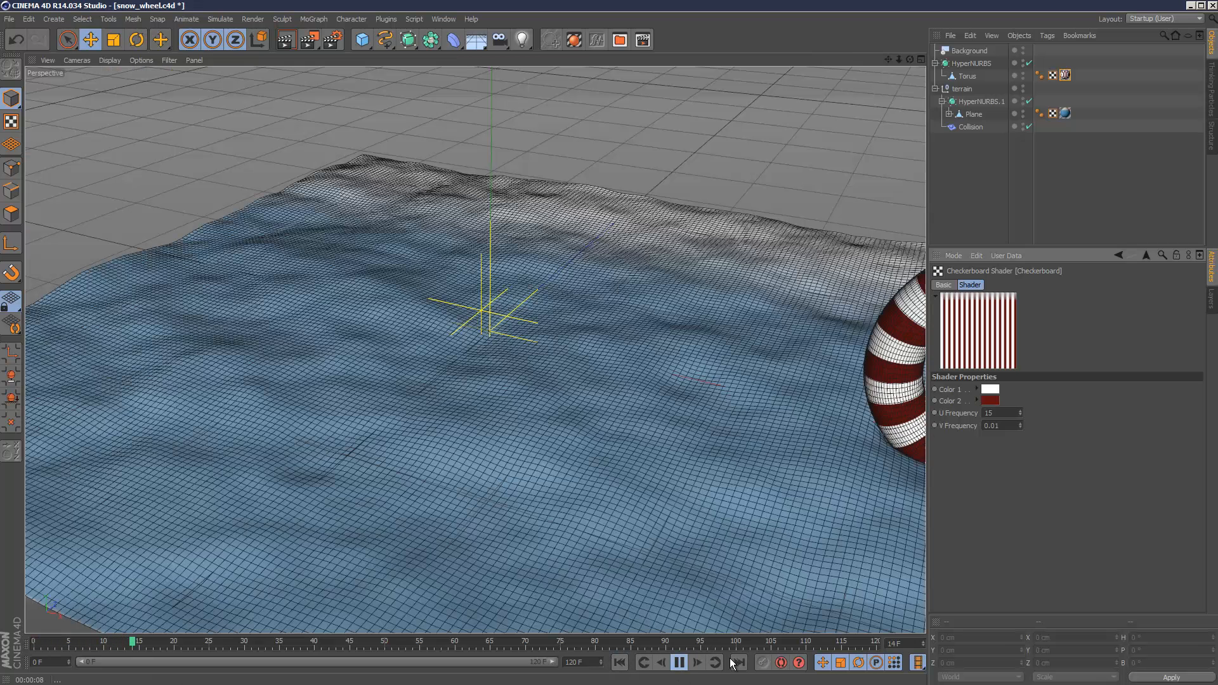